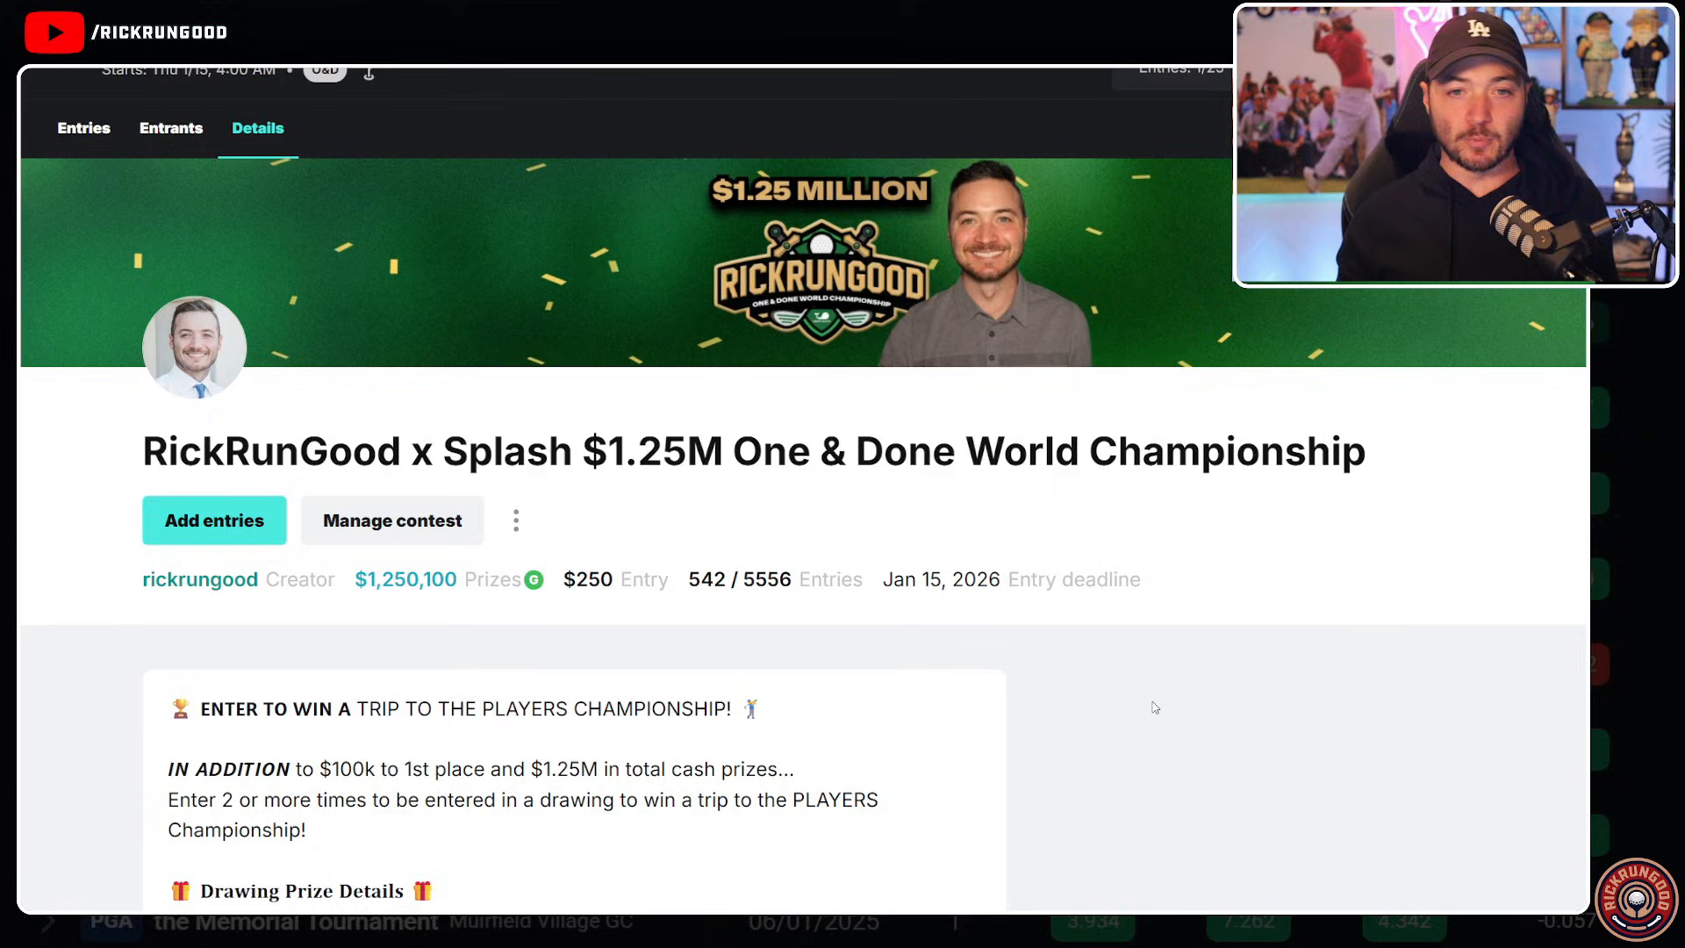
- Scroll through the workbook, then switch to the Golfers sheet of SG_Mean and SG_SD values
scroll("down", 3)
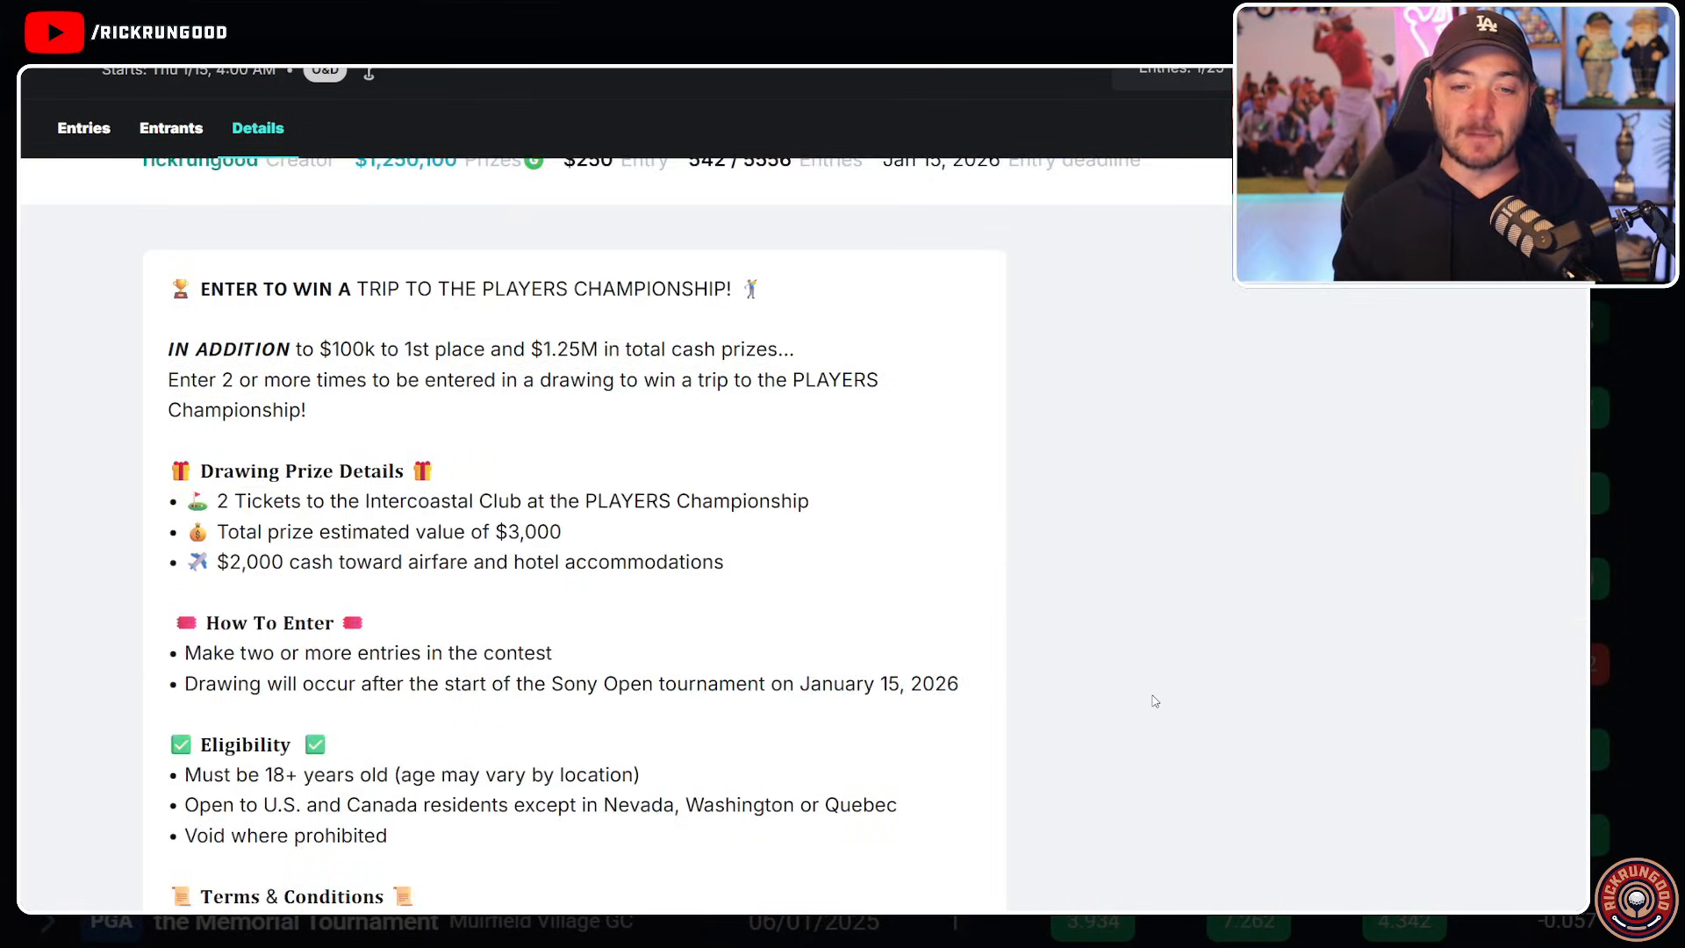
scroll("down", 3)
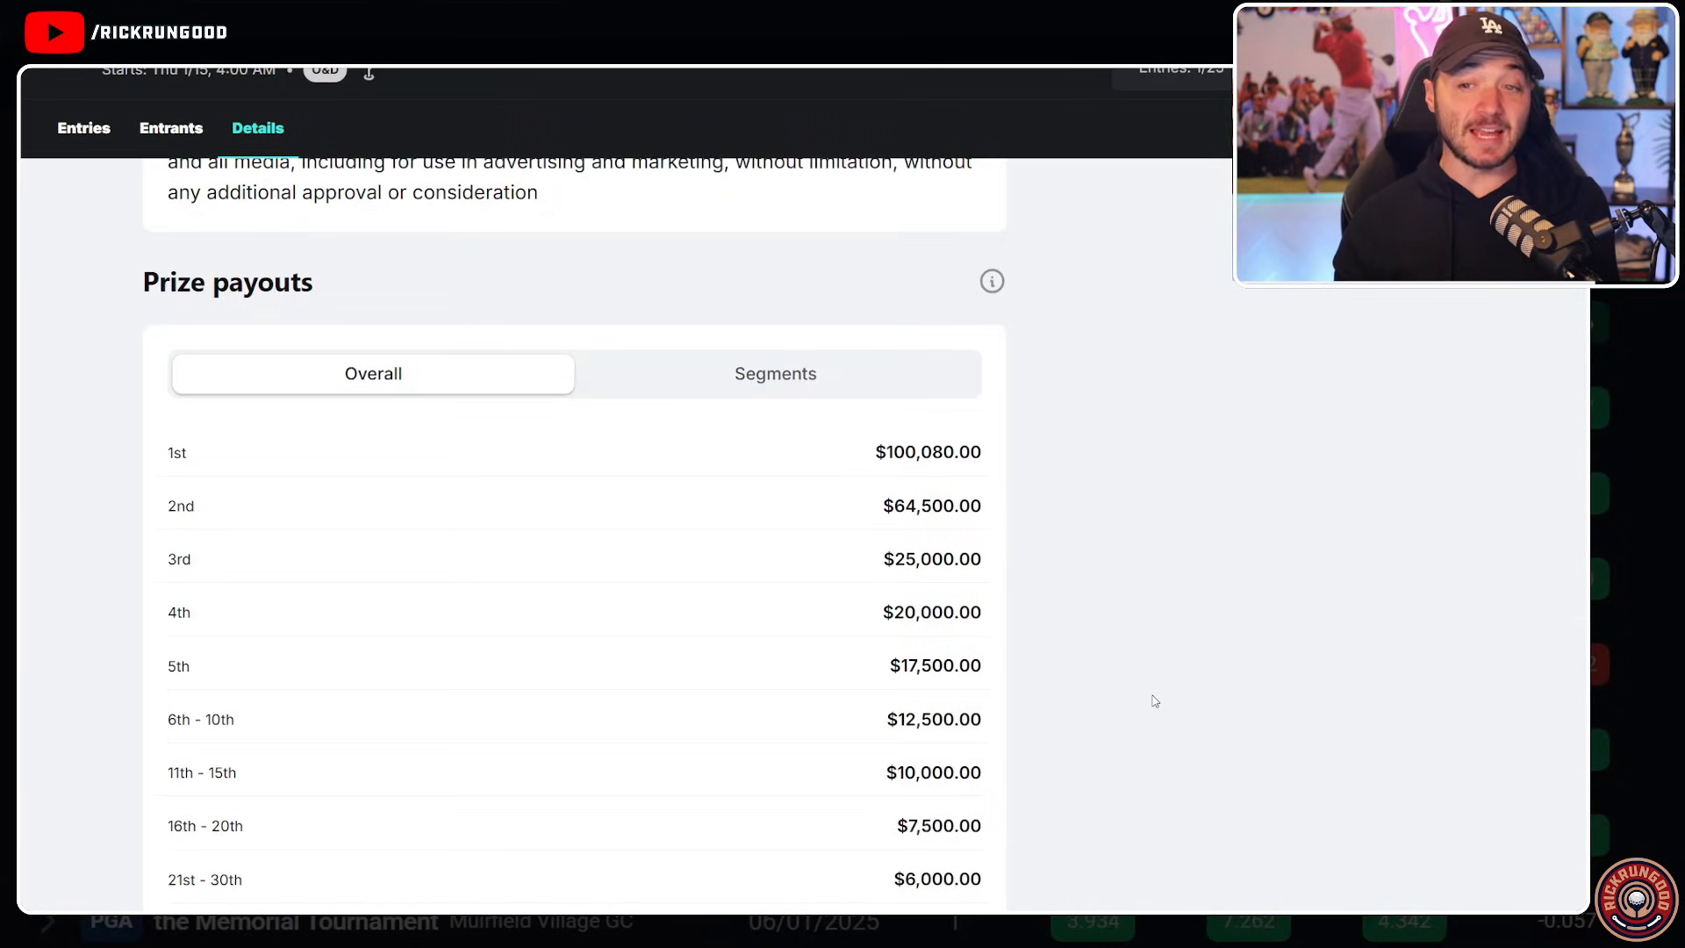
scroll("down", 3)
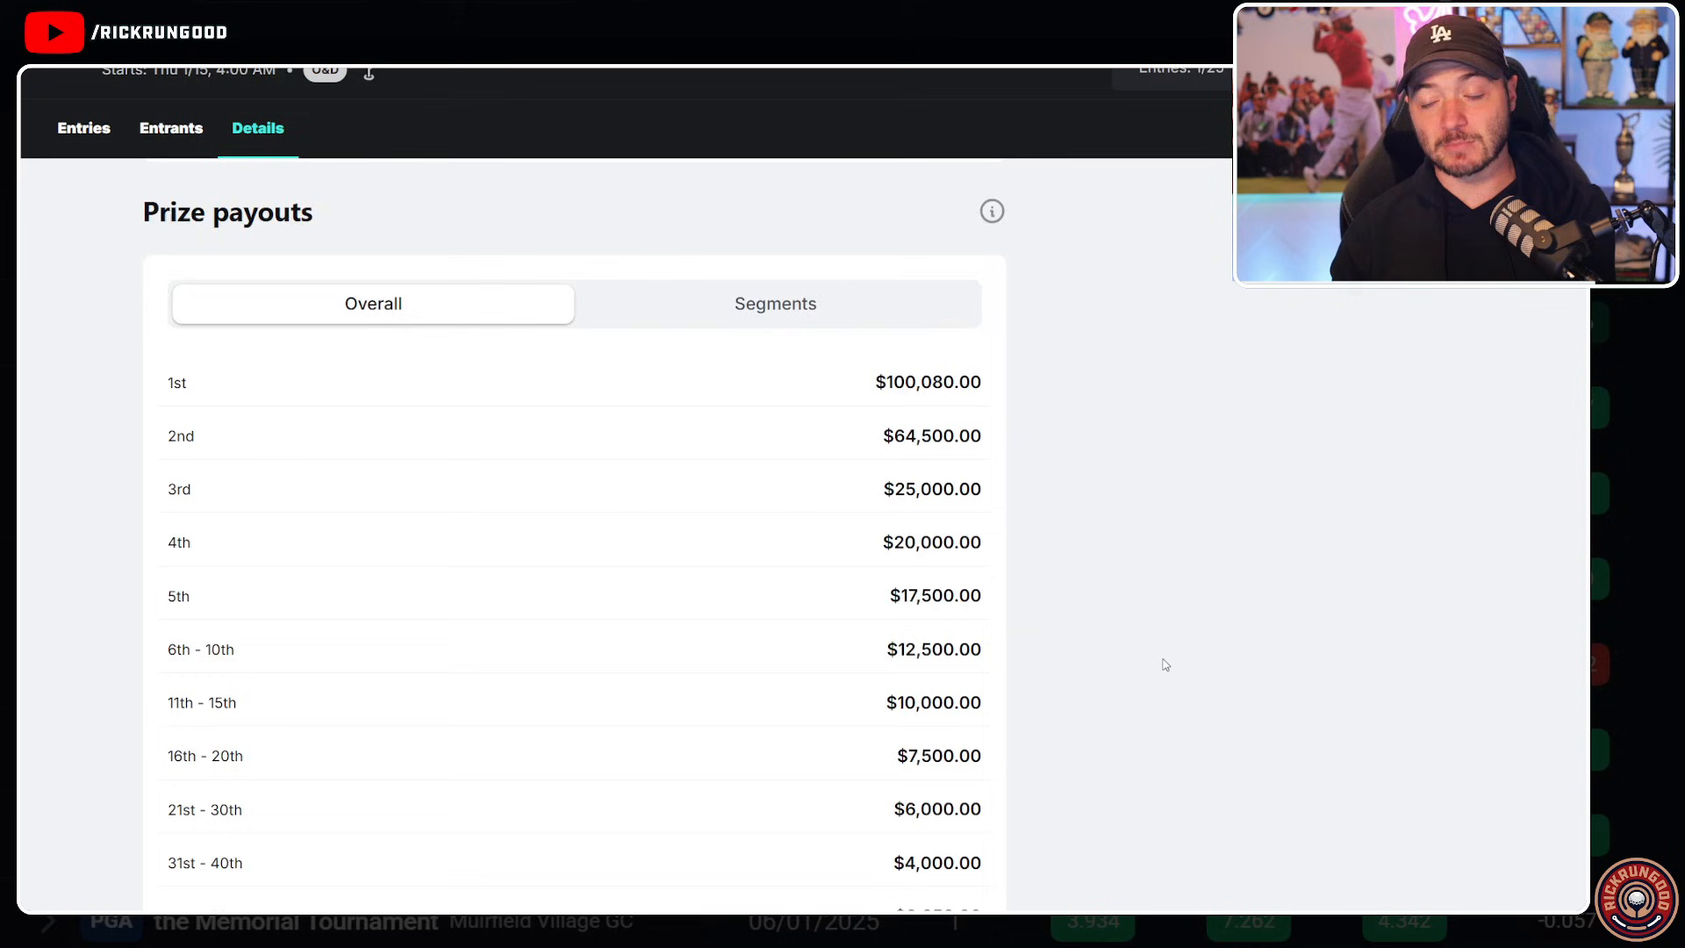
scroll("down", 3)
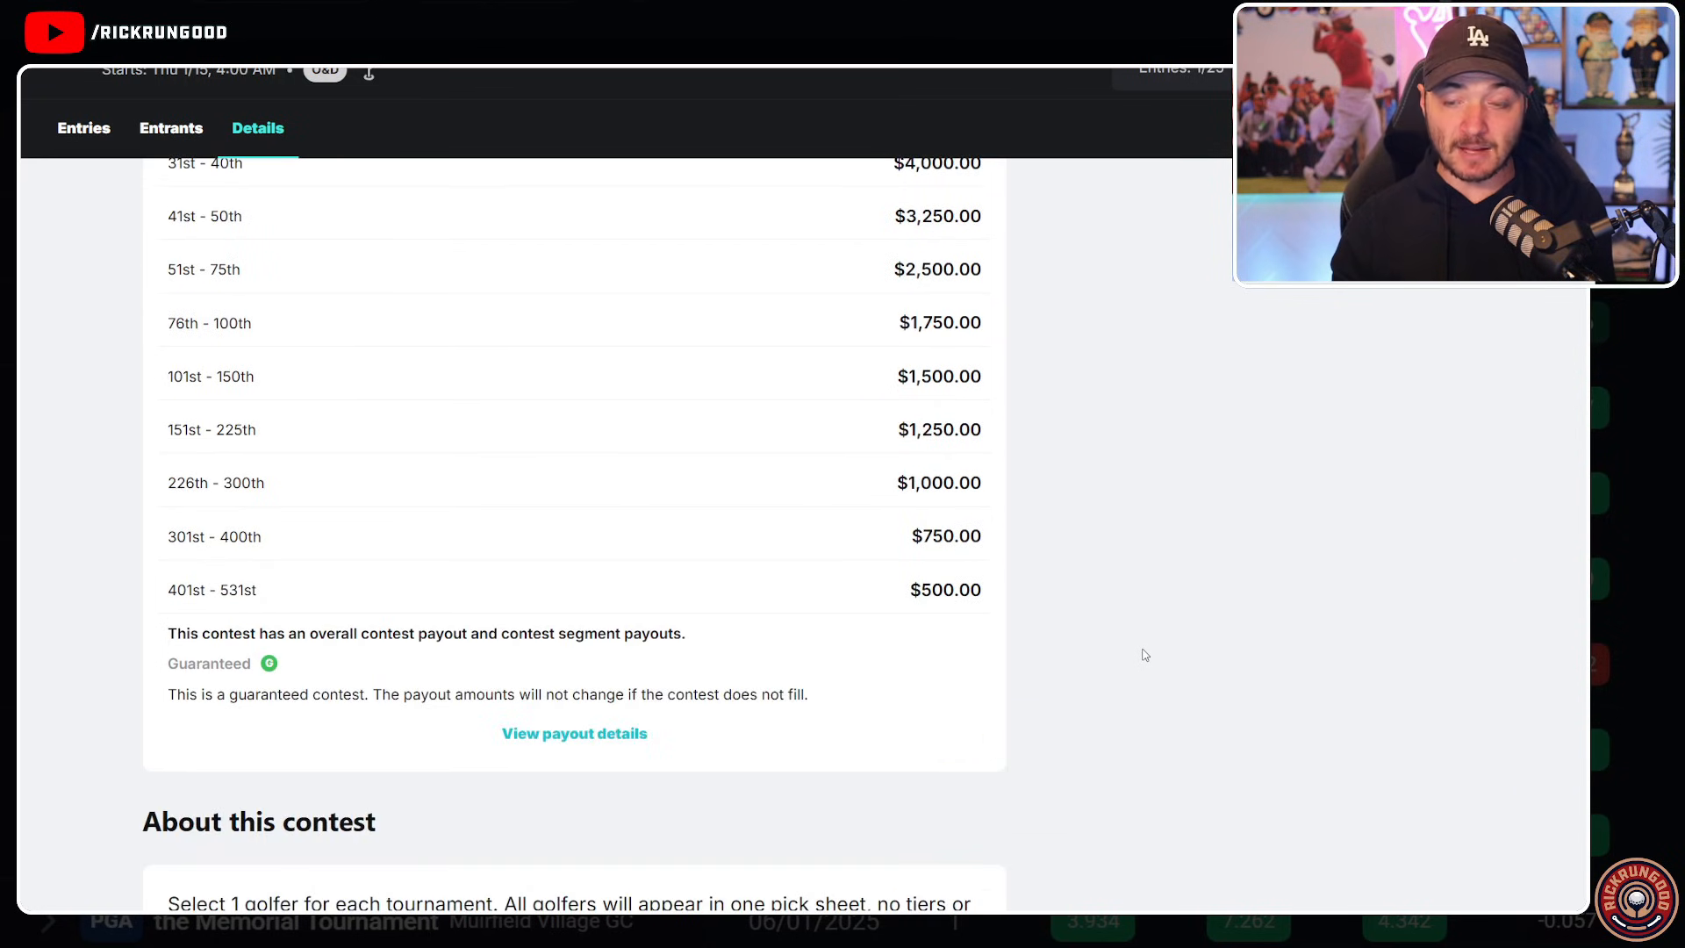
scroll("down", 3)
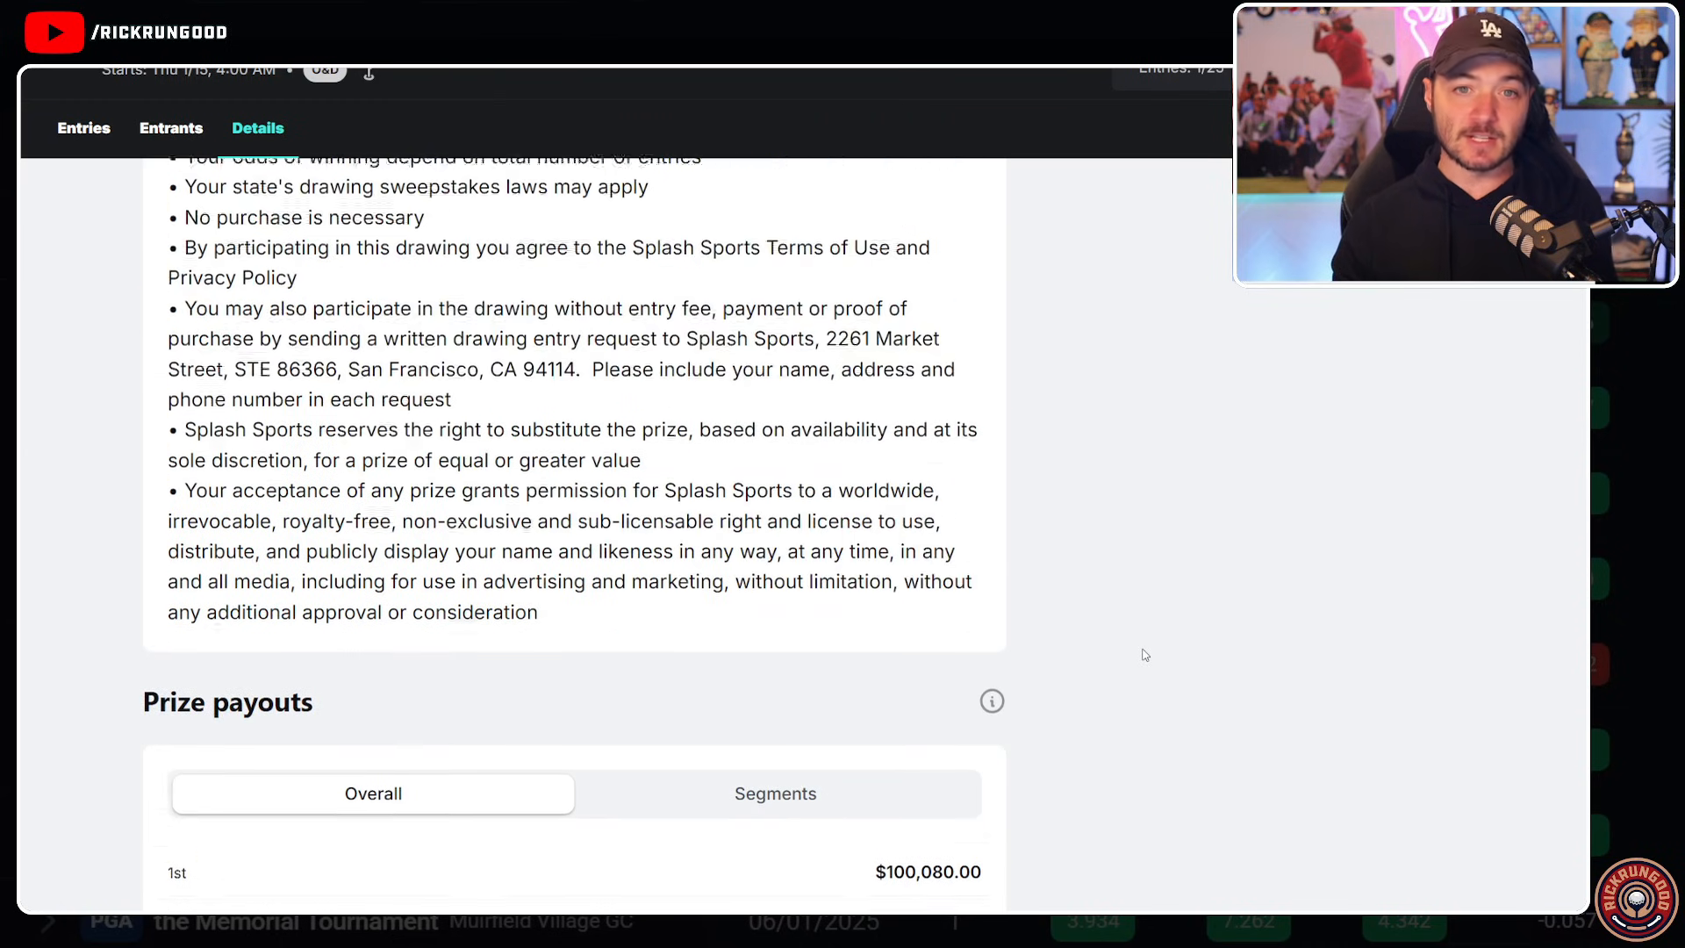
scroll("up", 3)
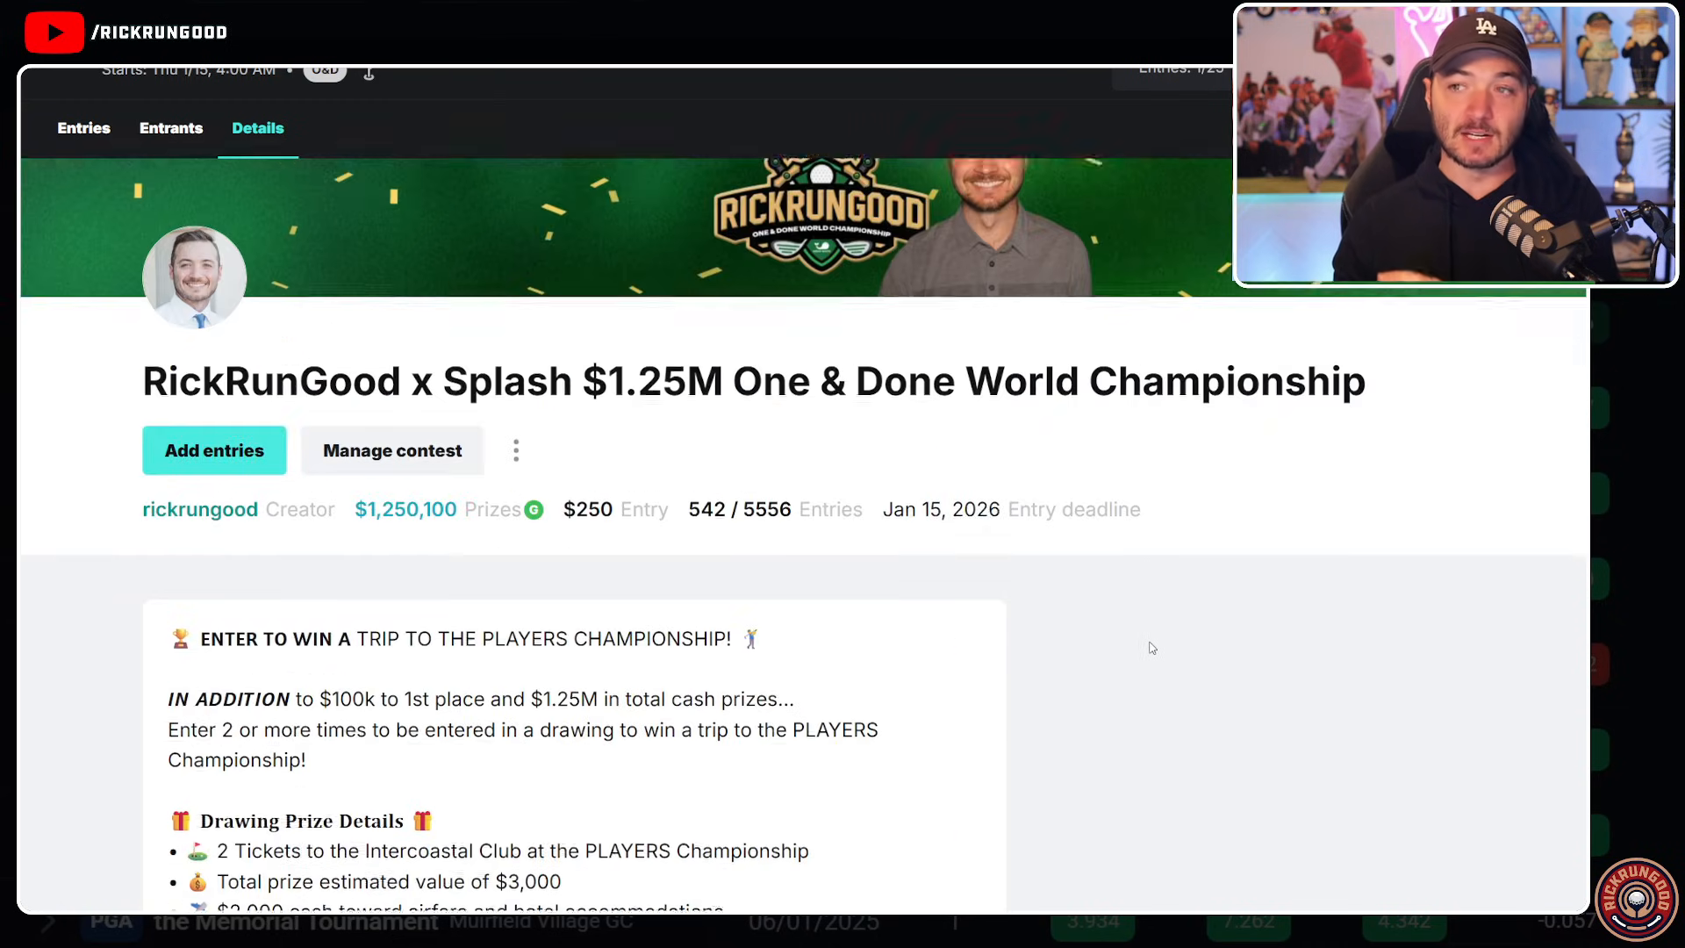
scroll("down", 3)
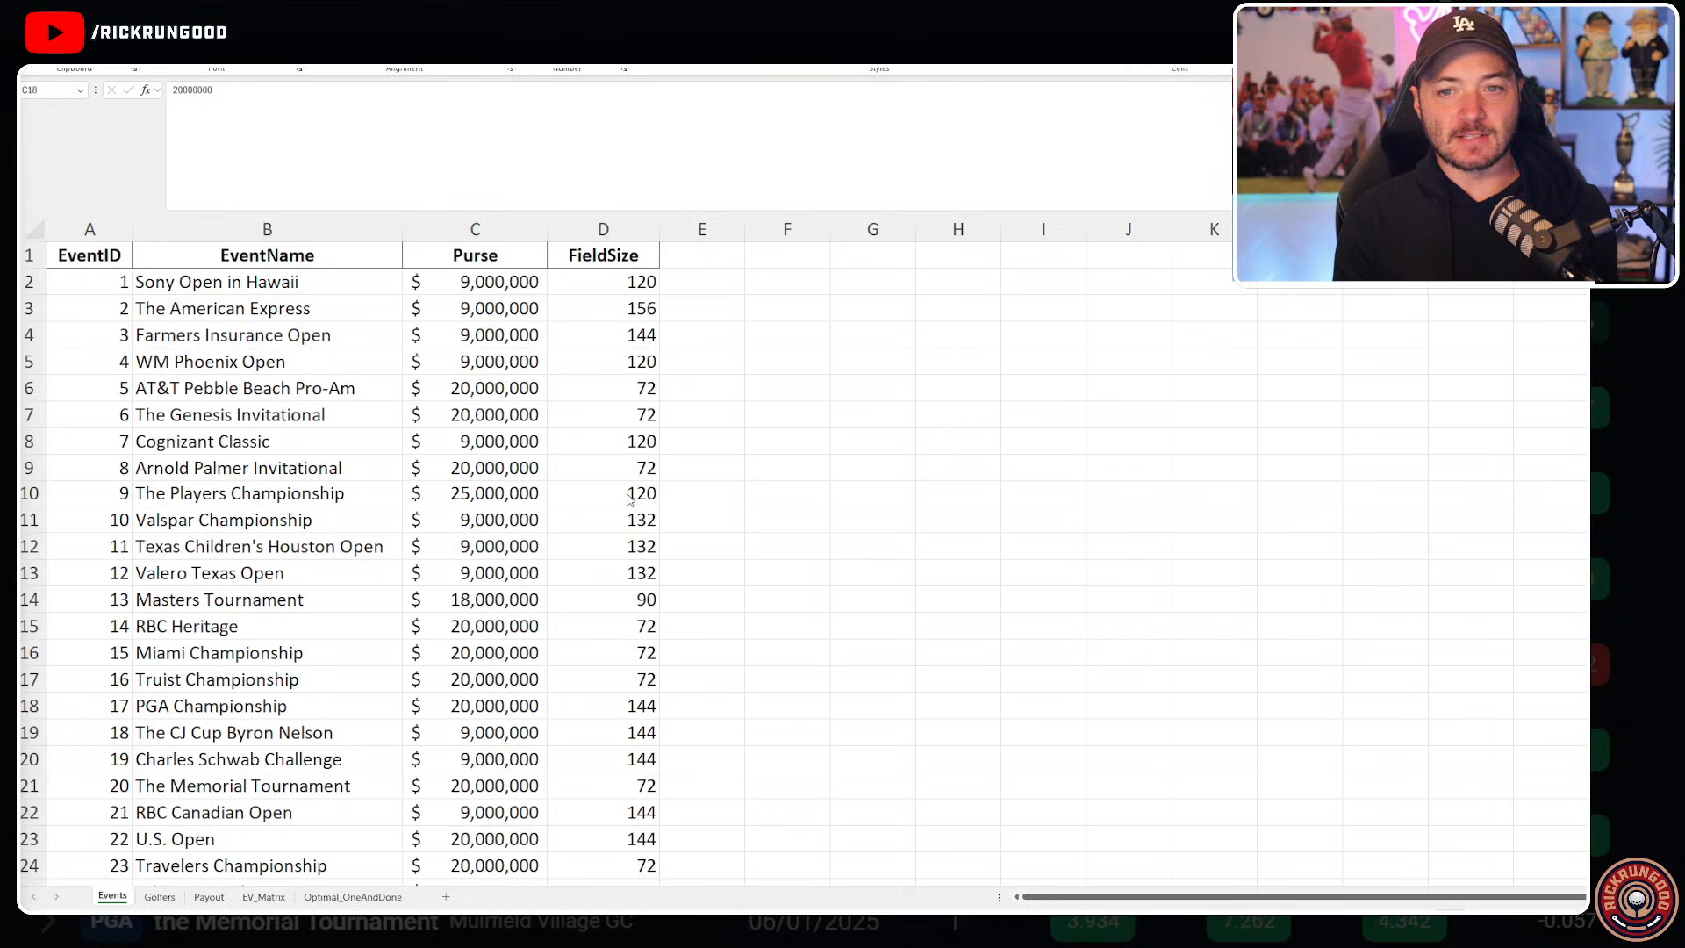
mouse_move(406, 416)
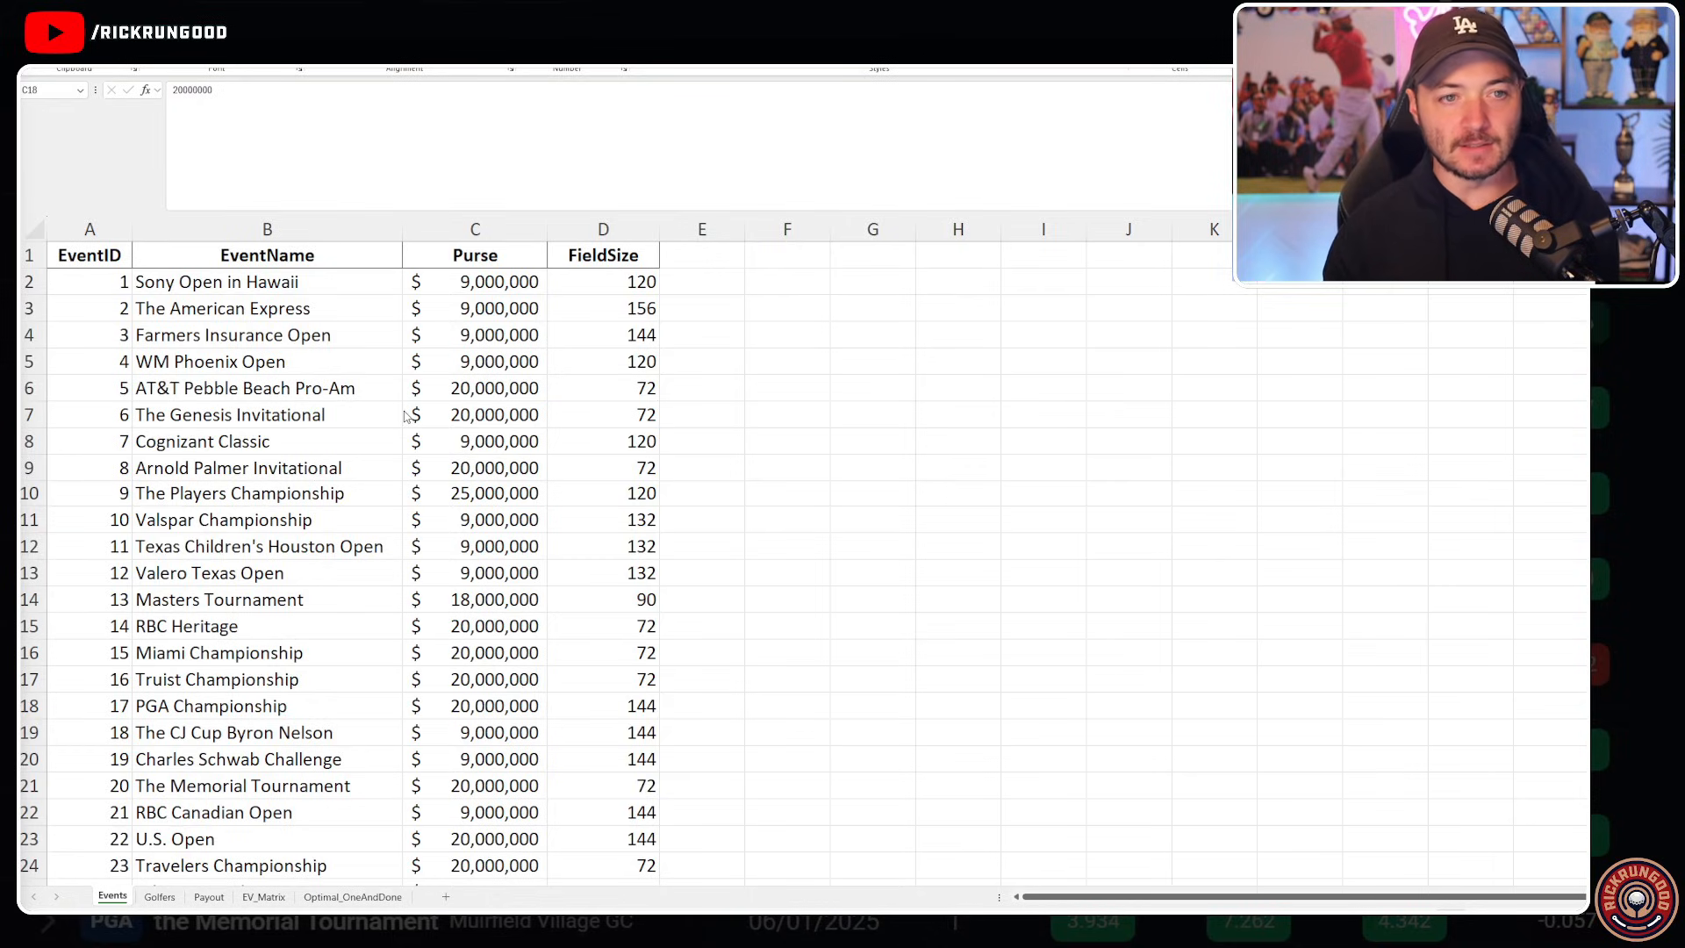
mouse_move(358, 344)
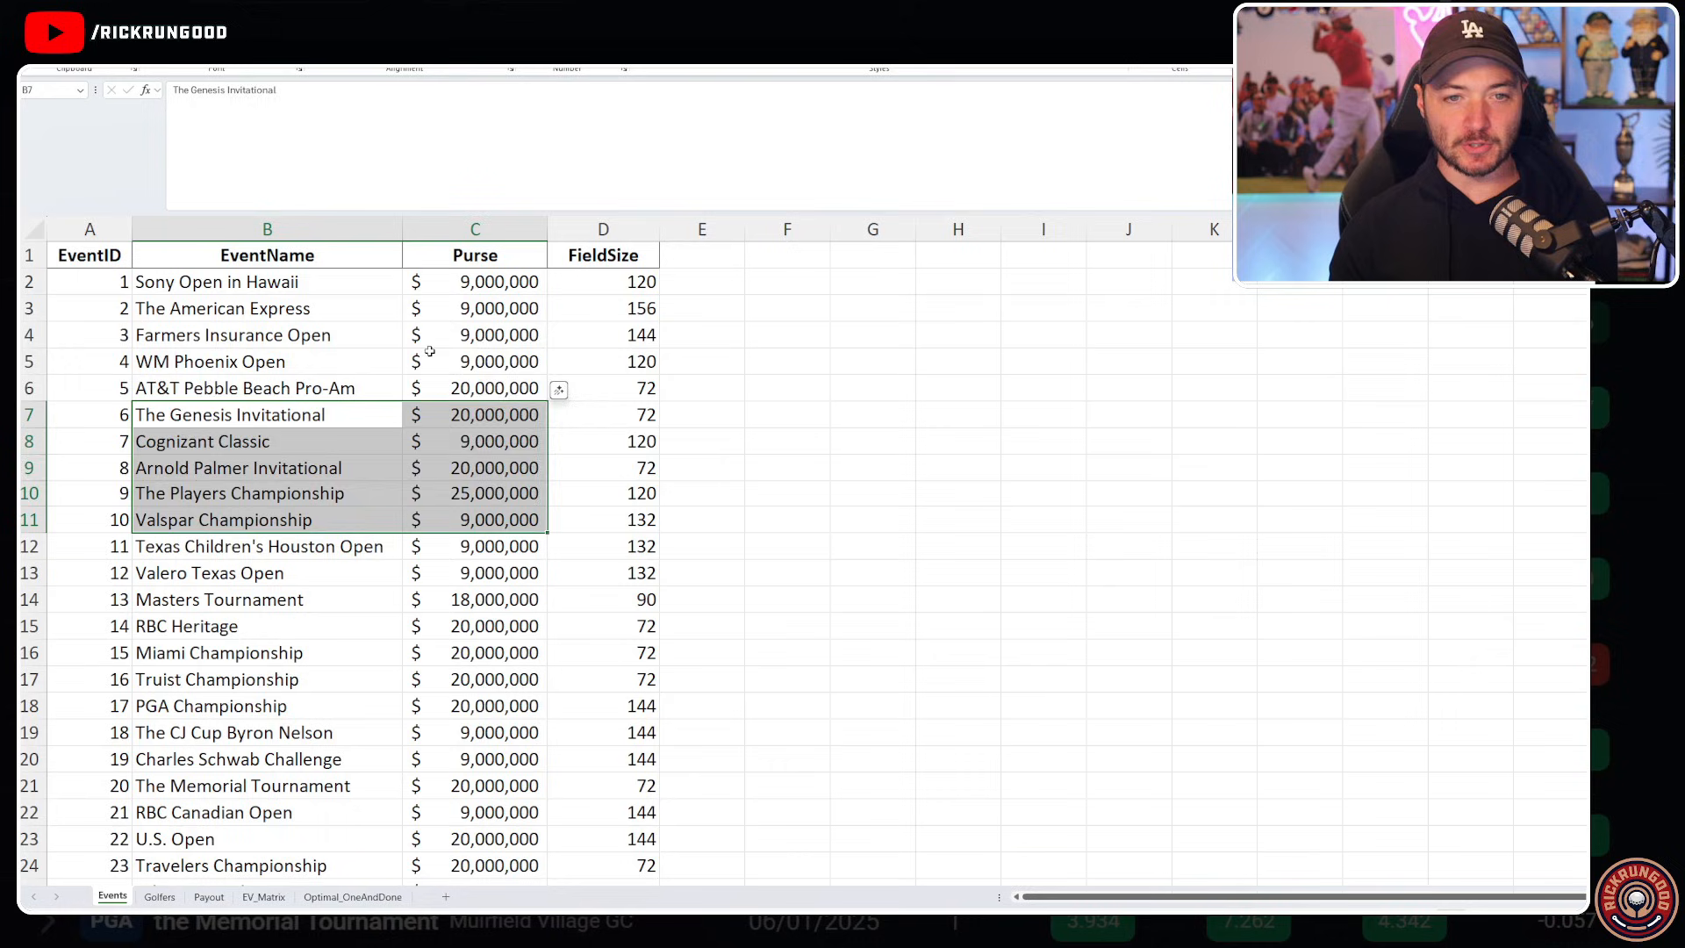
scroll("down", 3)
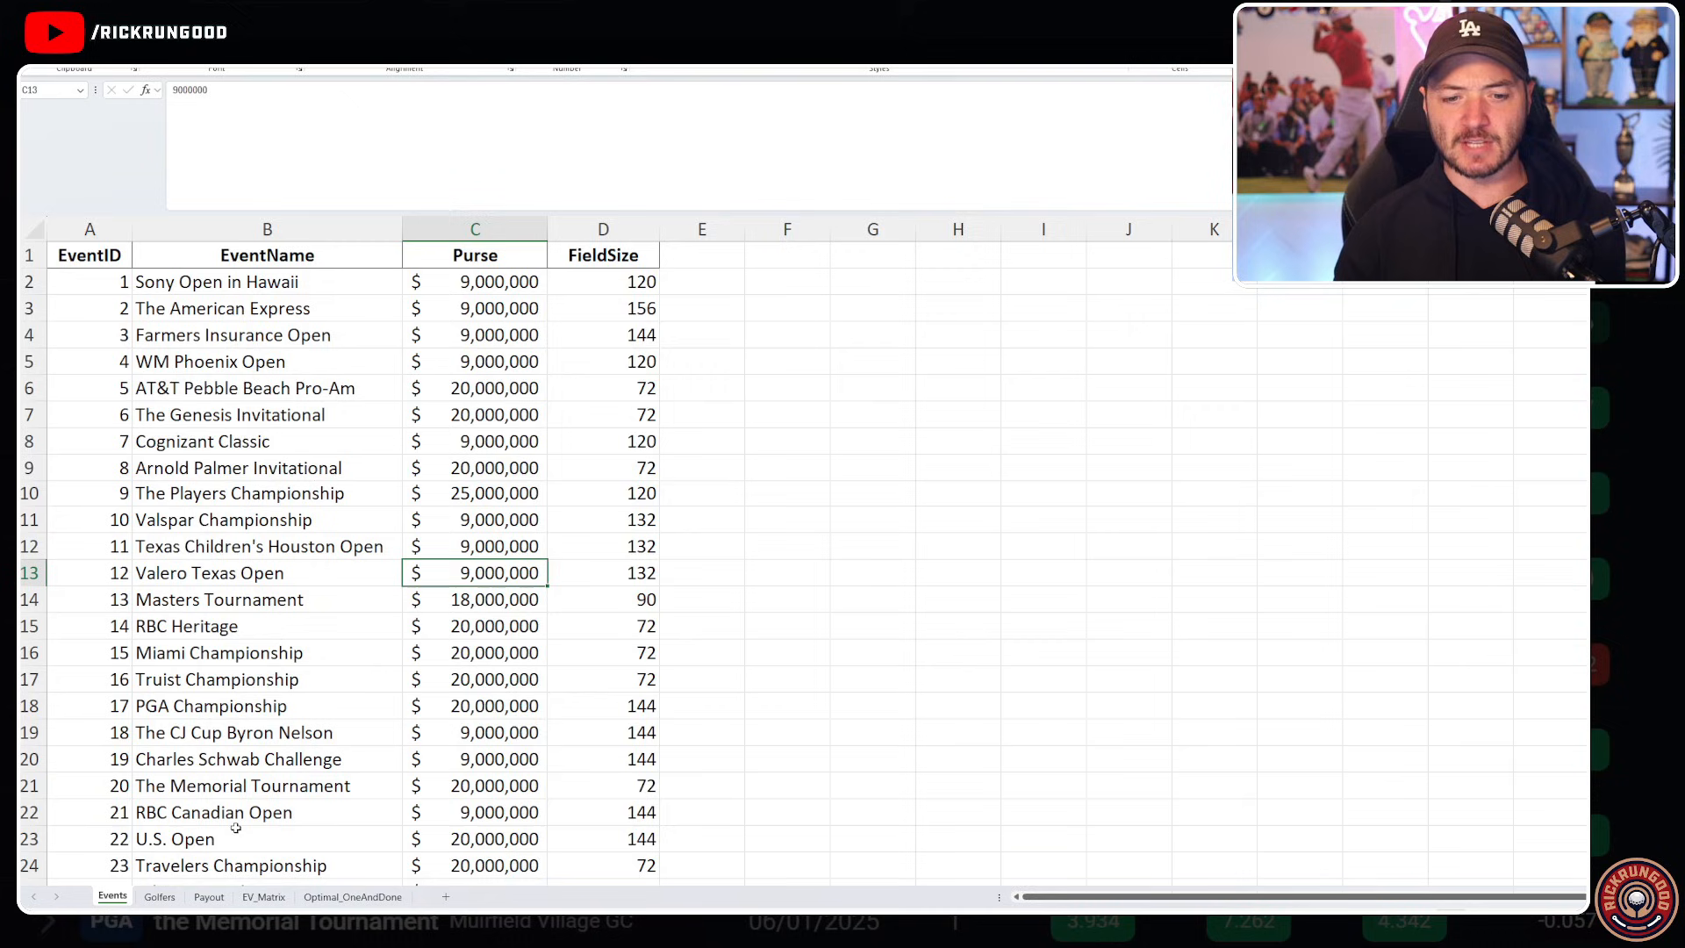
left_click(159, 897)
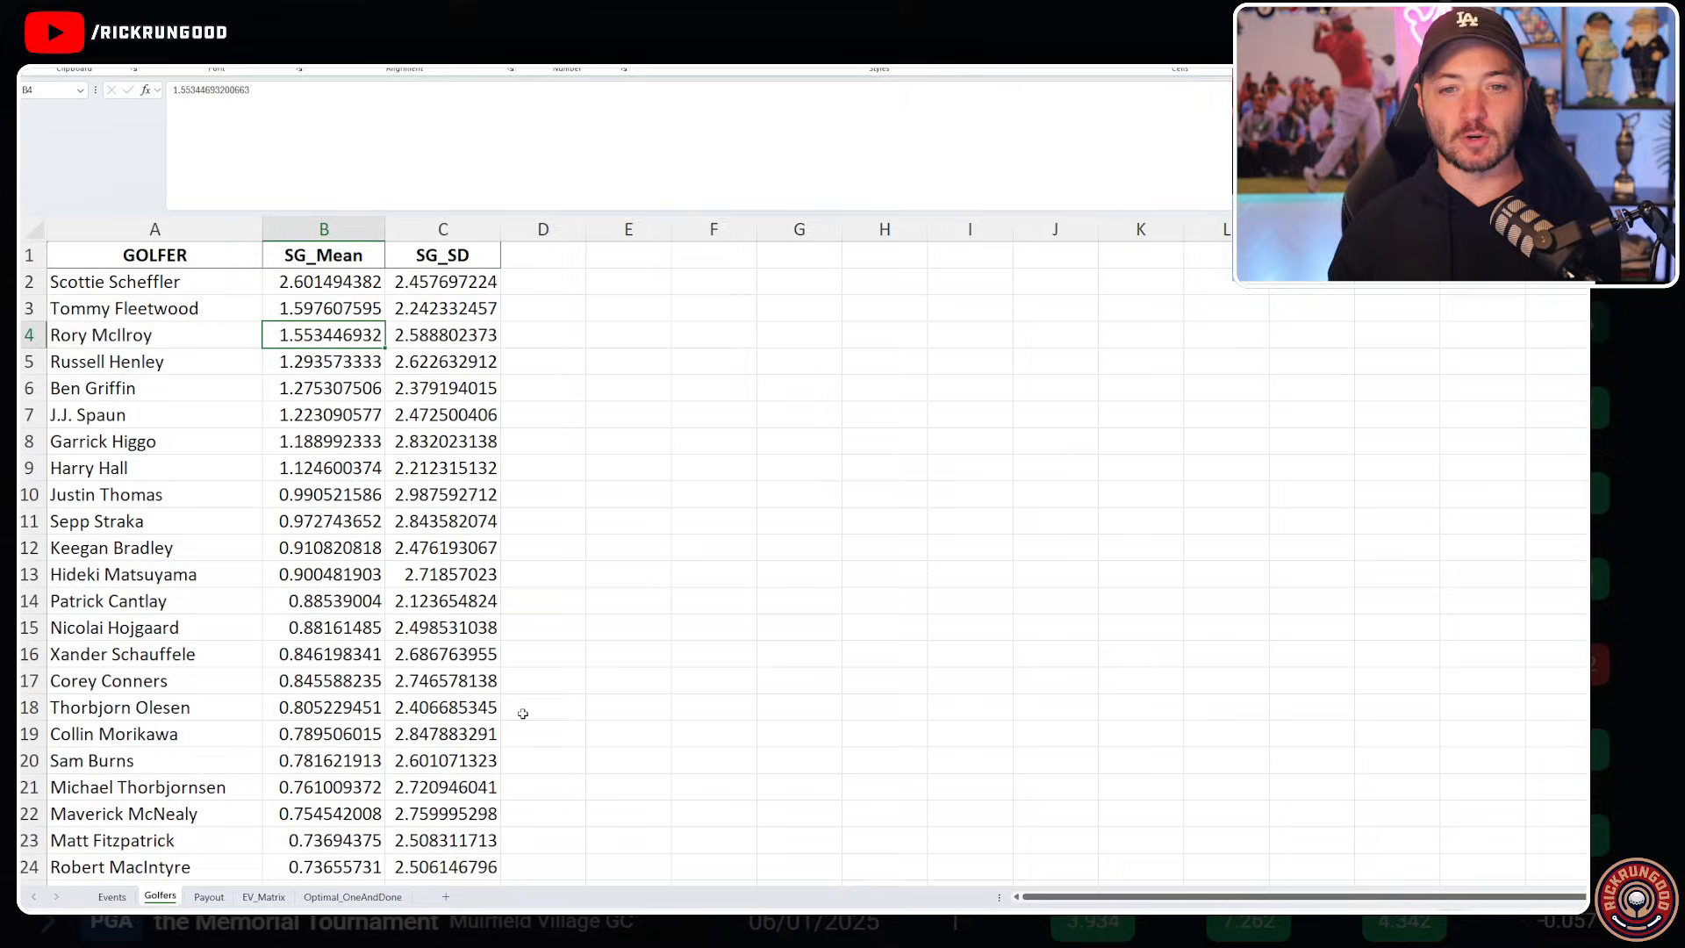
left_click(209, 896)
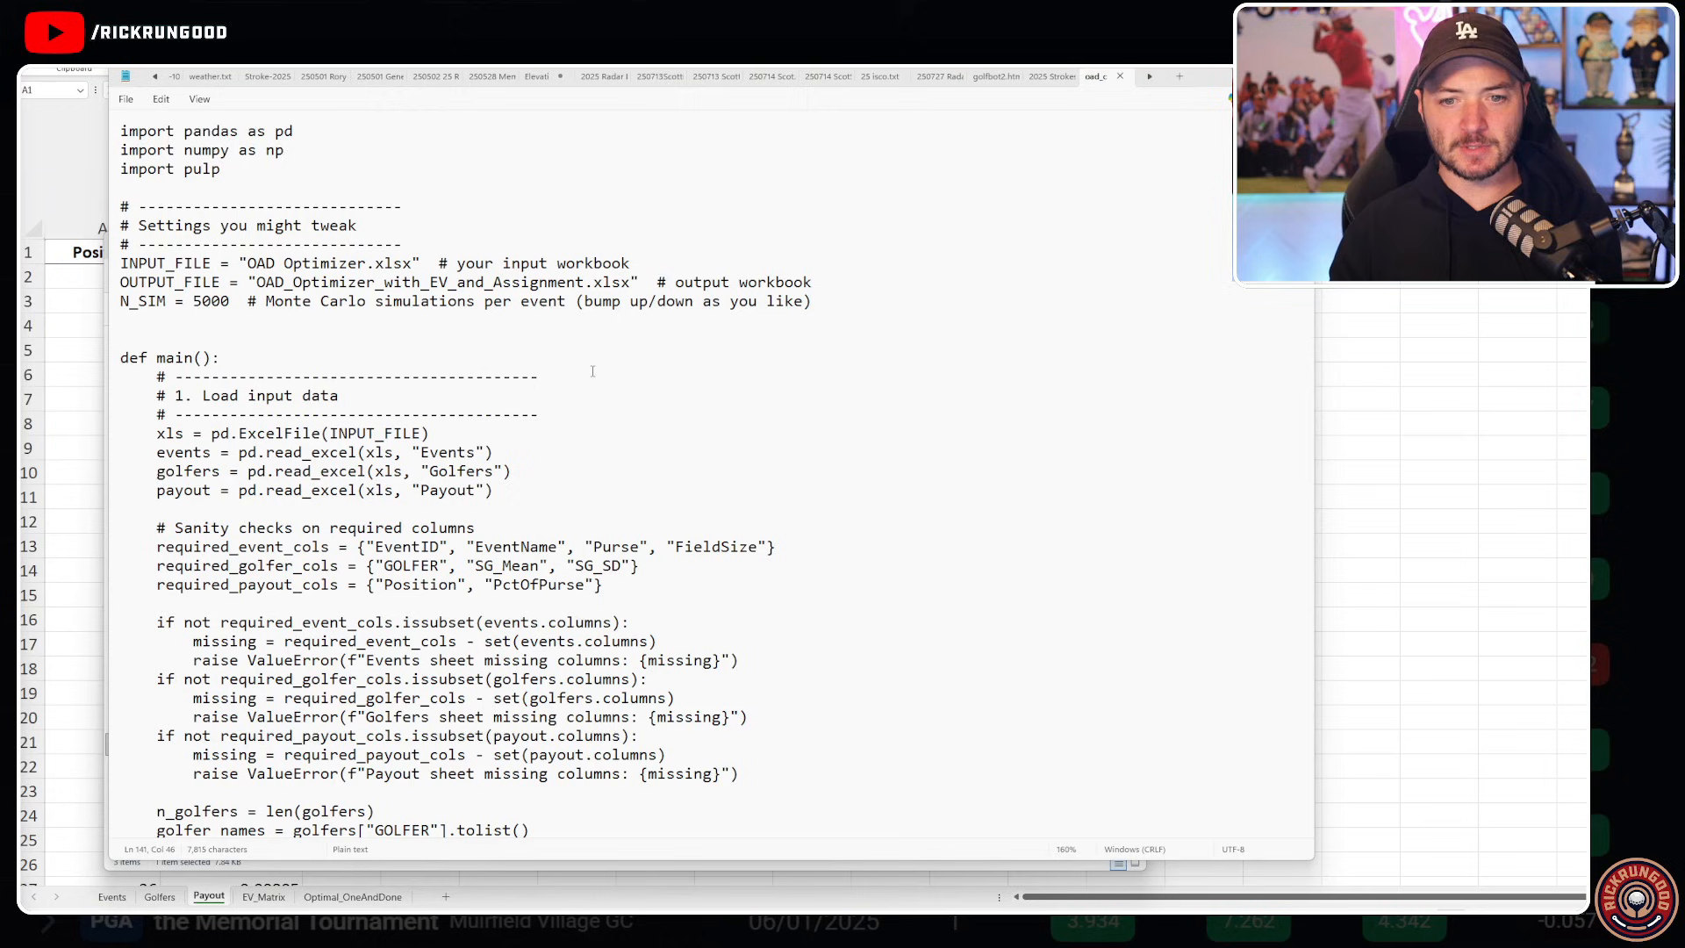
scroll("down", 3)
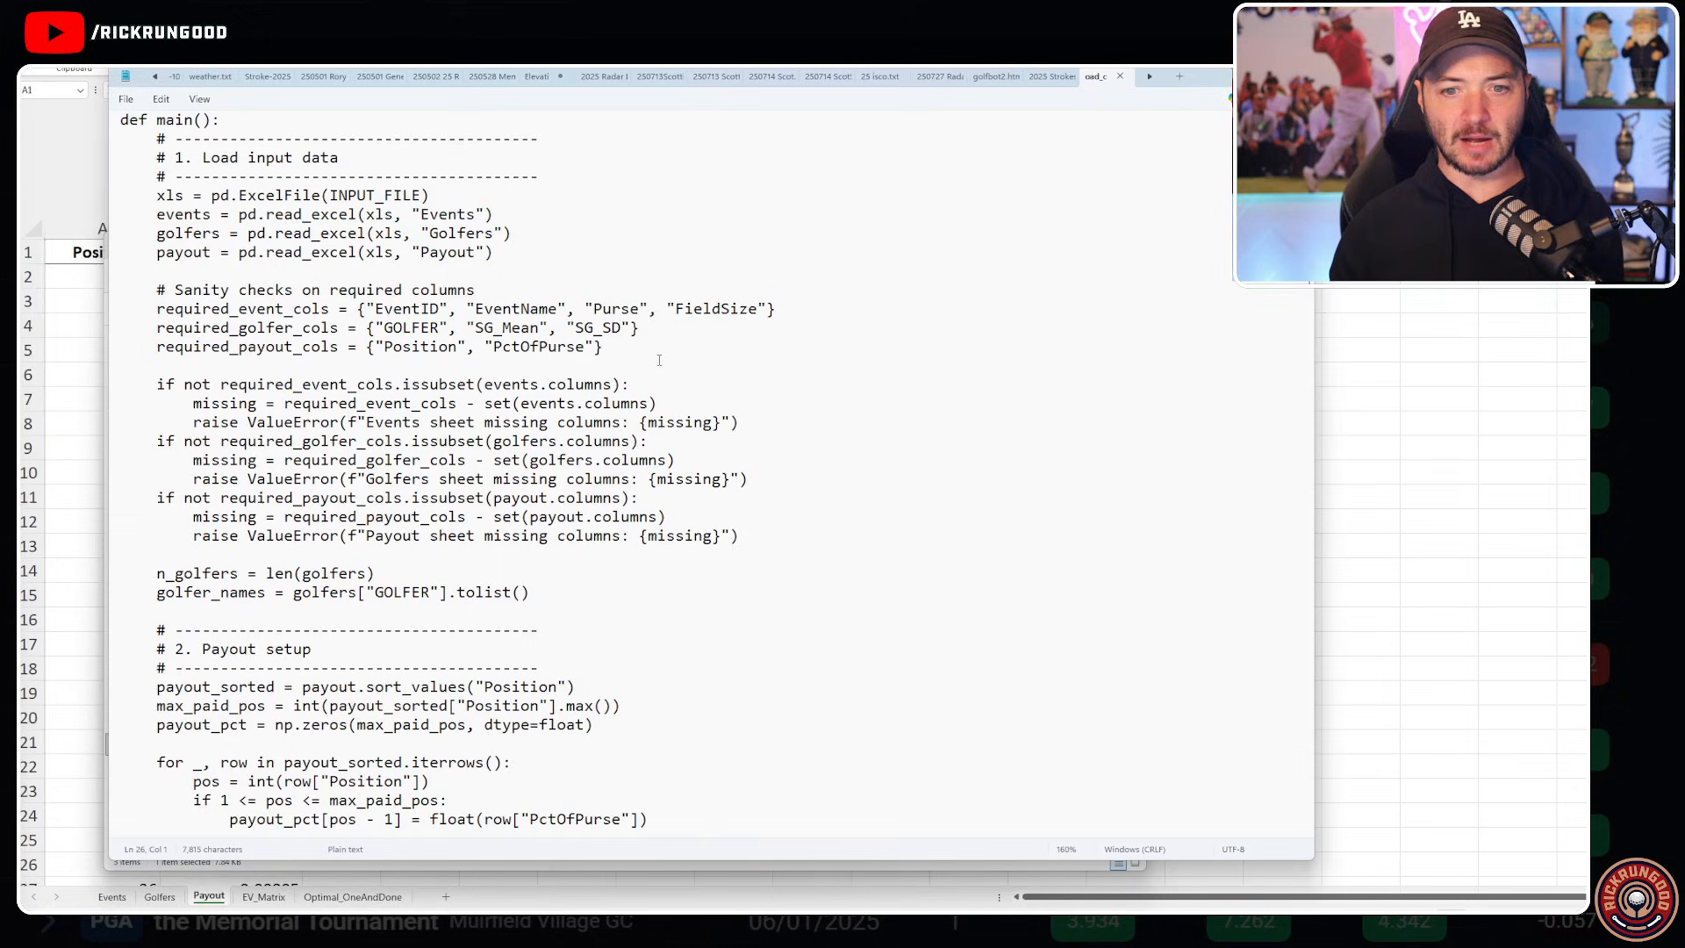
scroll("down", 3)
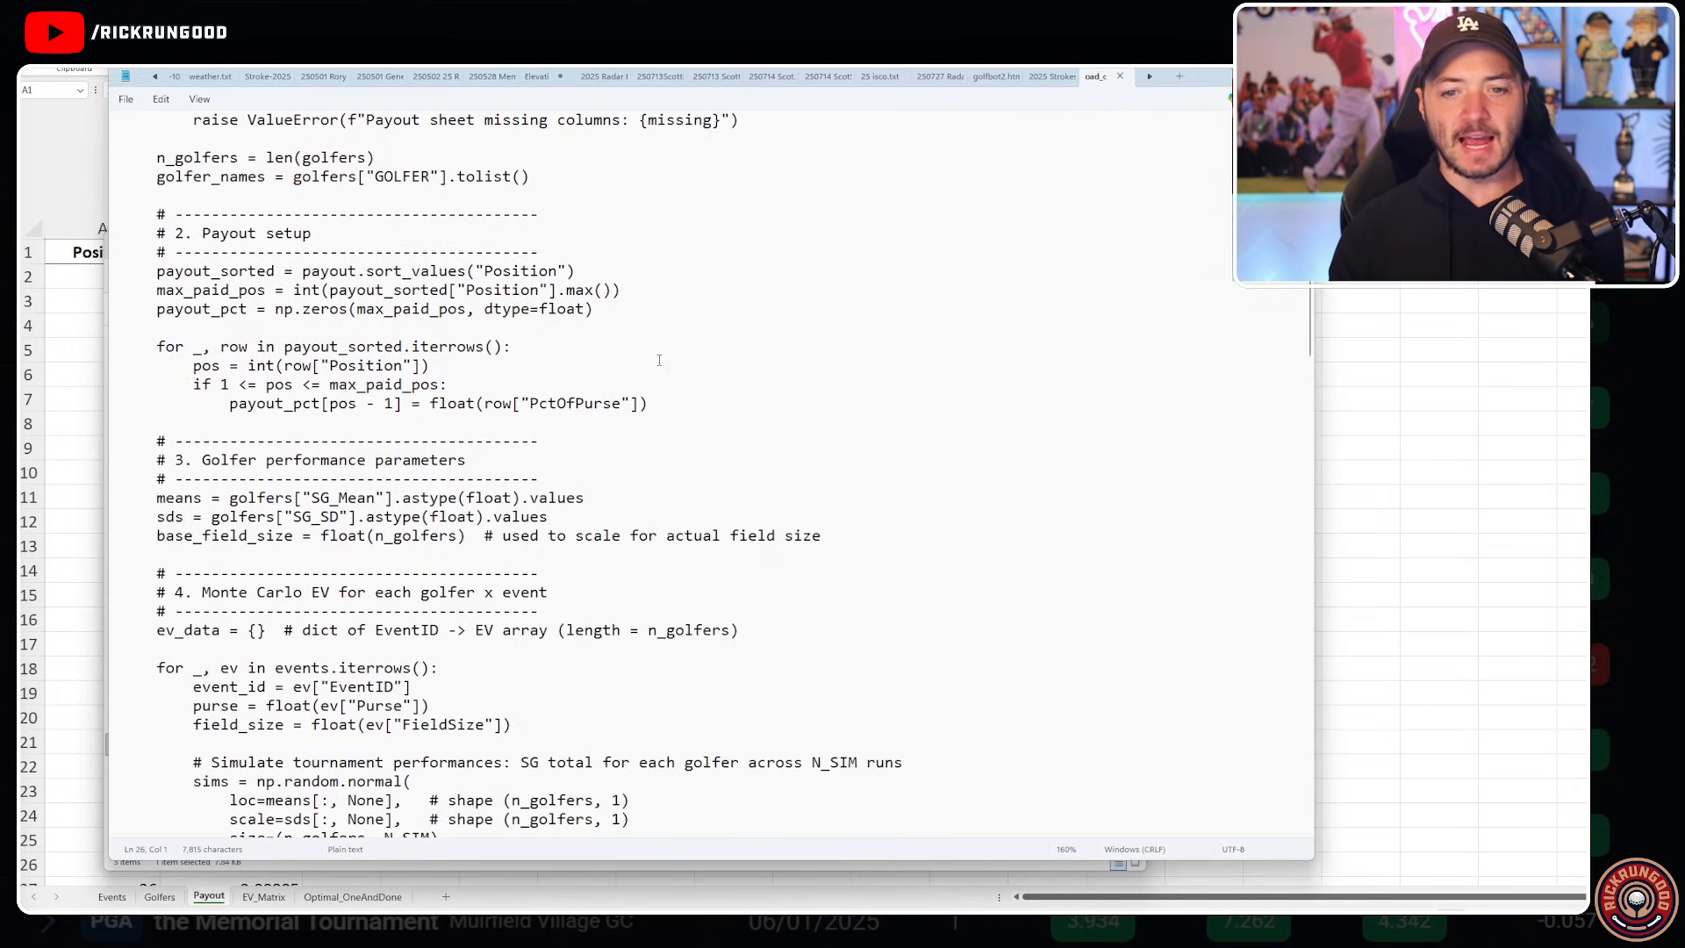
scroll("up", 3)
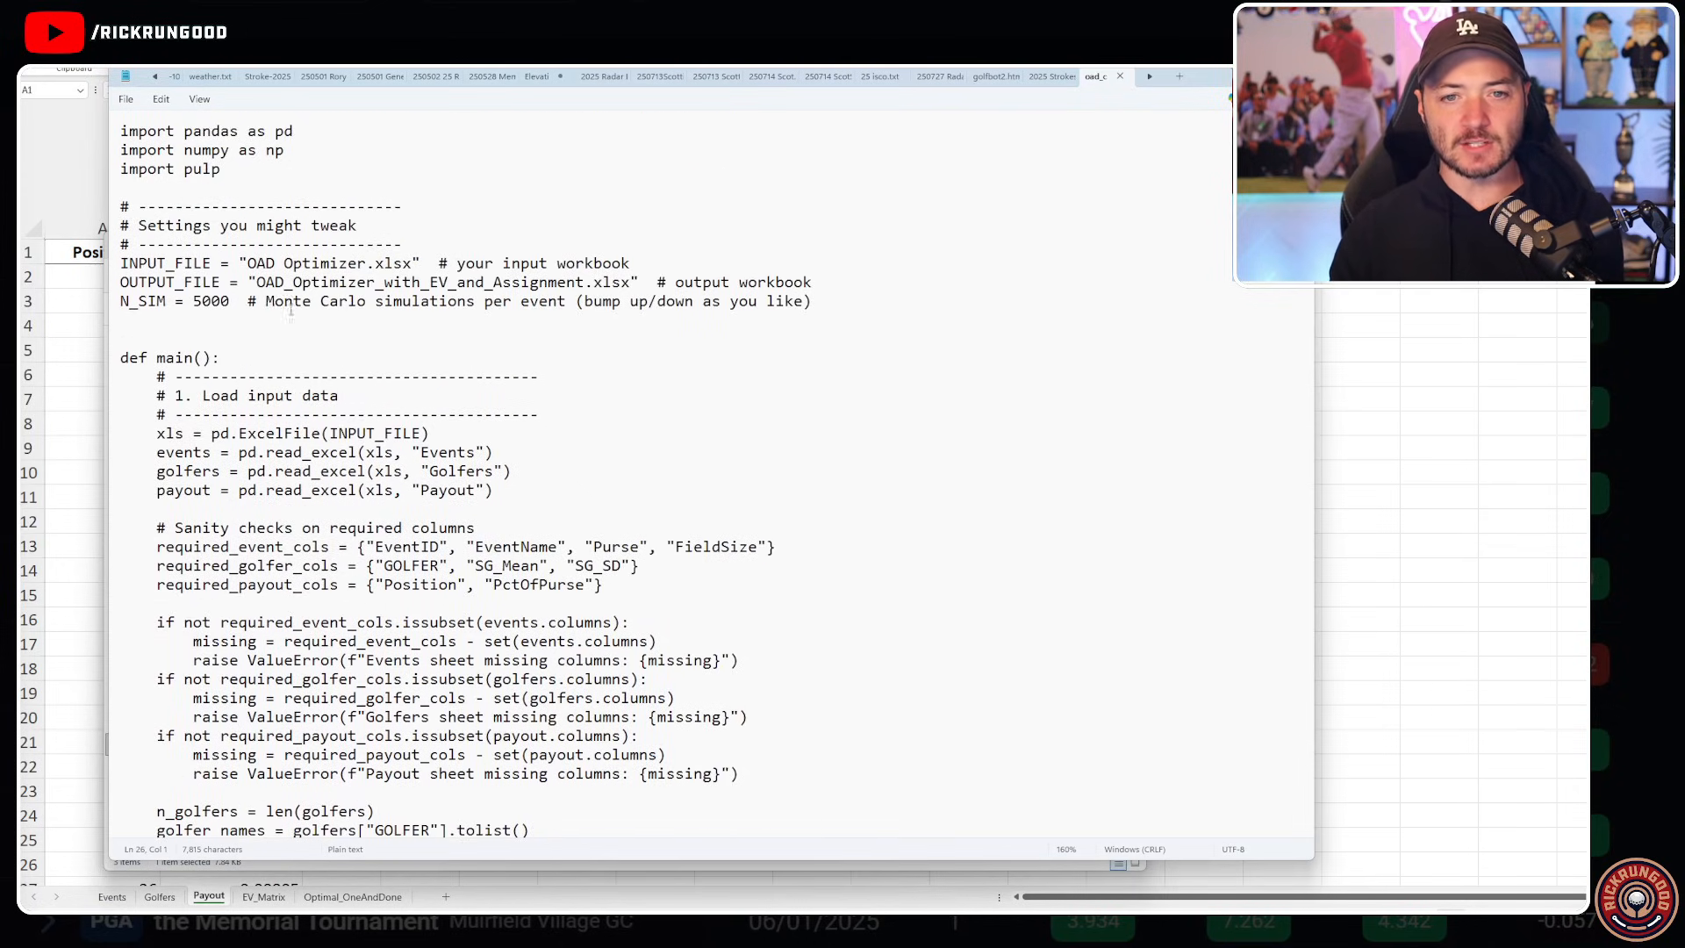
left_click_drag(172, 301, 261, 301)
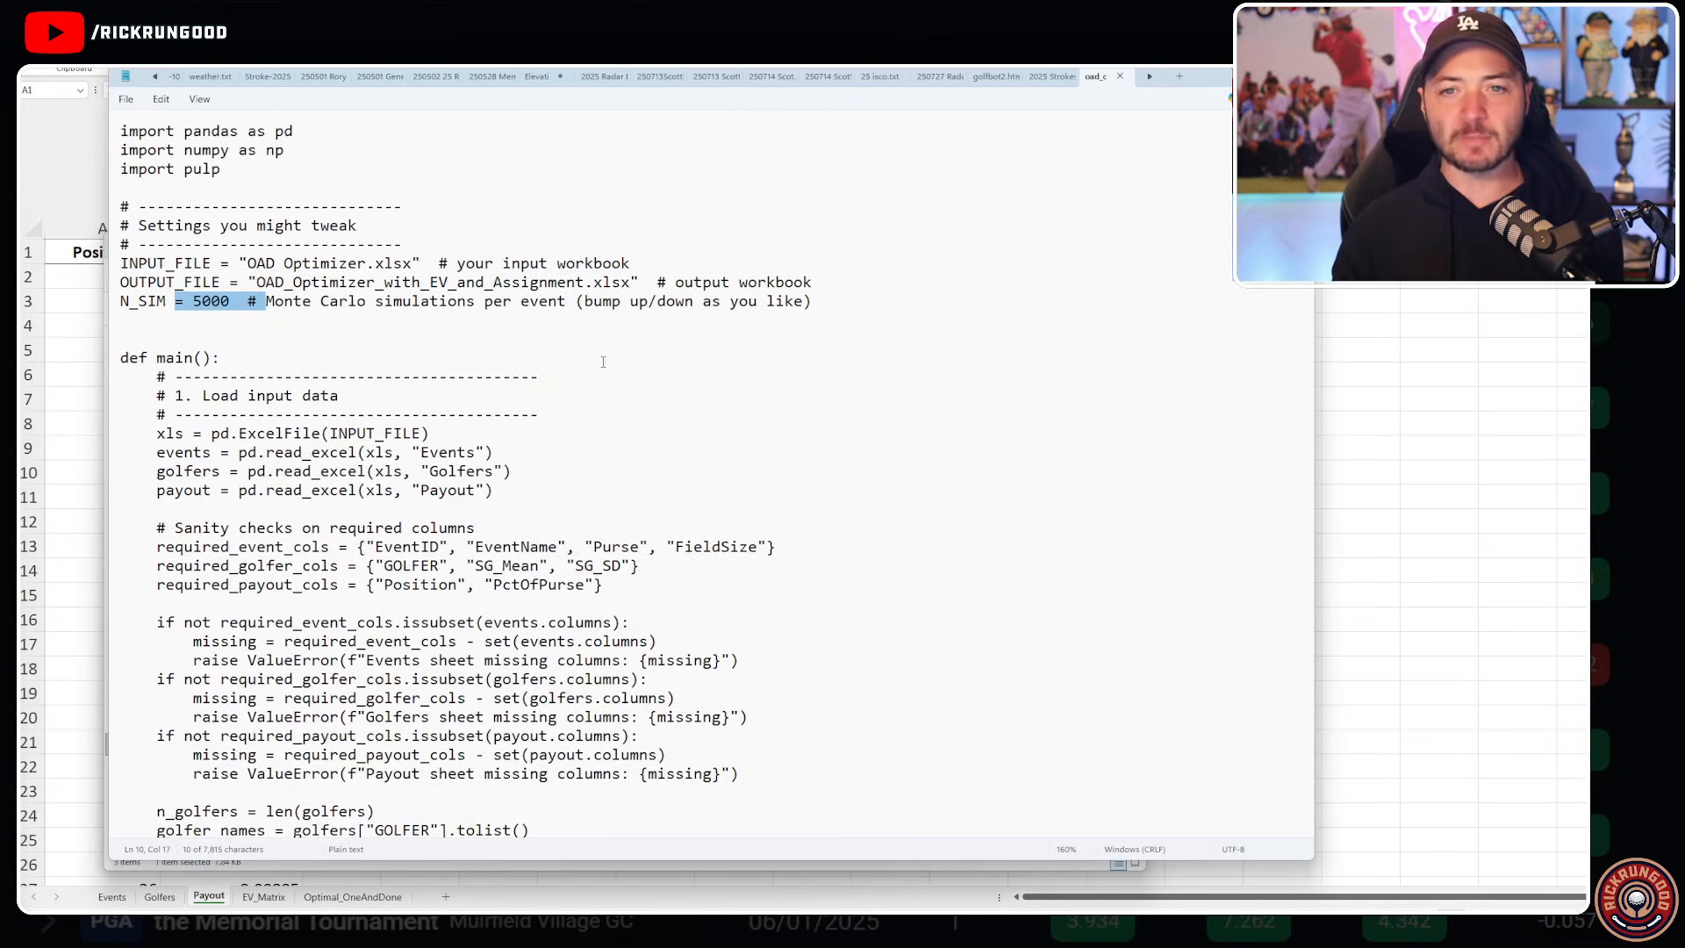
scroll("down", 3)
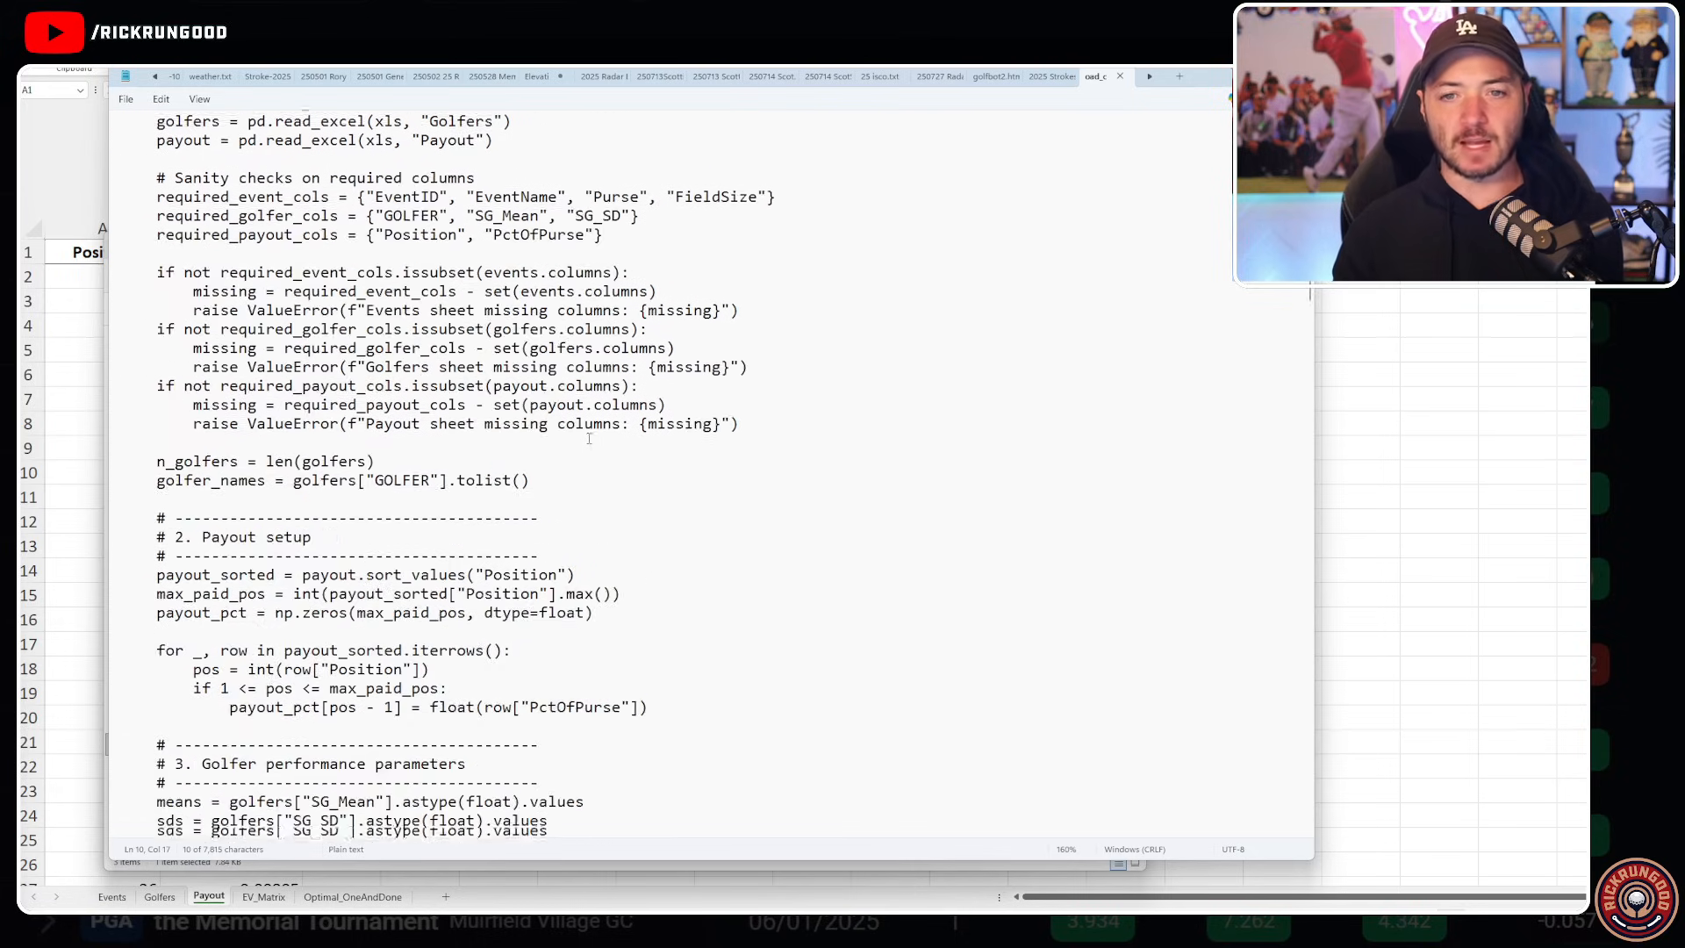
scroll("down", 3)
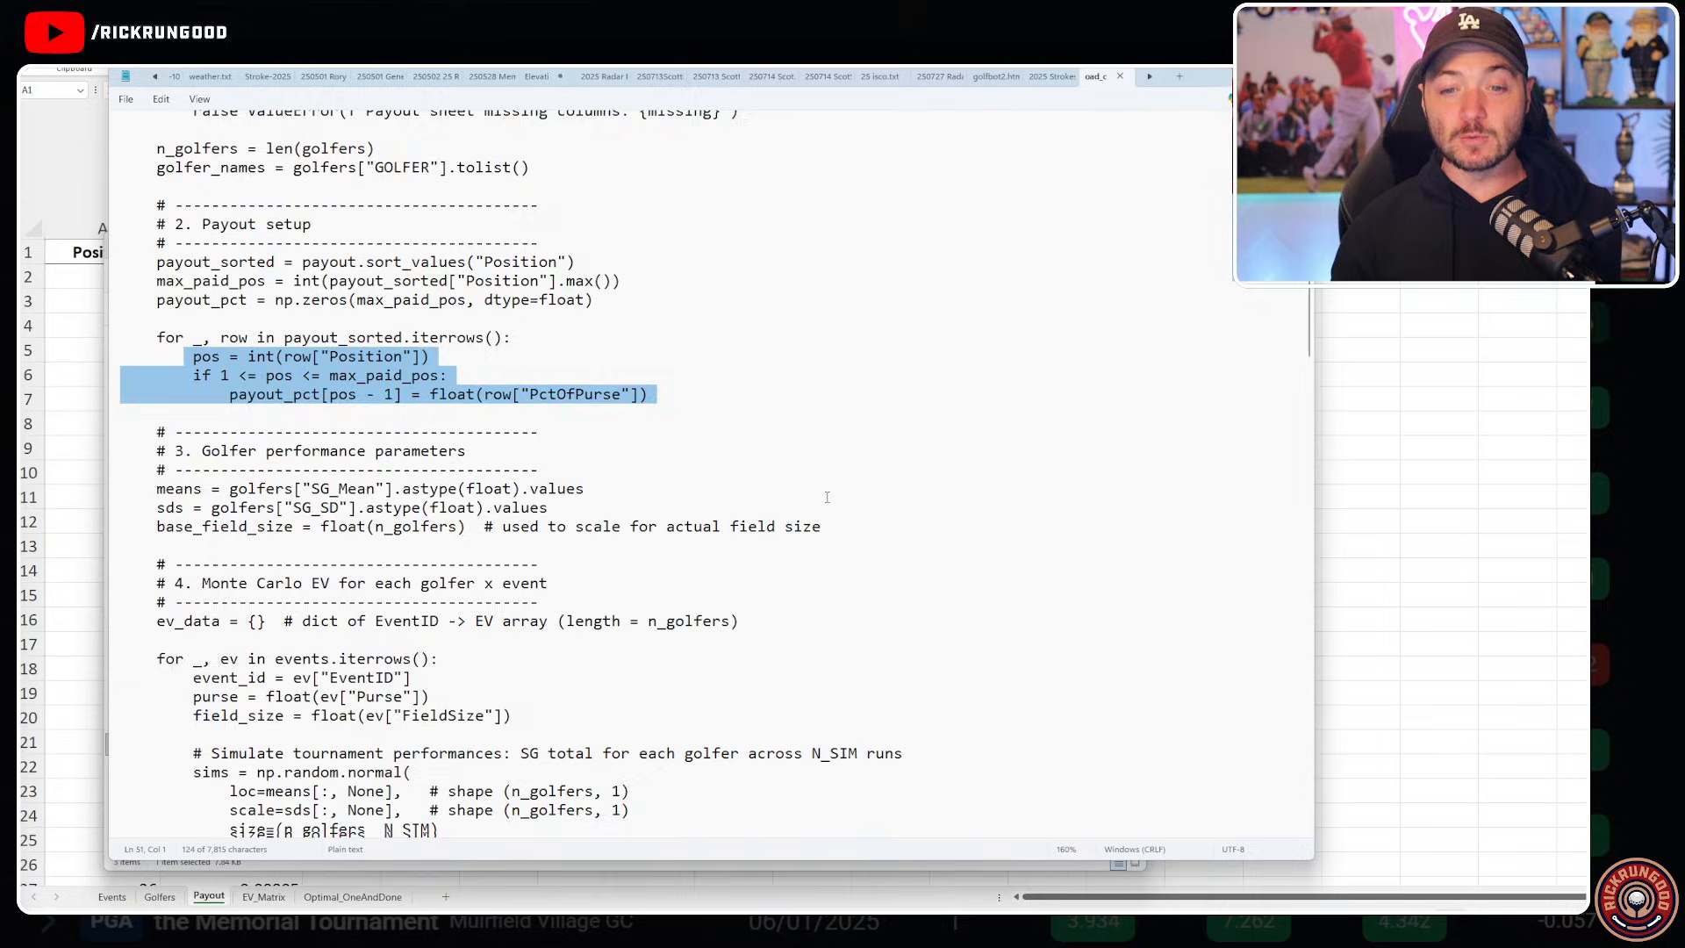
scroll("down", 3)
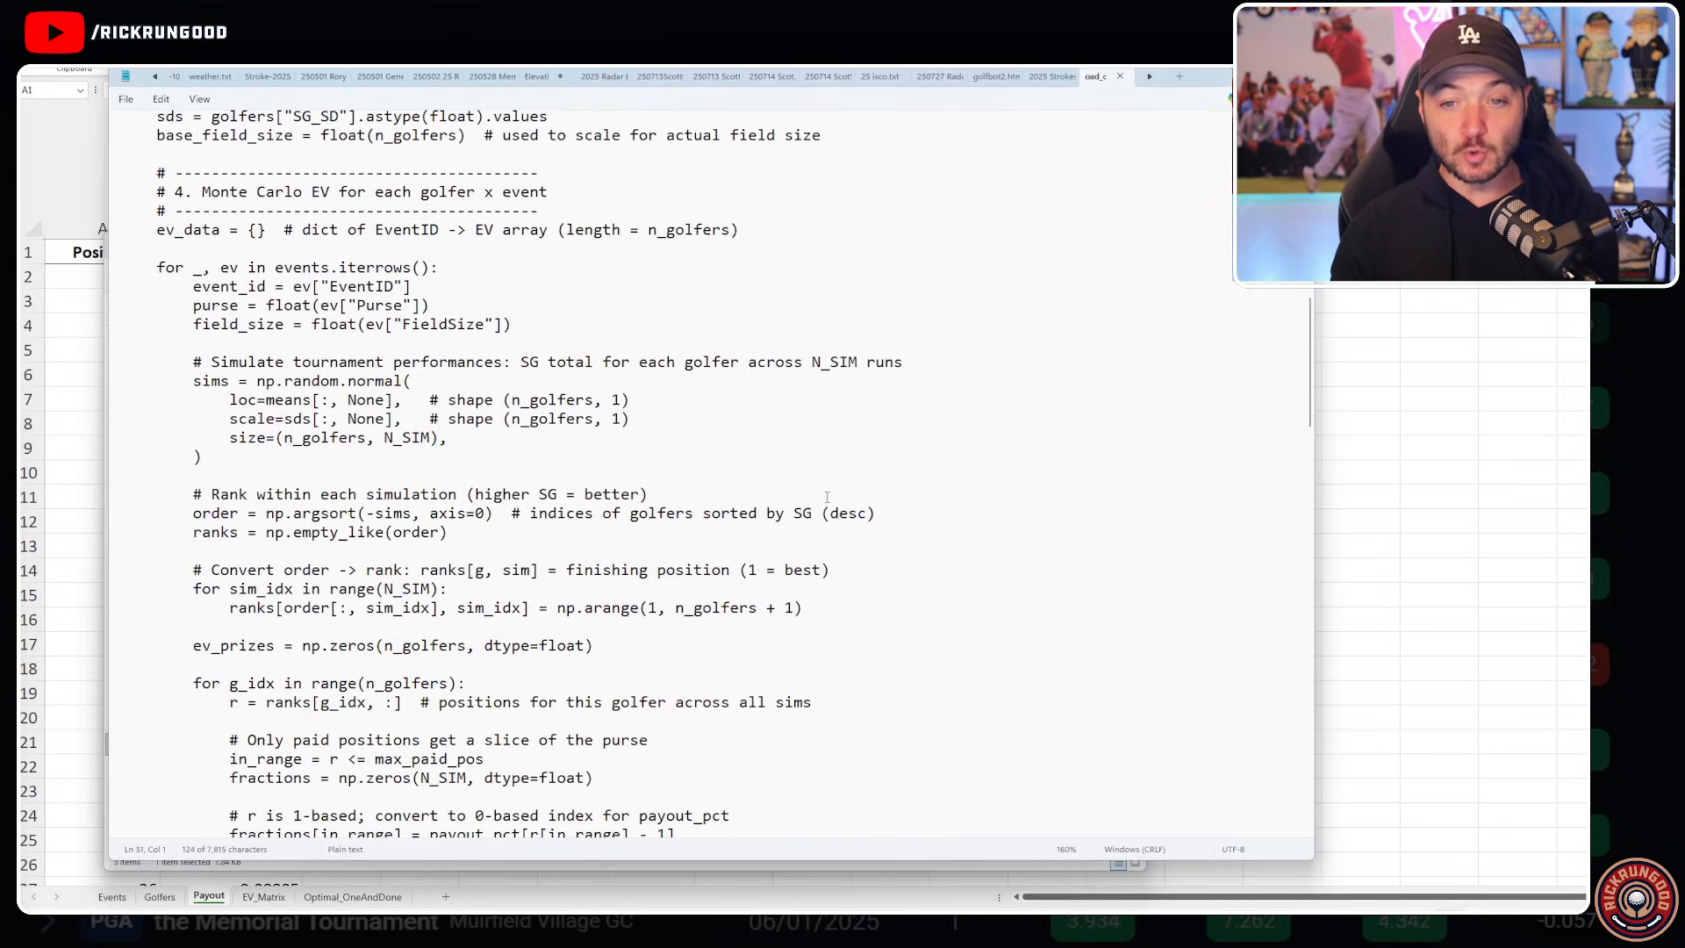
scroll("down", 3)
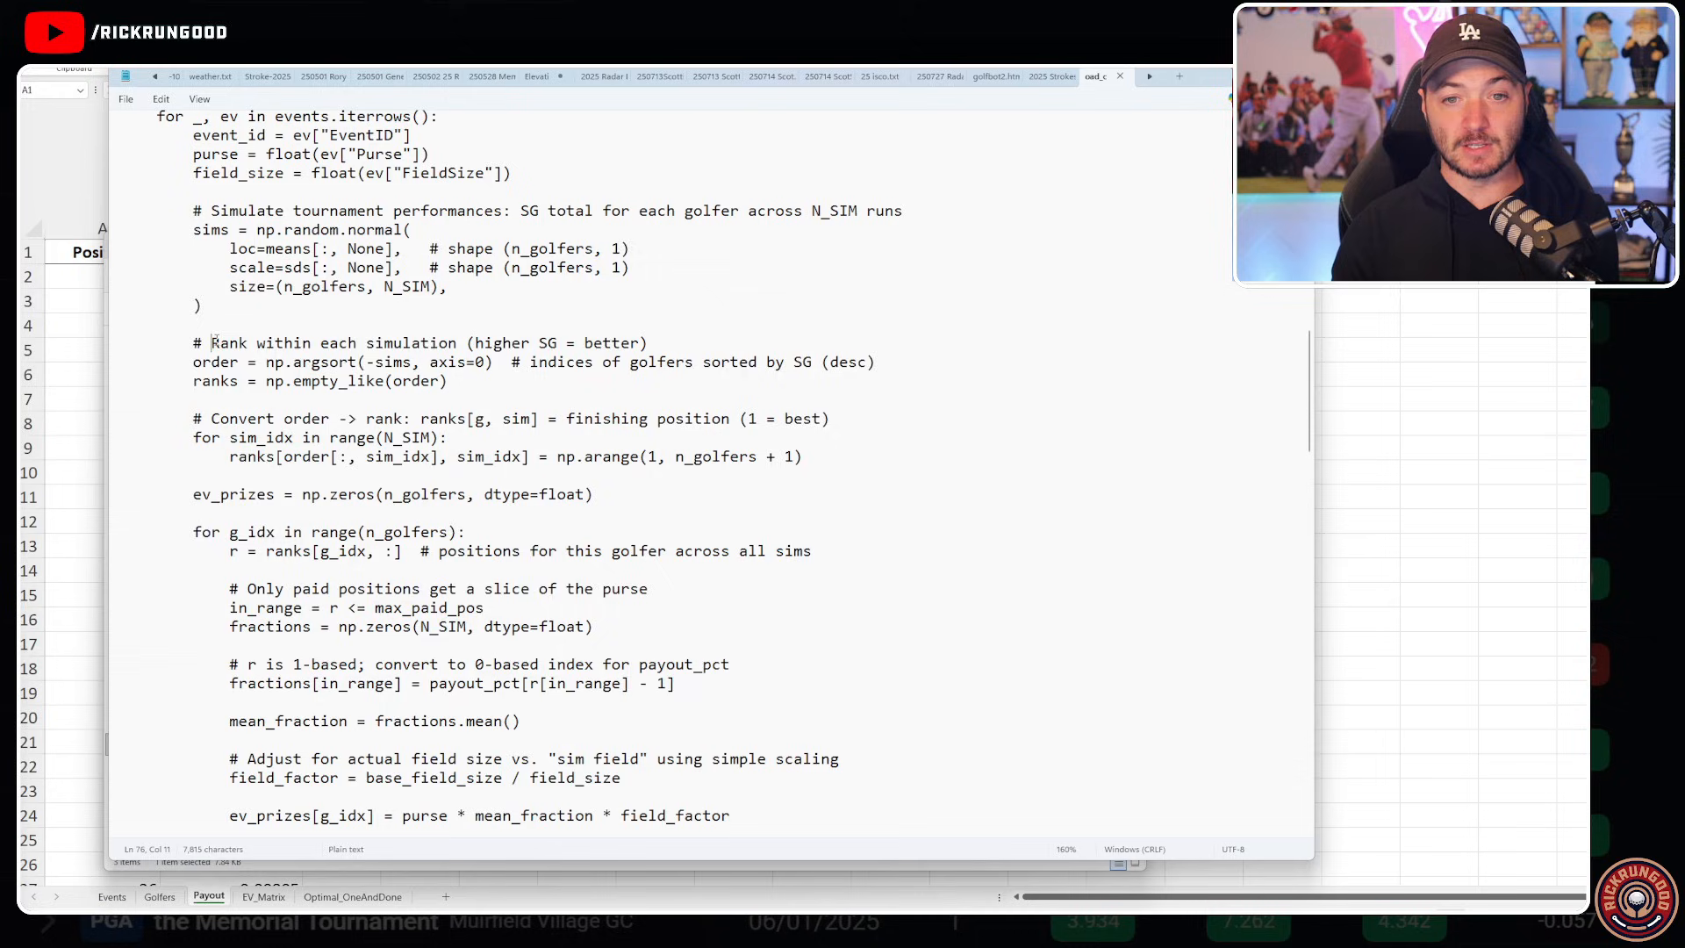
left_click_drag(214, 344, 447, 380)
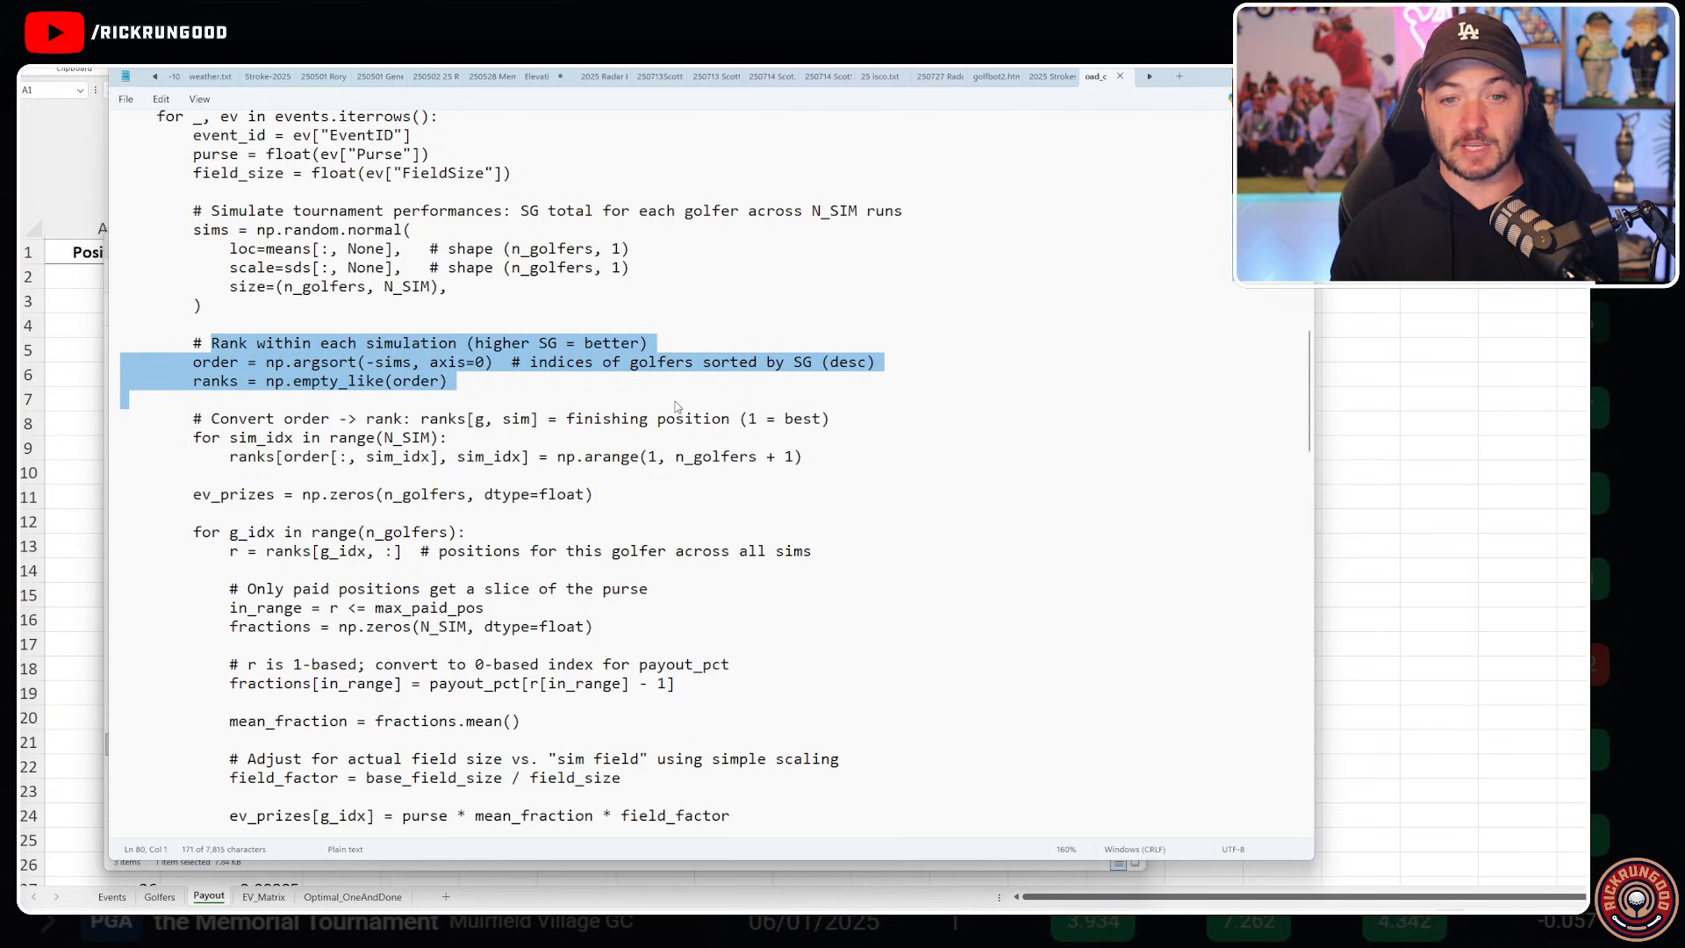
scroll("down", 3)
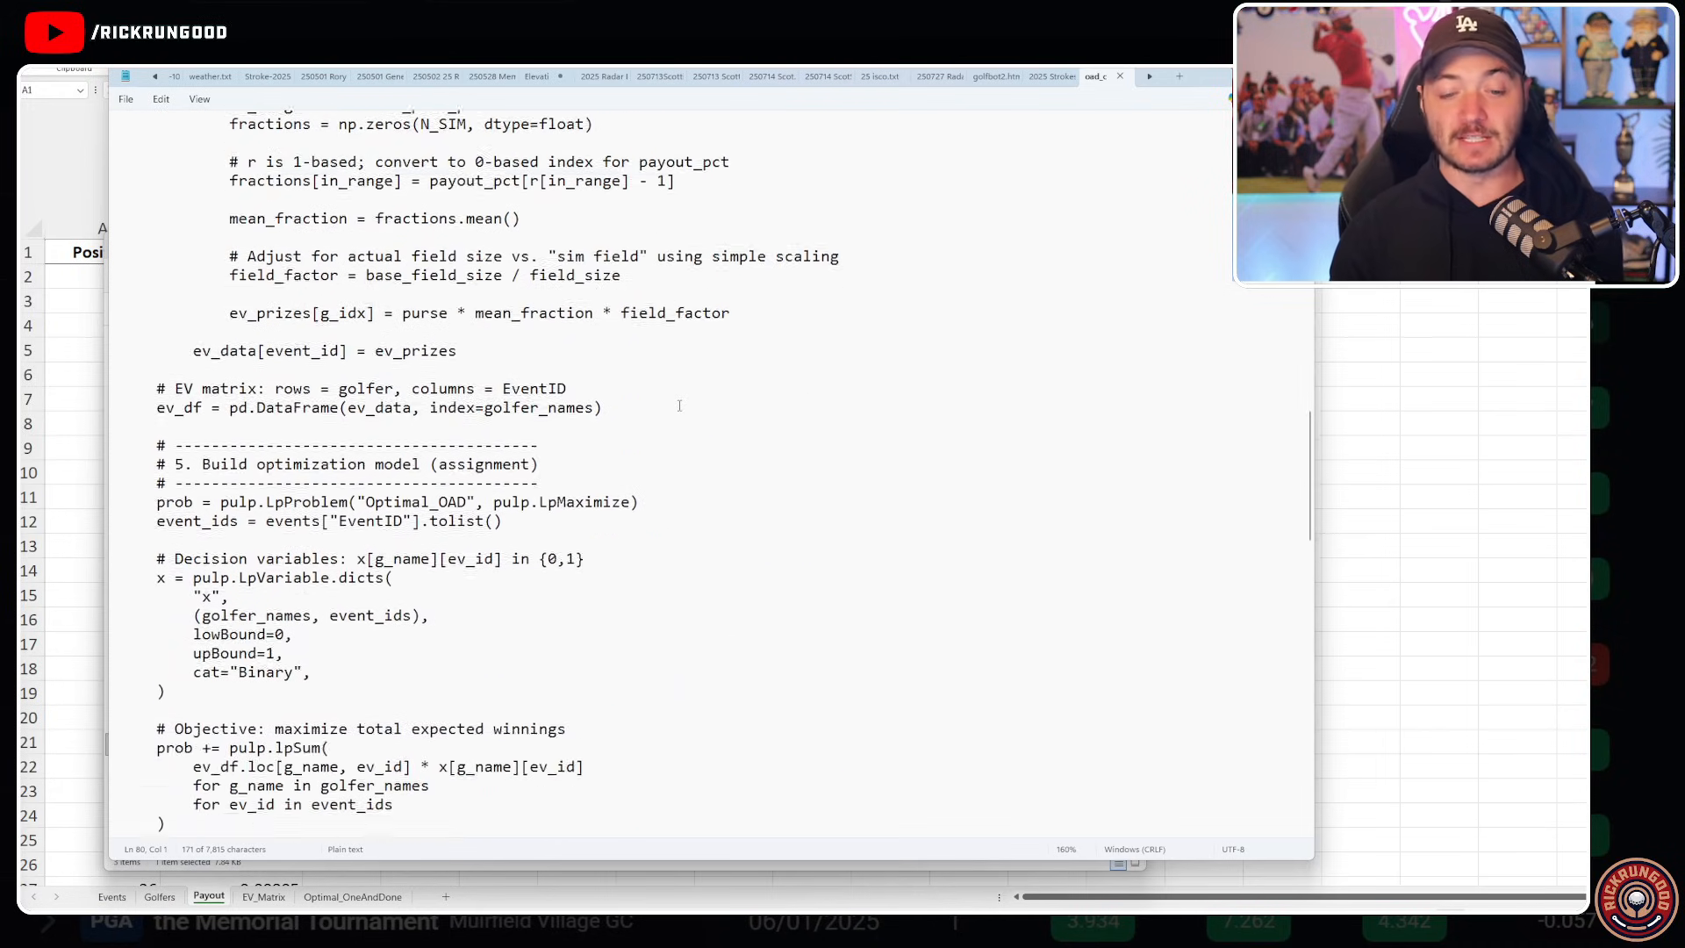
scroll("down", 3)
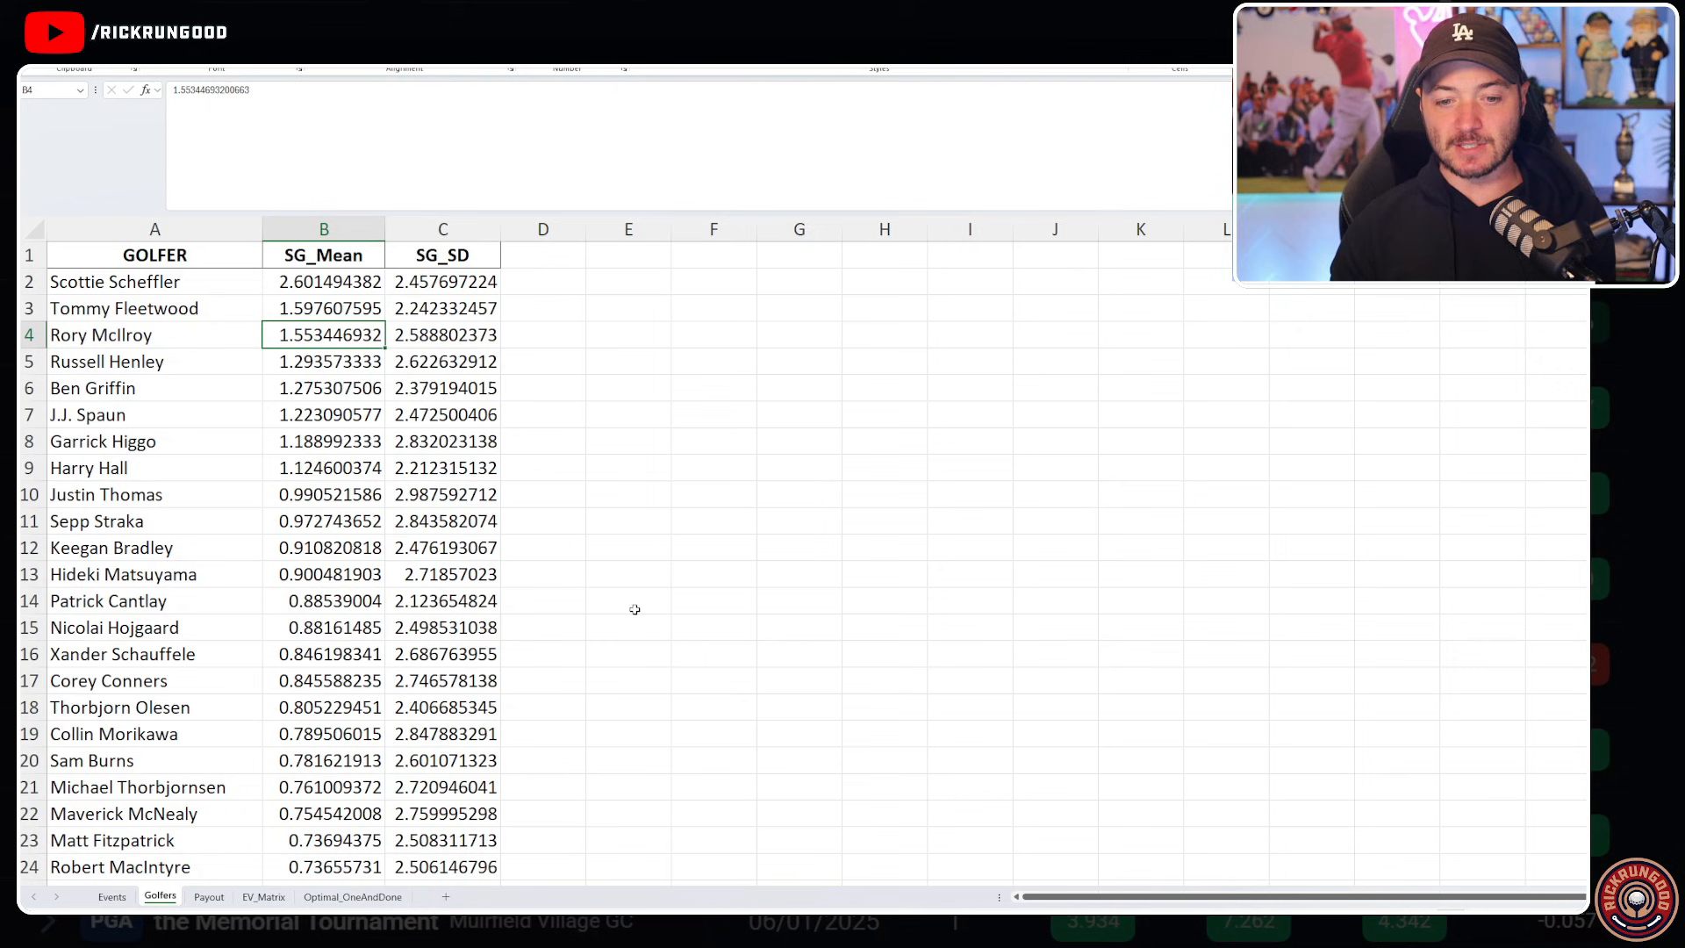
mouse_move(547, 670)
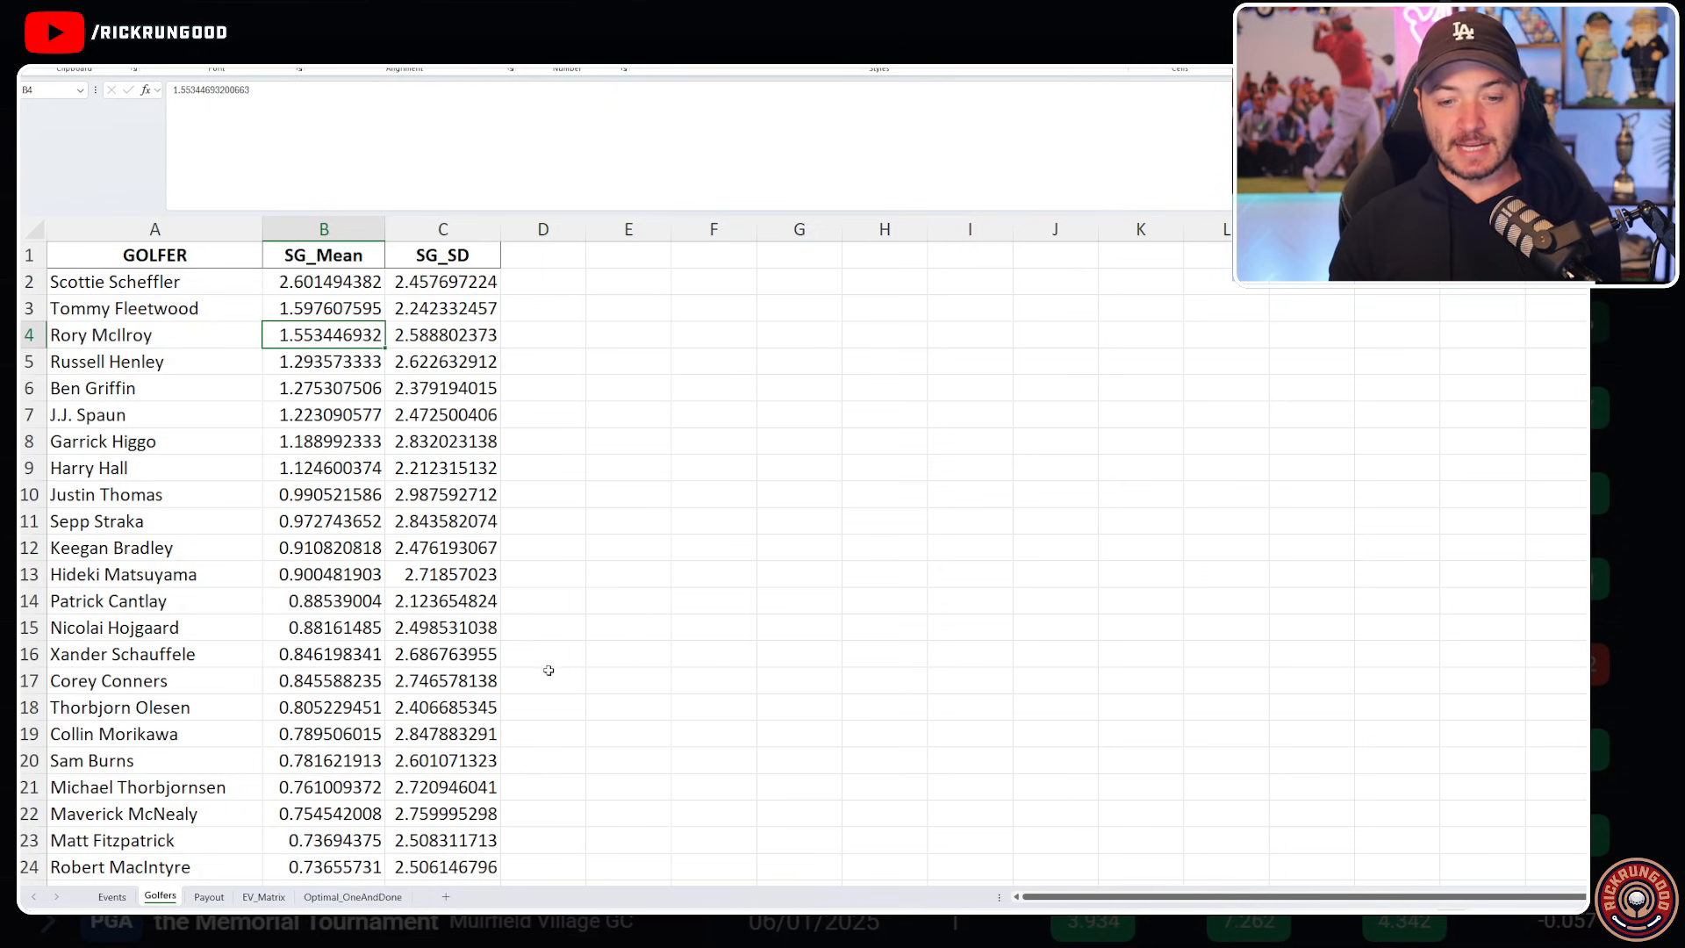
- Switch to the Golfers sheet tab in the Excel workbook
left_click(263, 896)
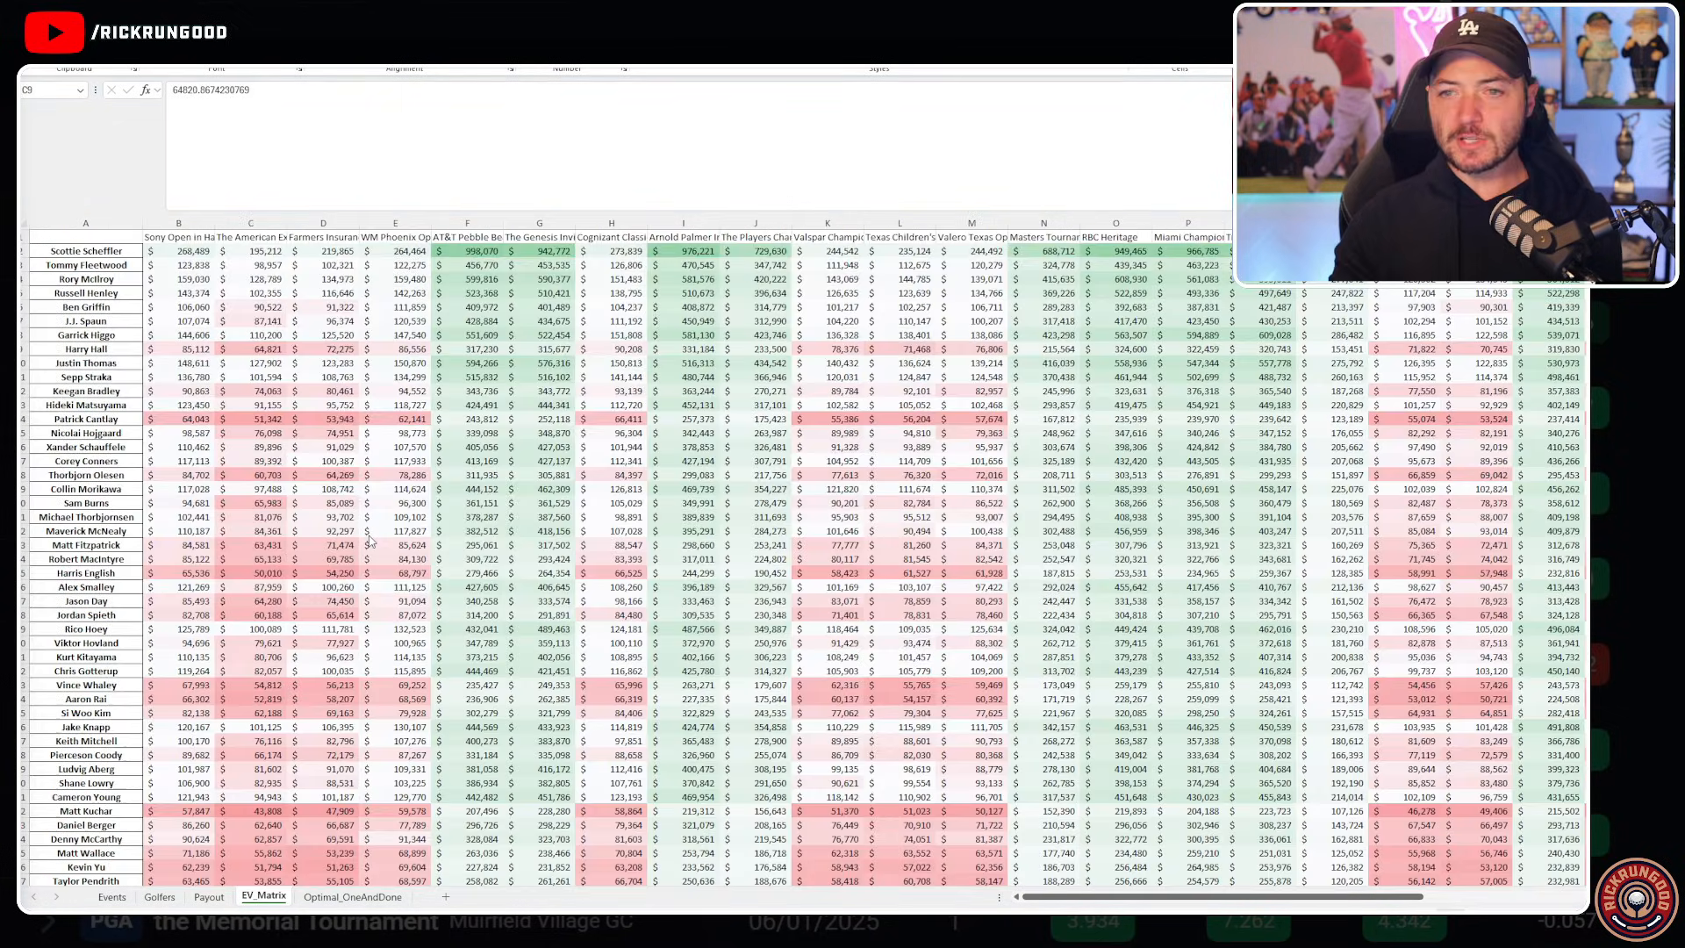
scroll("down", 3)
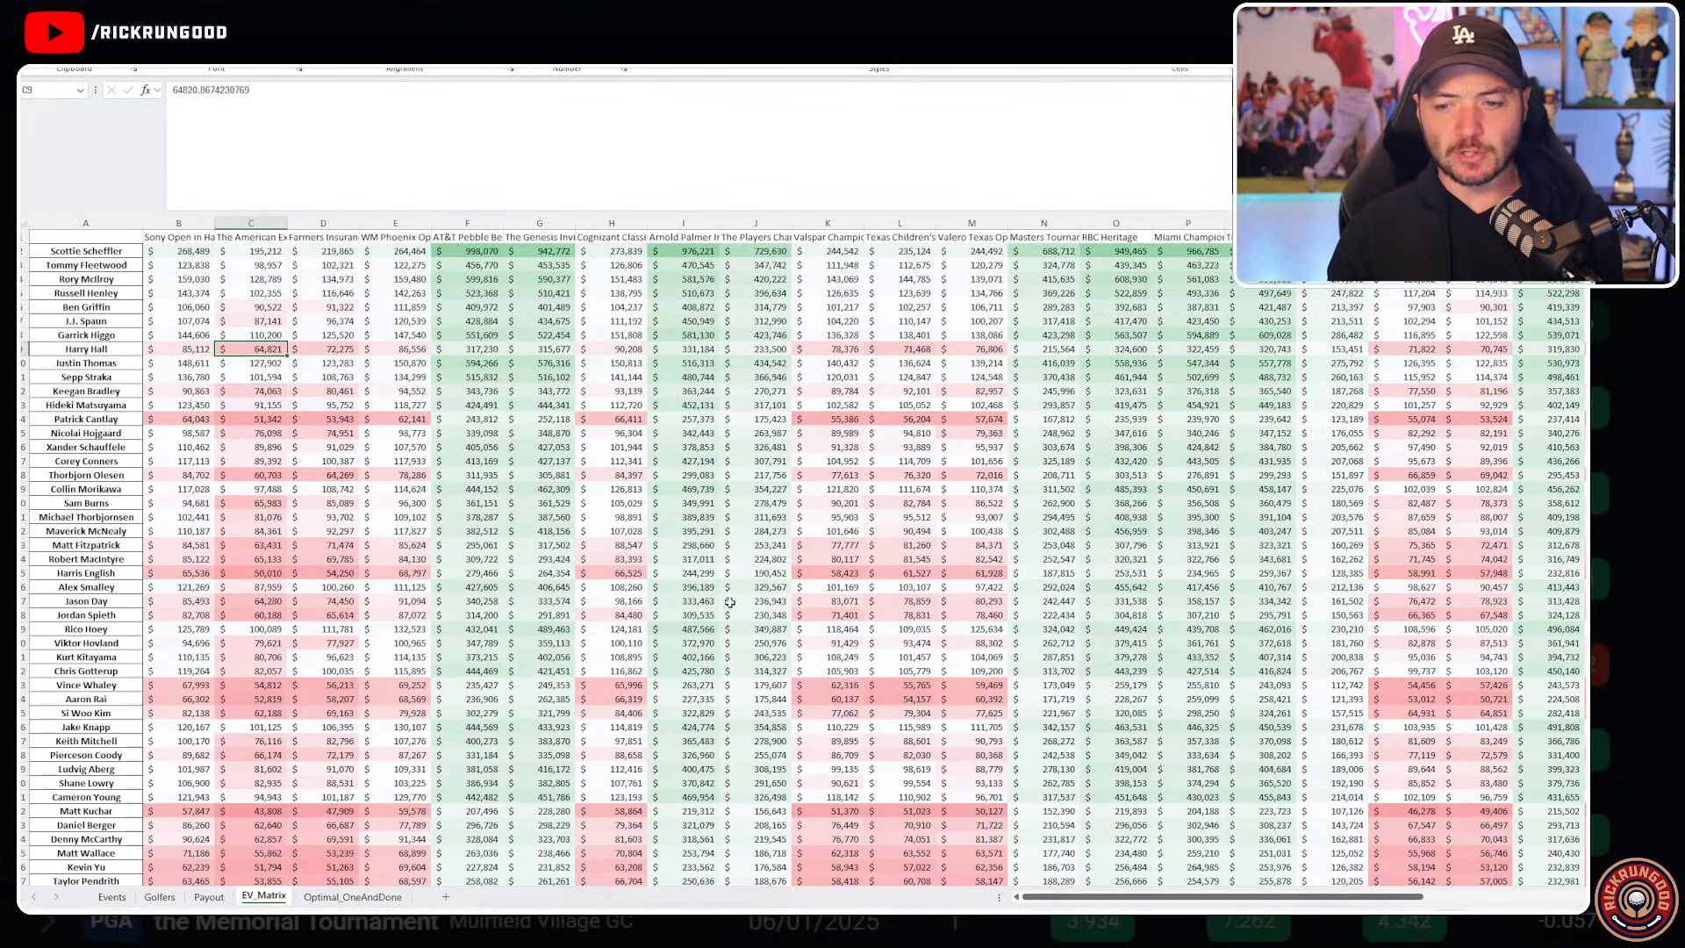
left_click(466, 460)
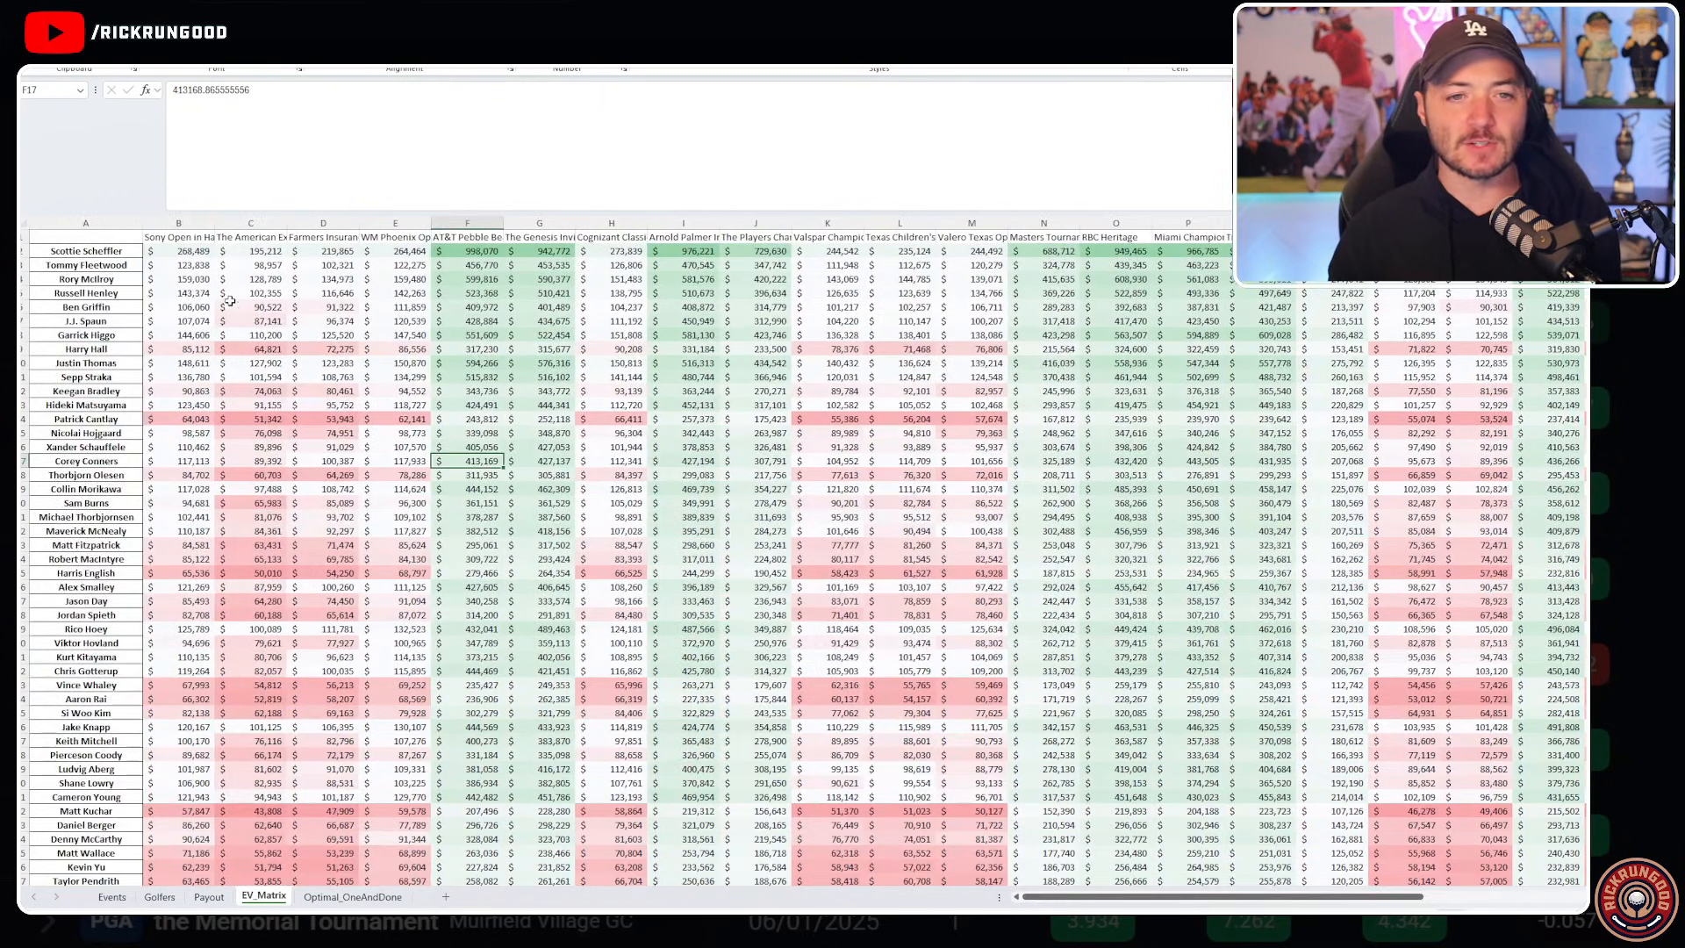
scroll("right", 3)
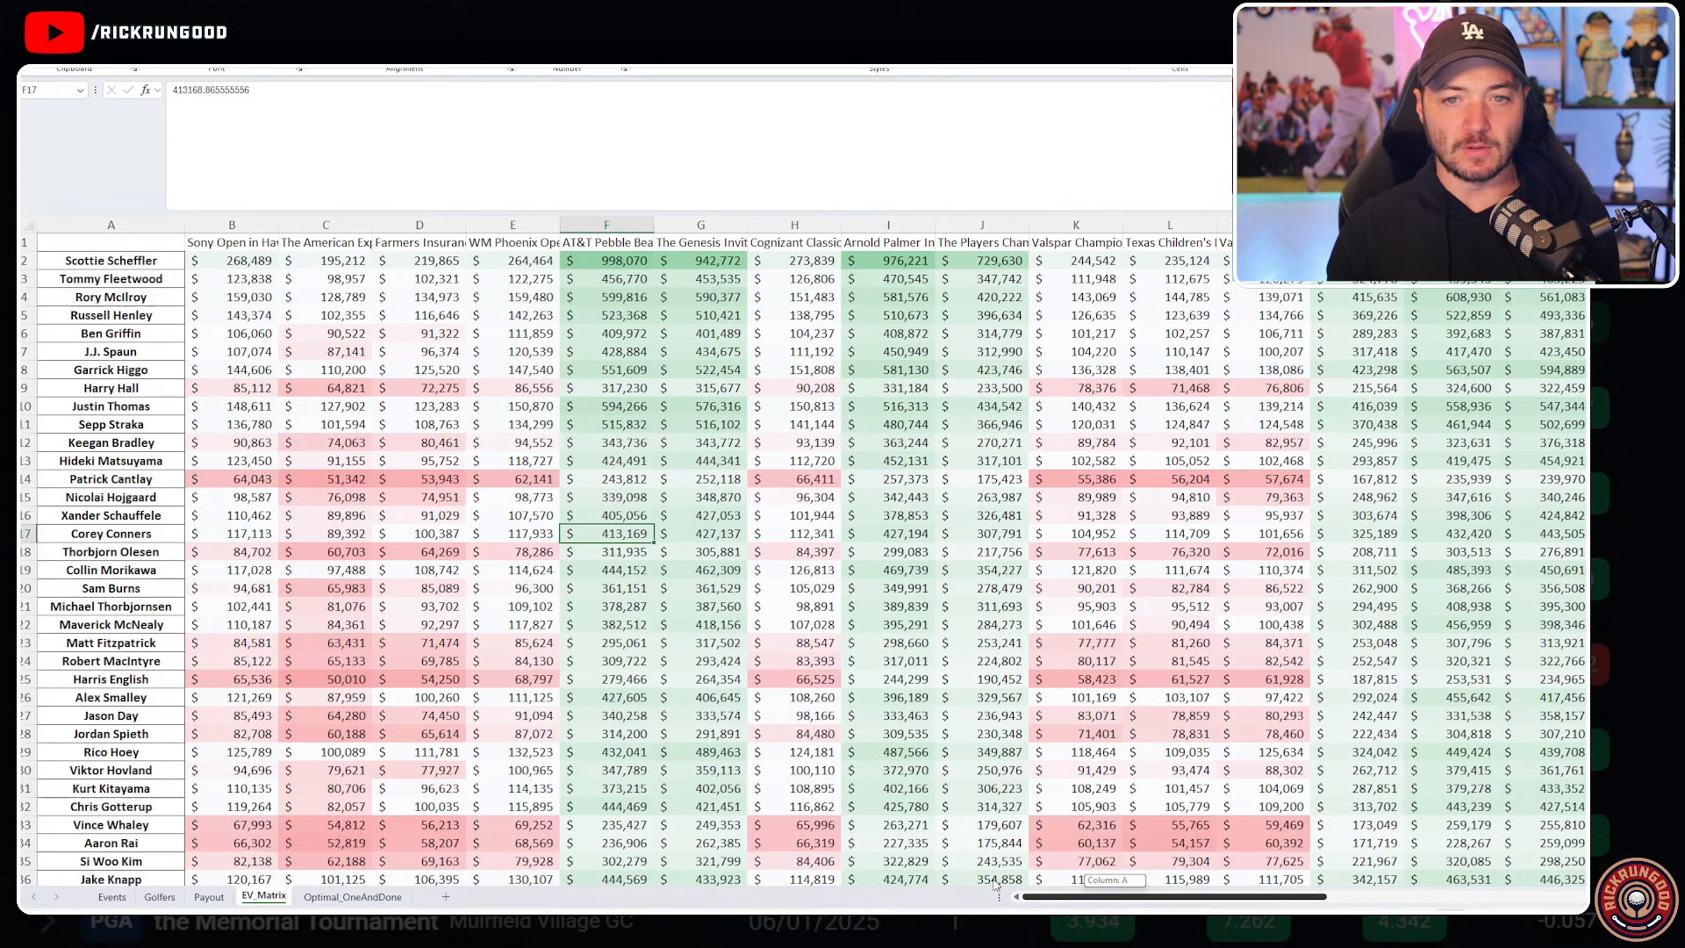
scroll("right", 3)
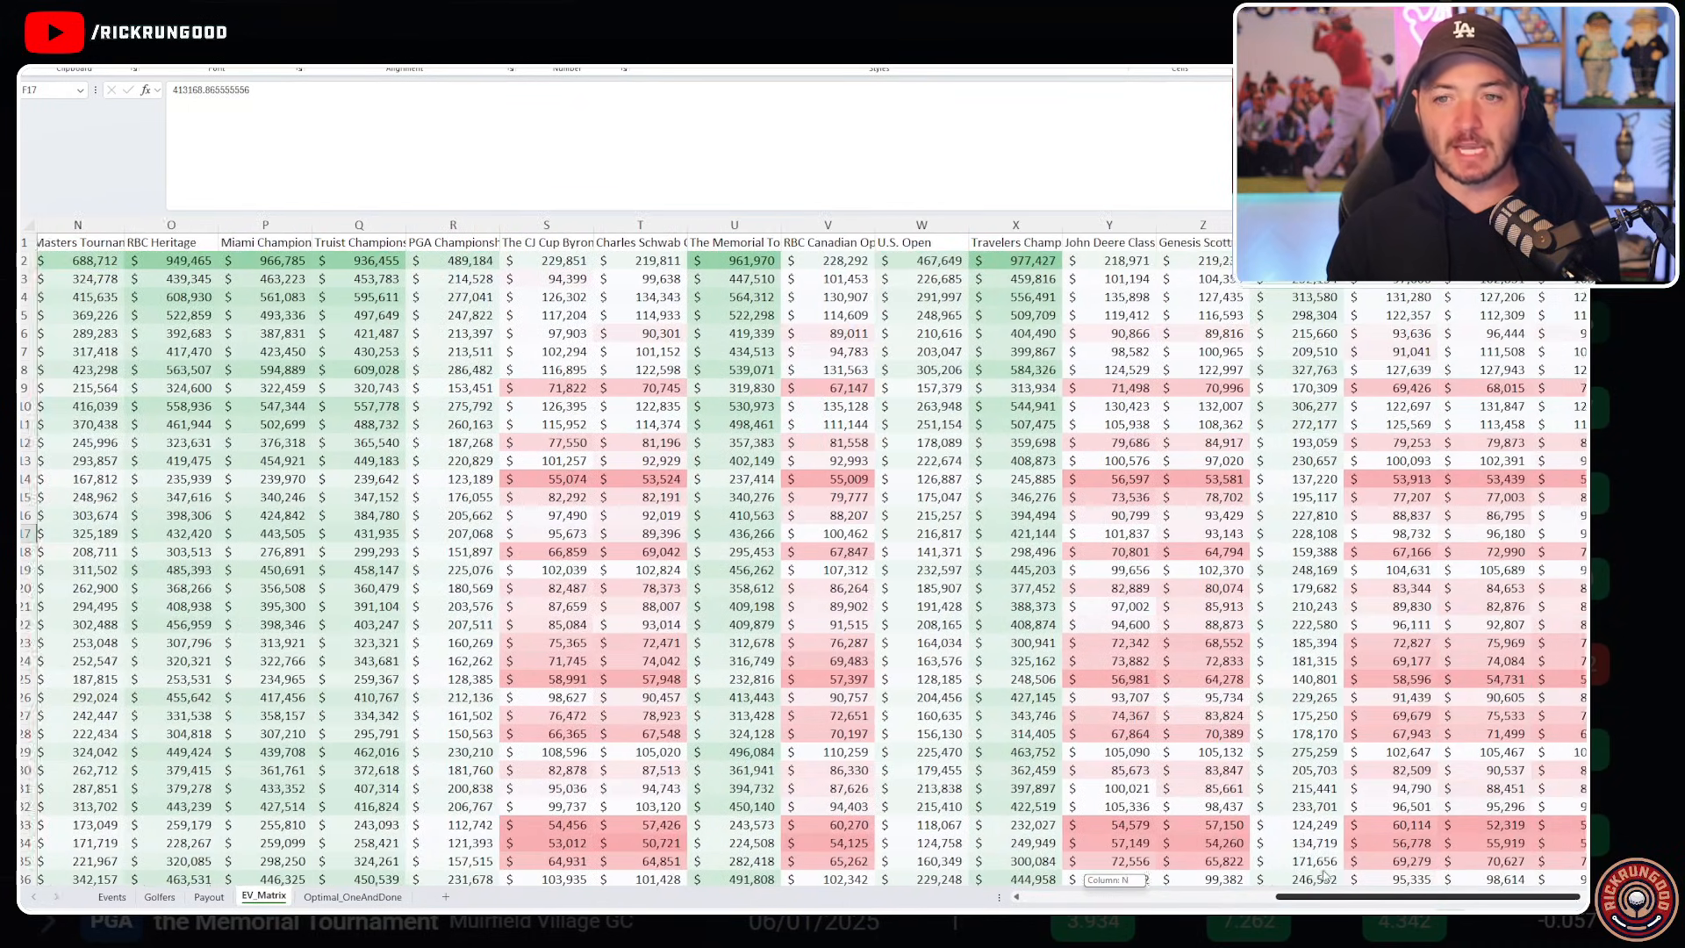
scroll("right", 3)
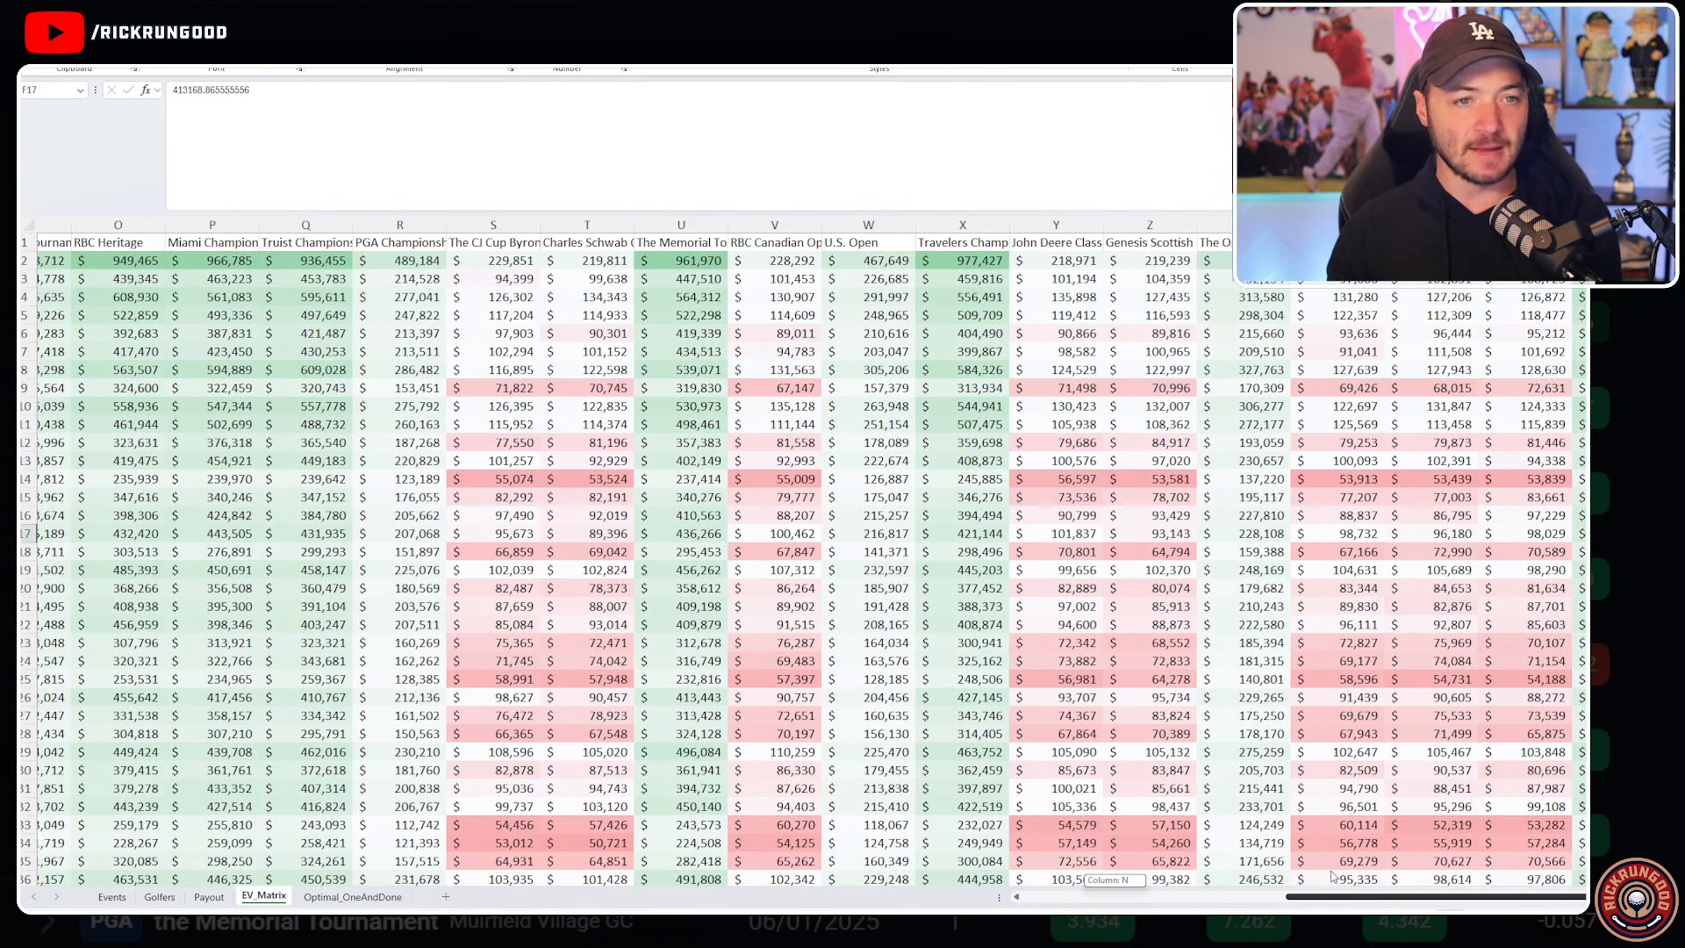
scroll("left", 3)
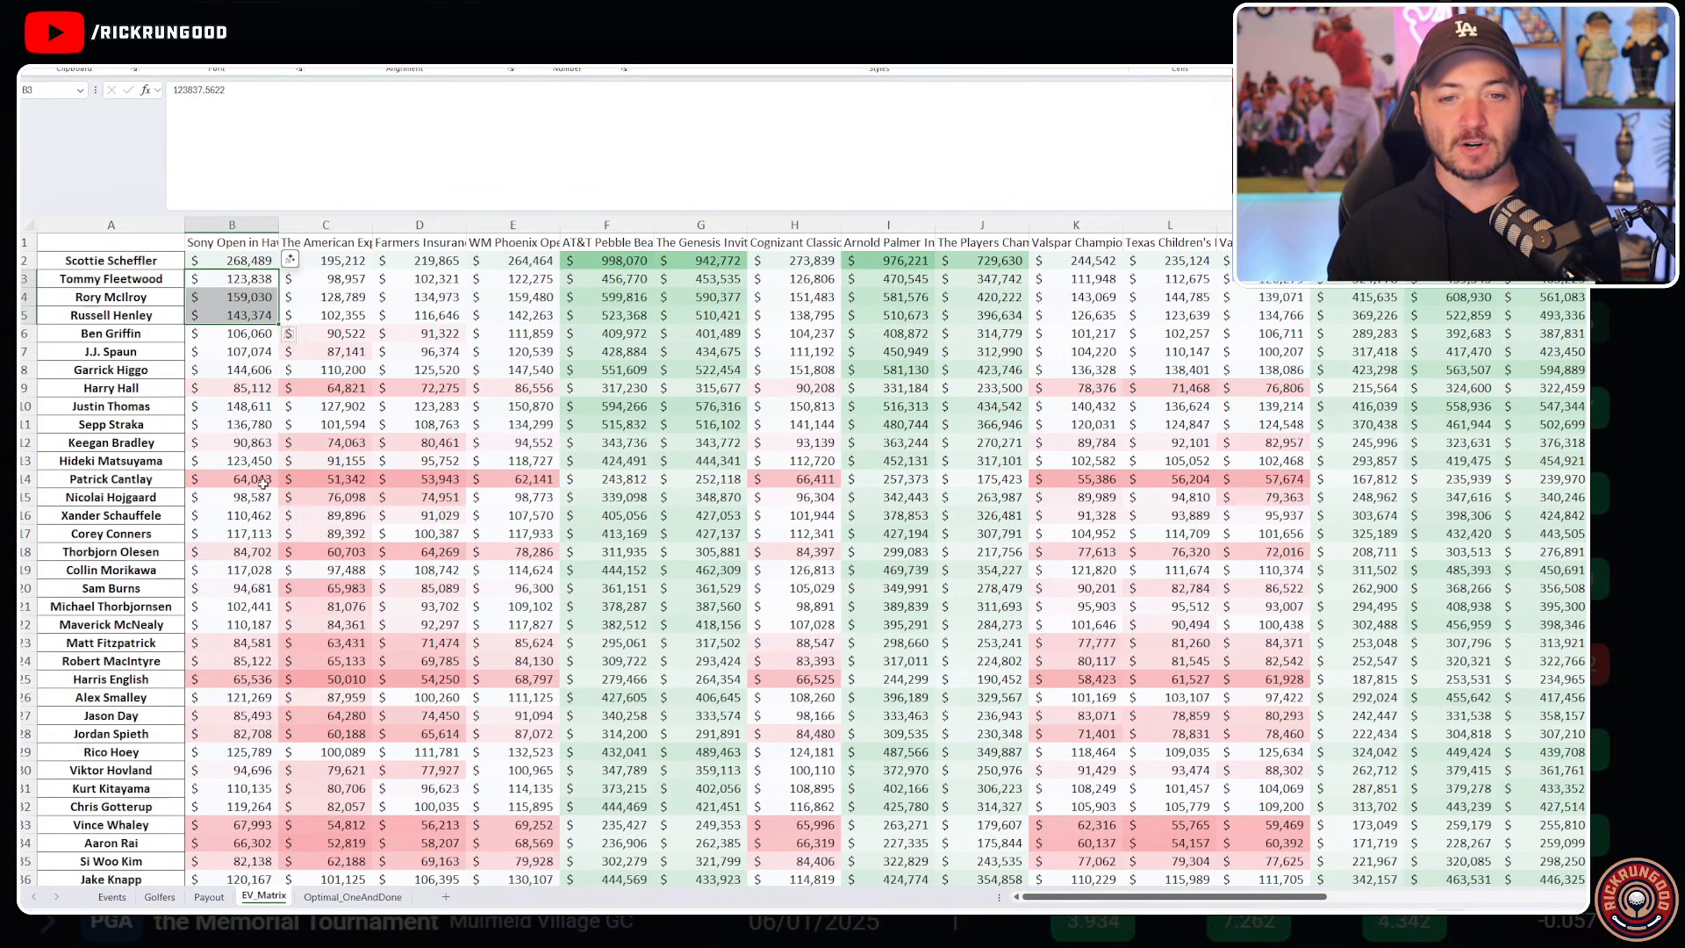
left_click(231, 532)
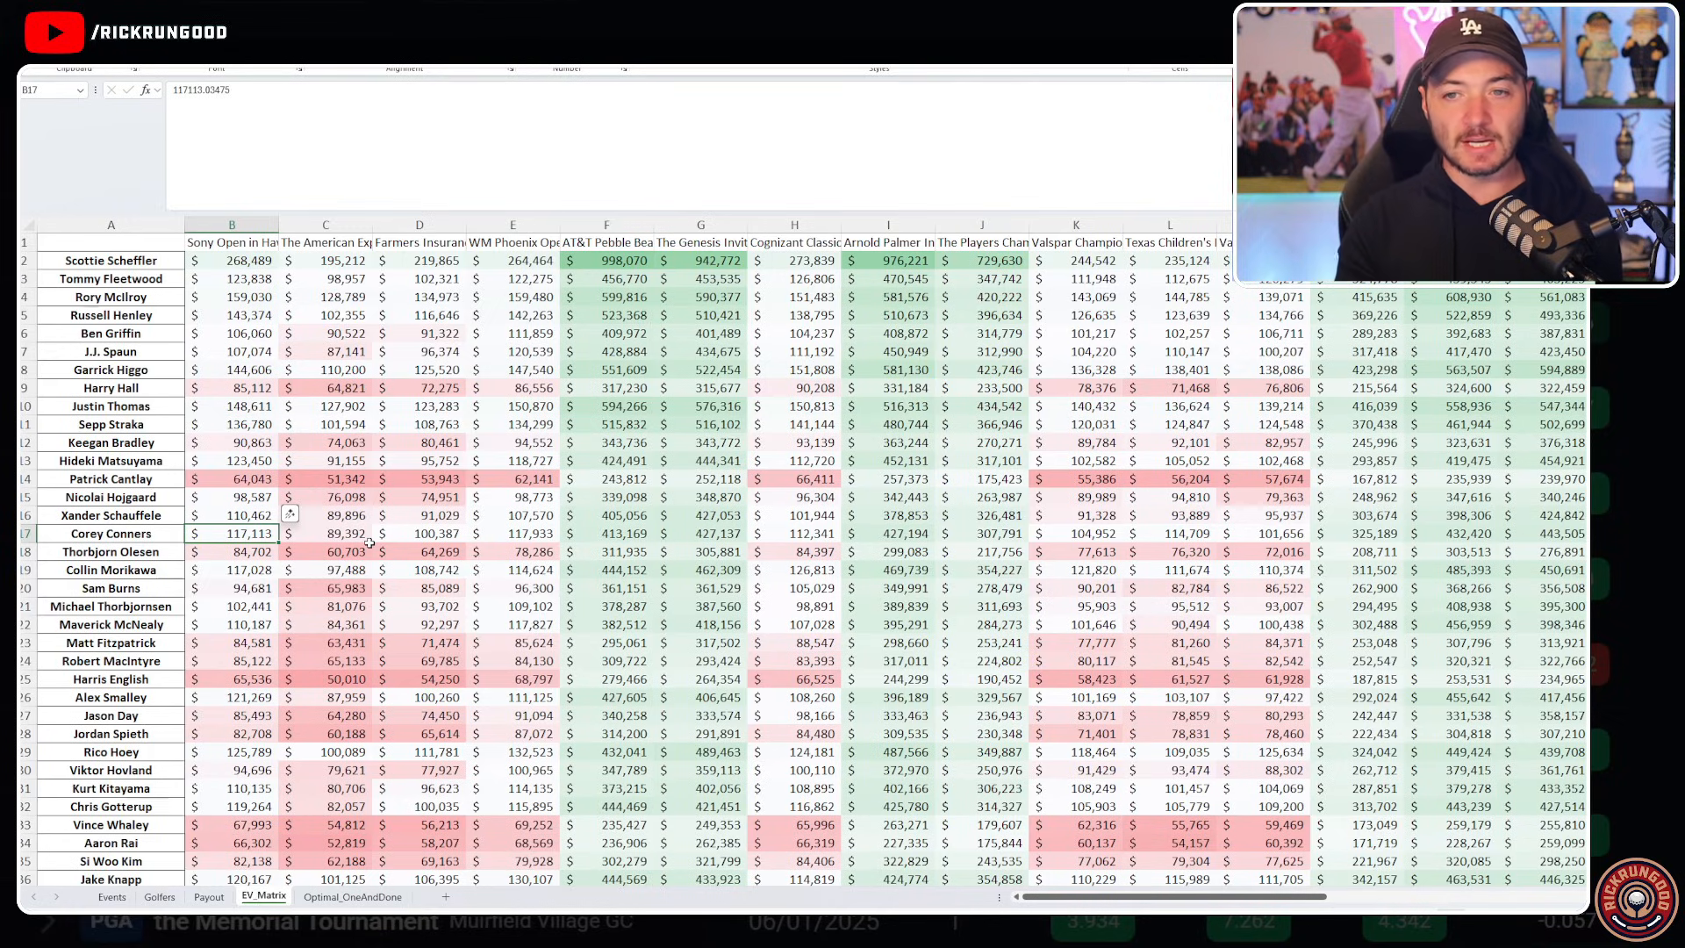
mouse_move(373, 330)
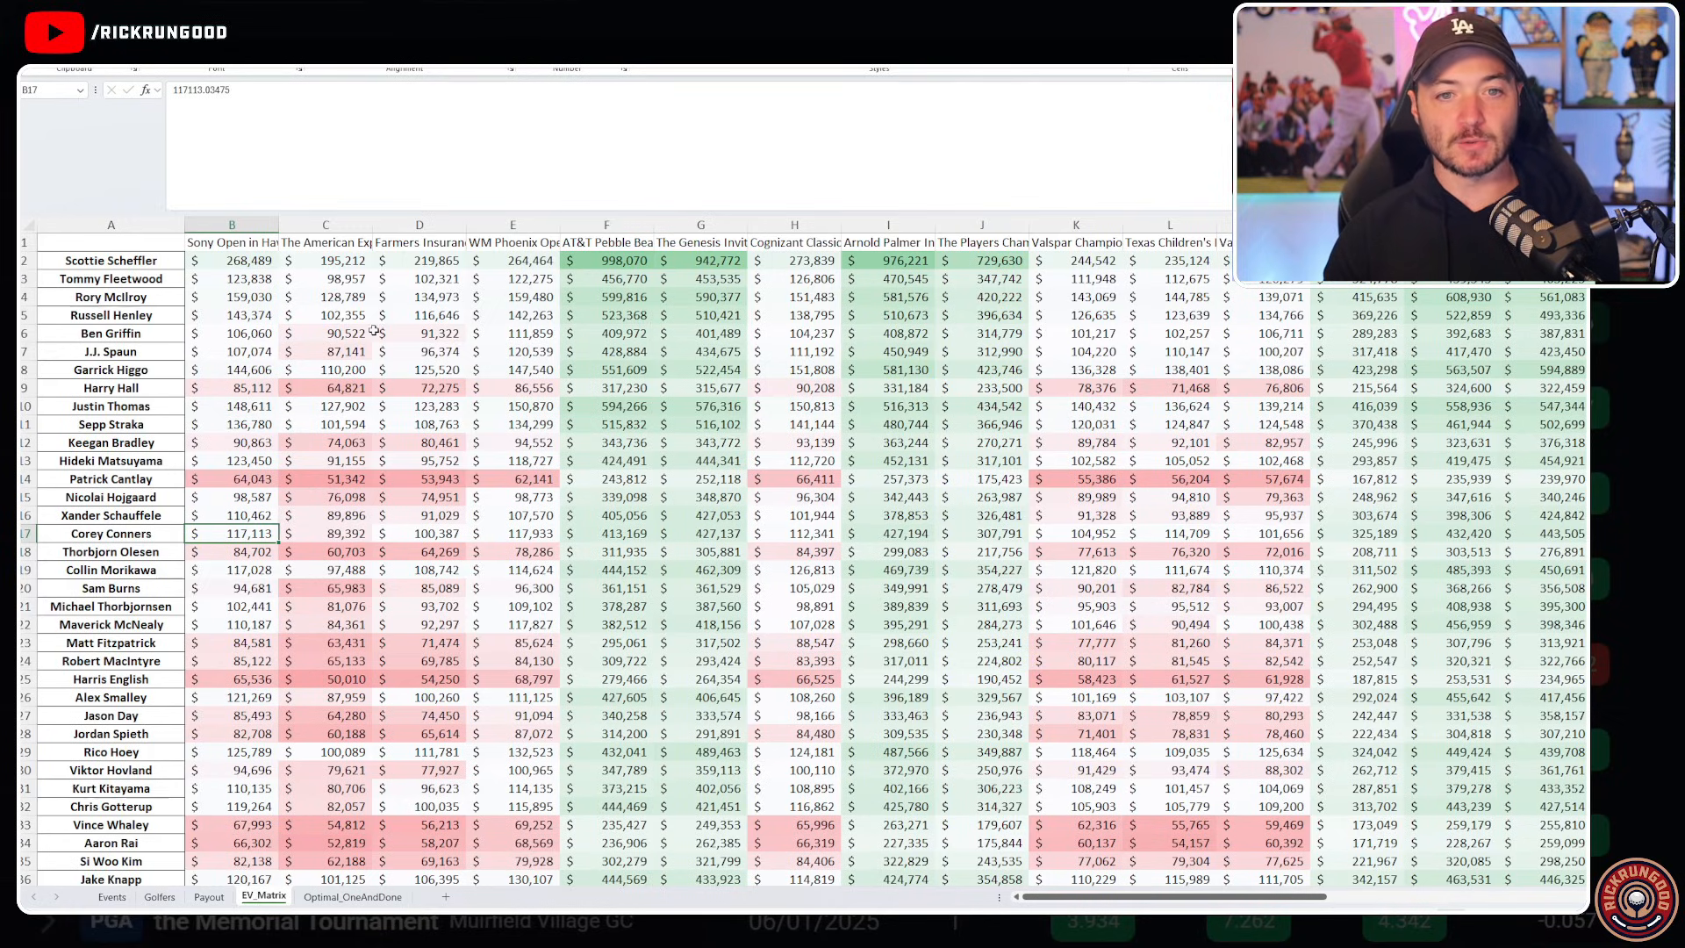
left_click(110, 259)
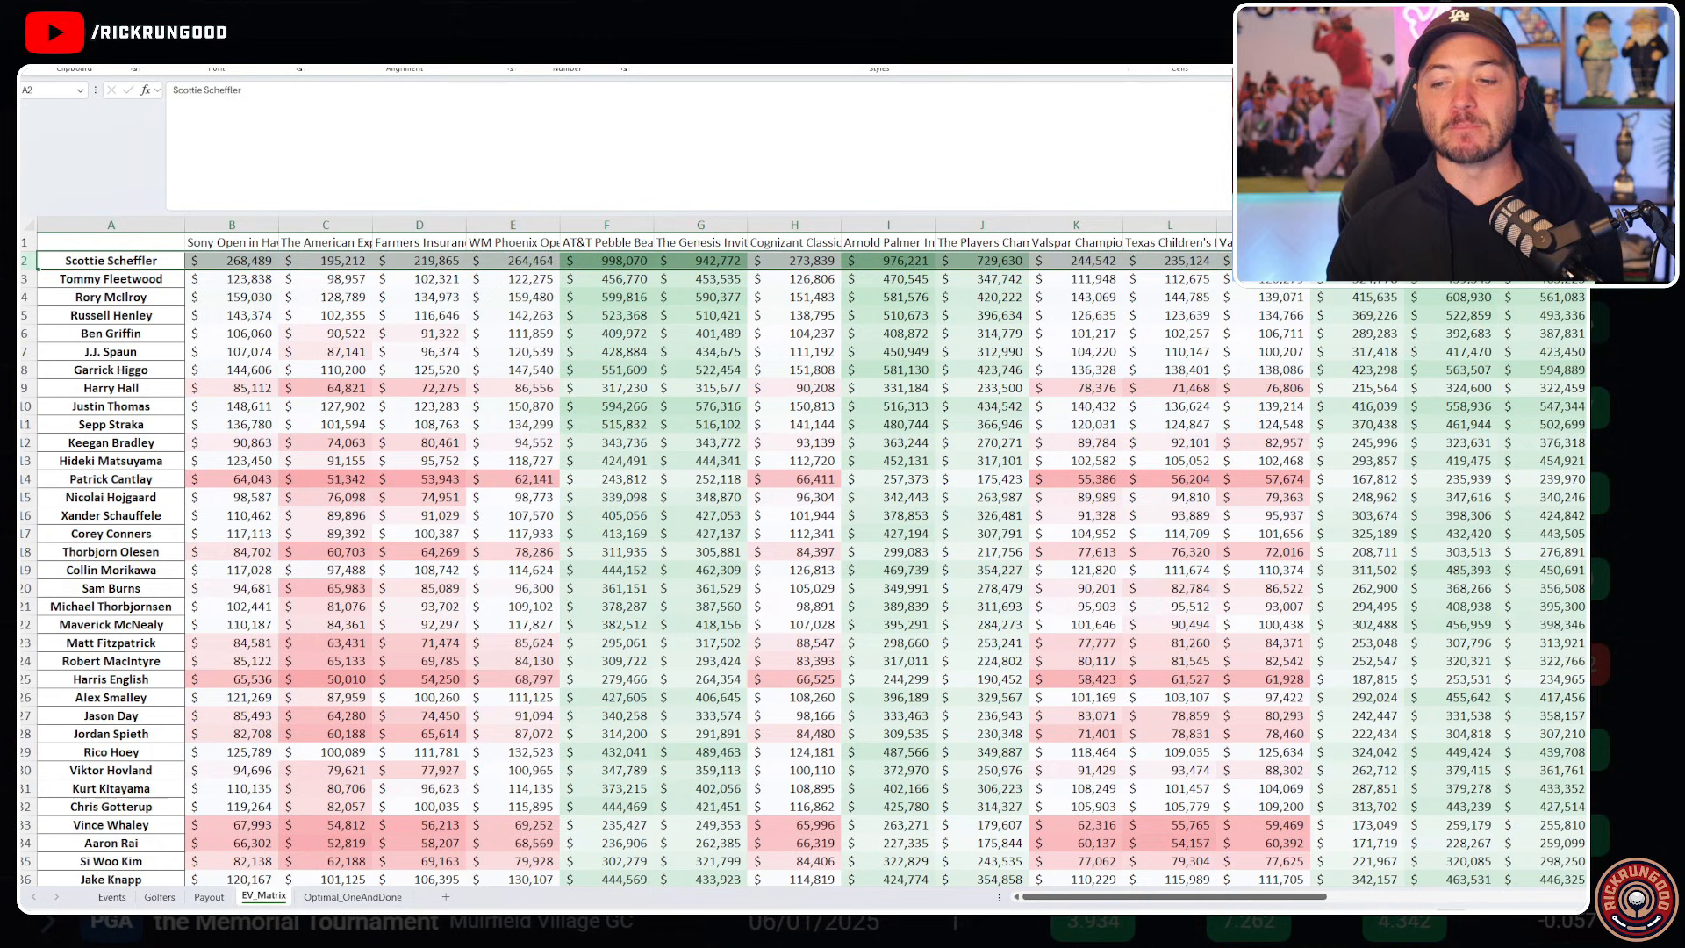
scroll("right", 3)
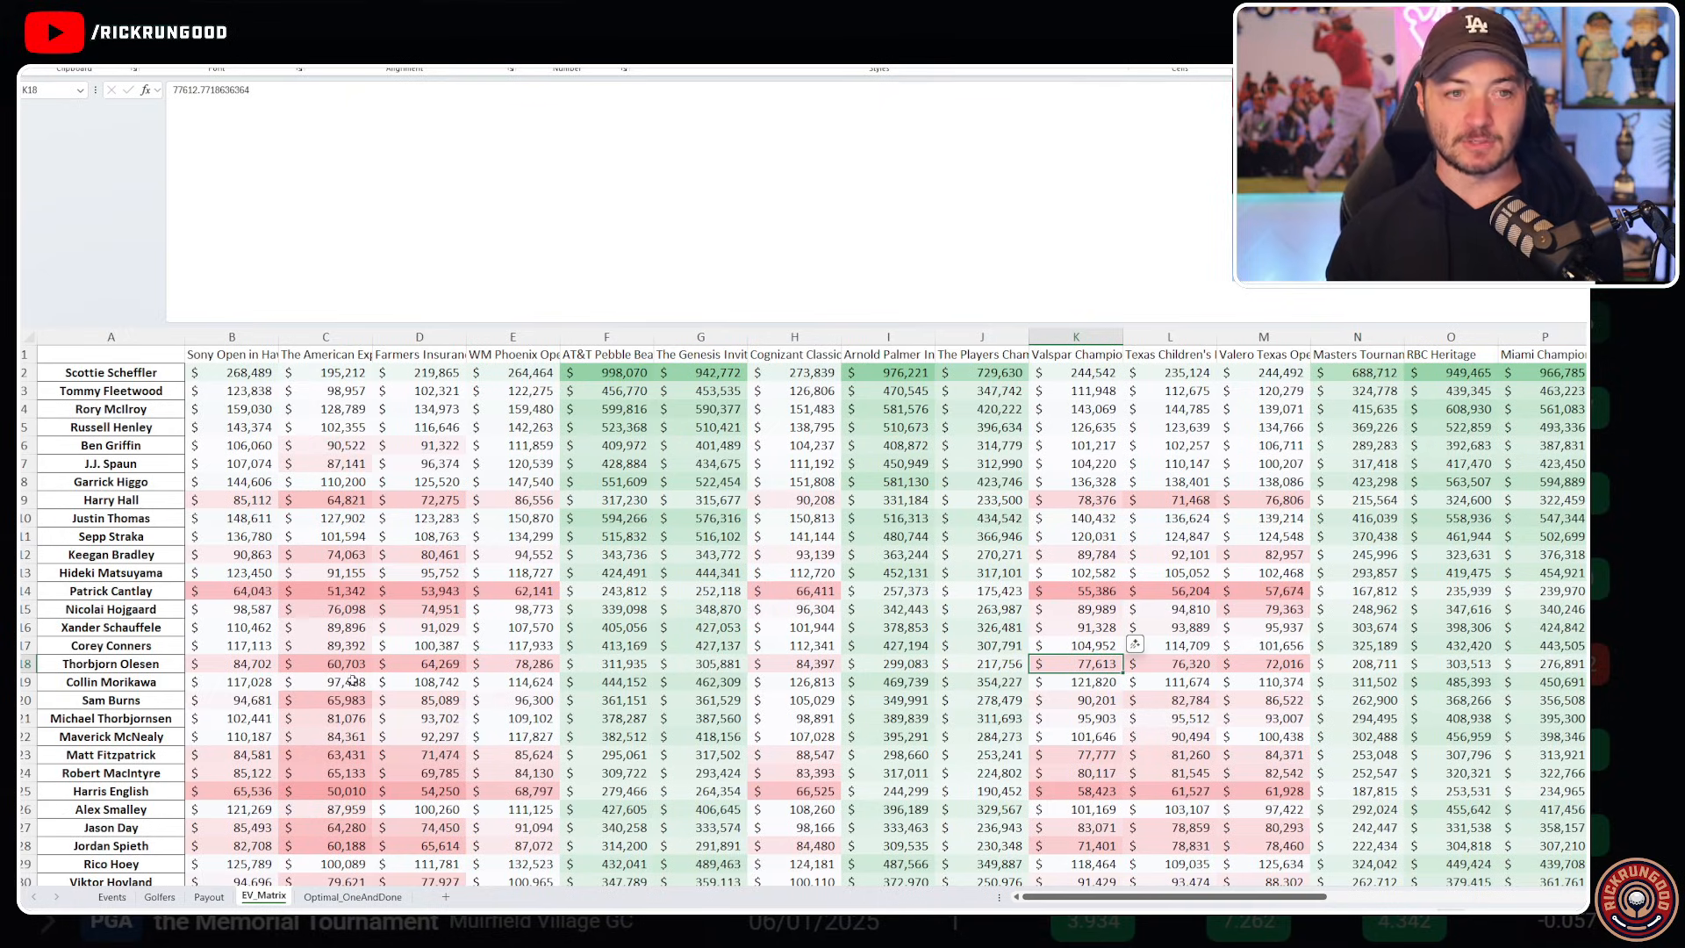
left_click(353, 895)
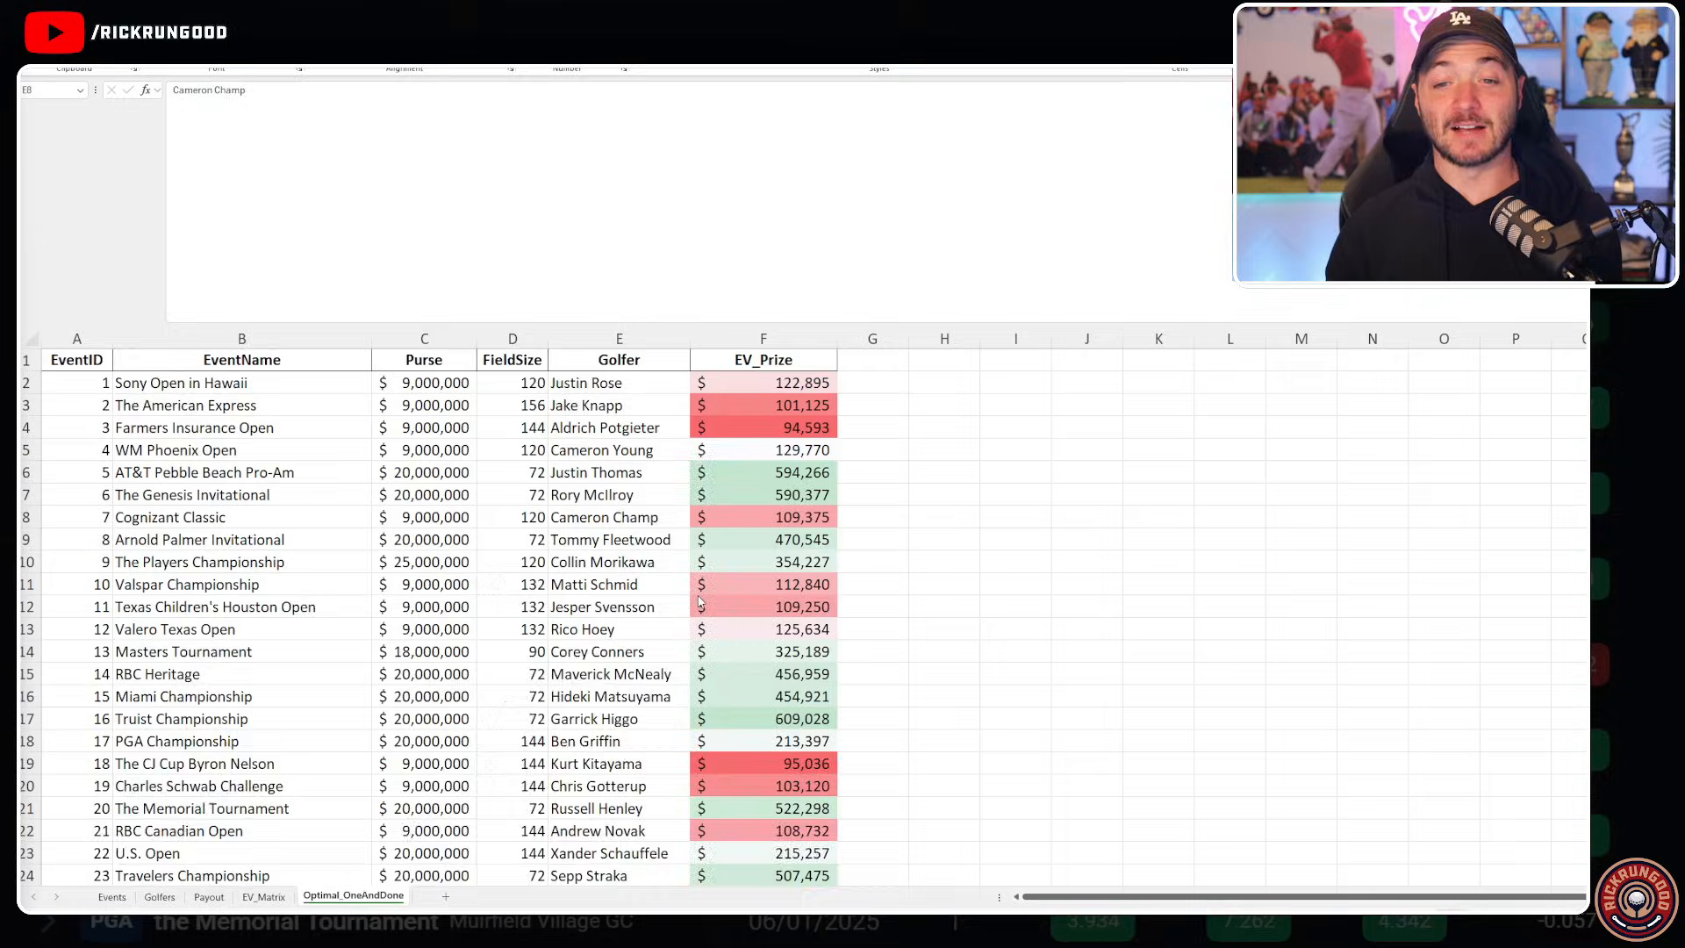
scroll("down", 3)
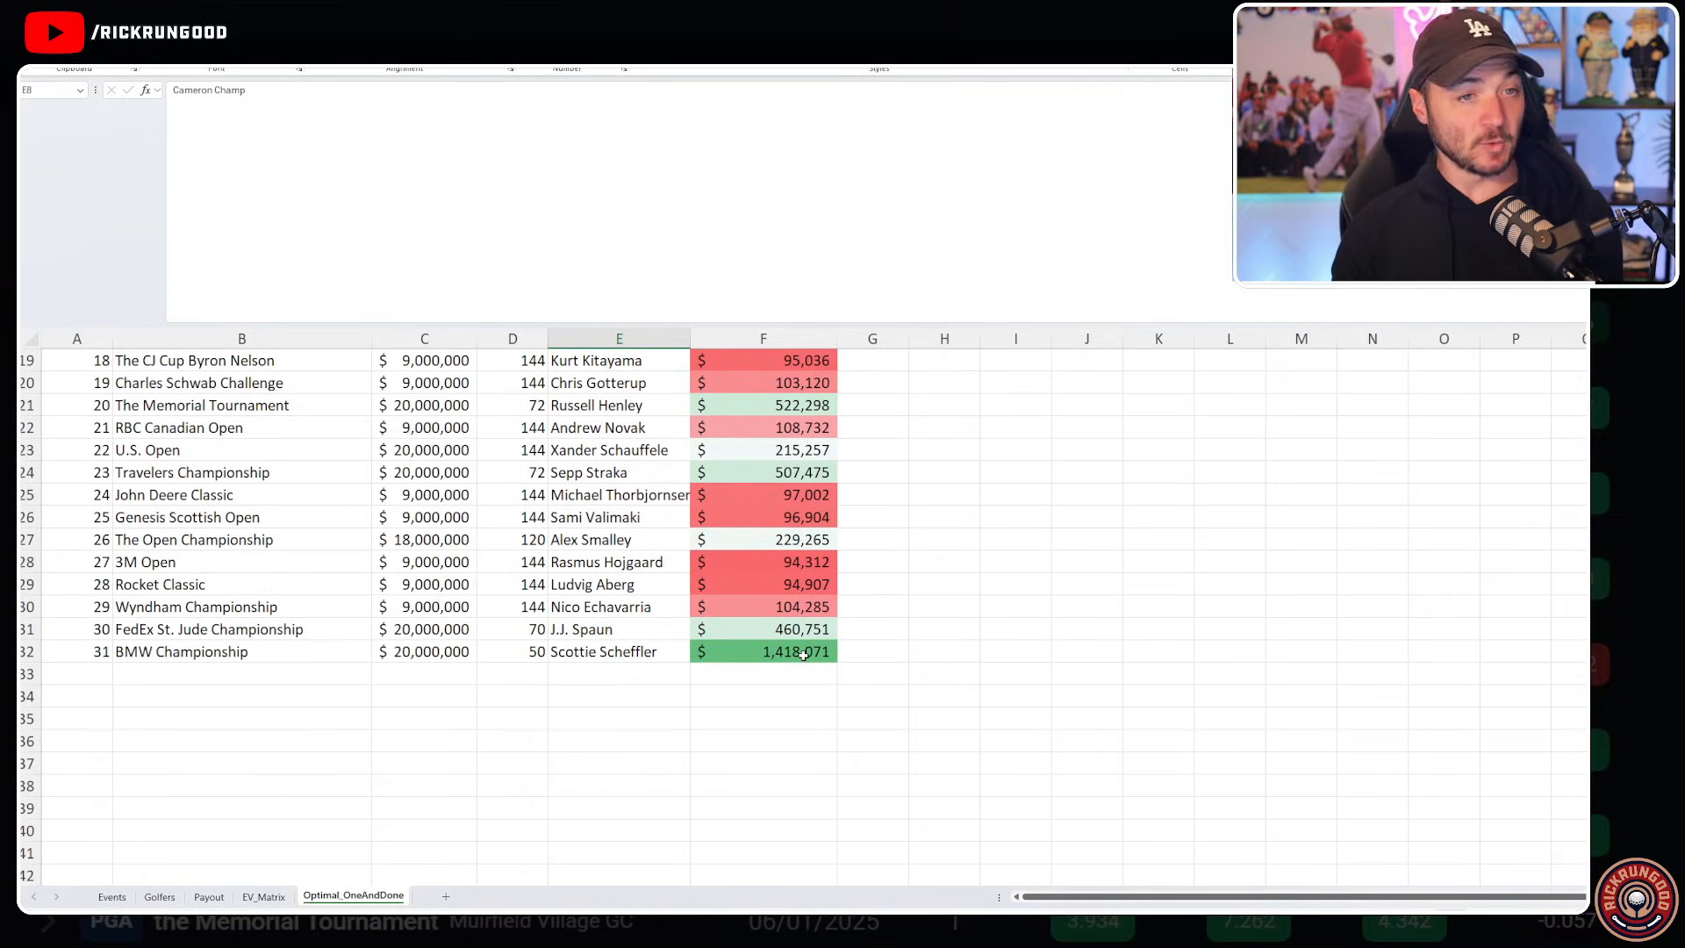
mouse_move(456, 650)
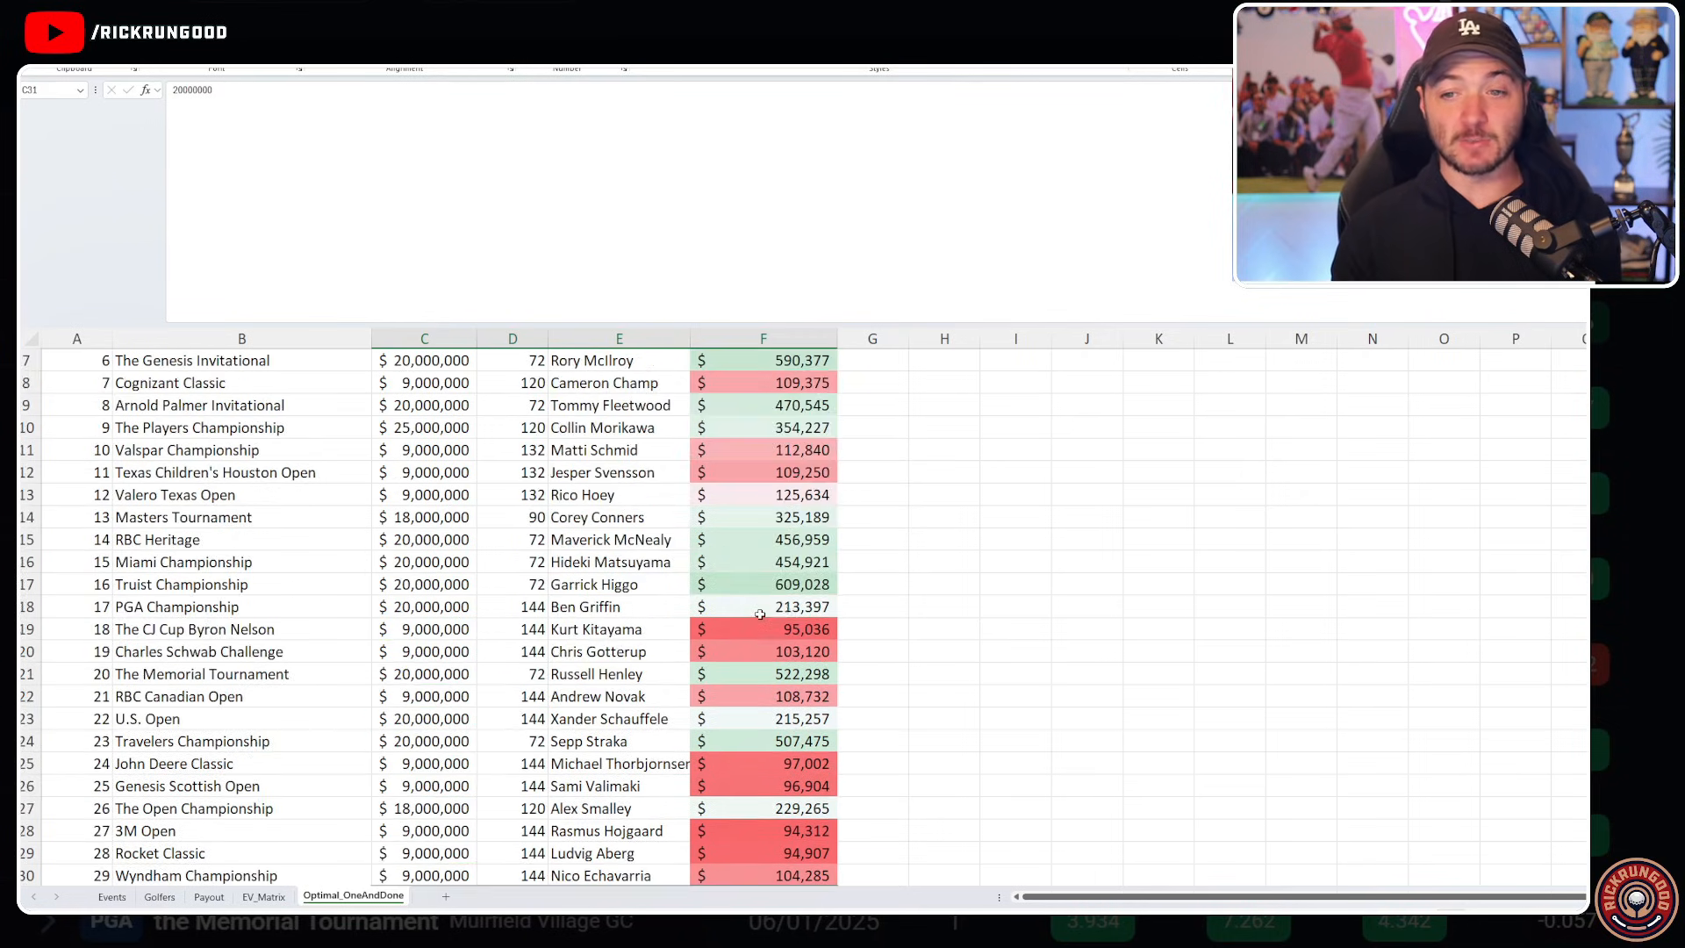
left_click(424, 584)
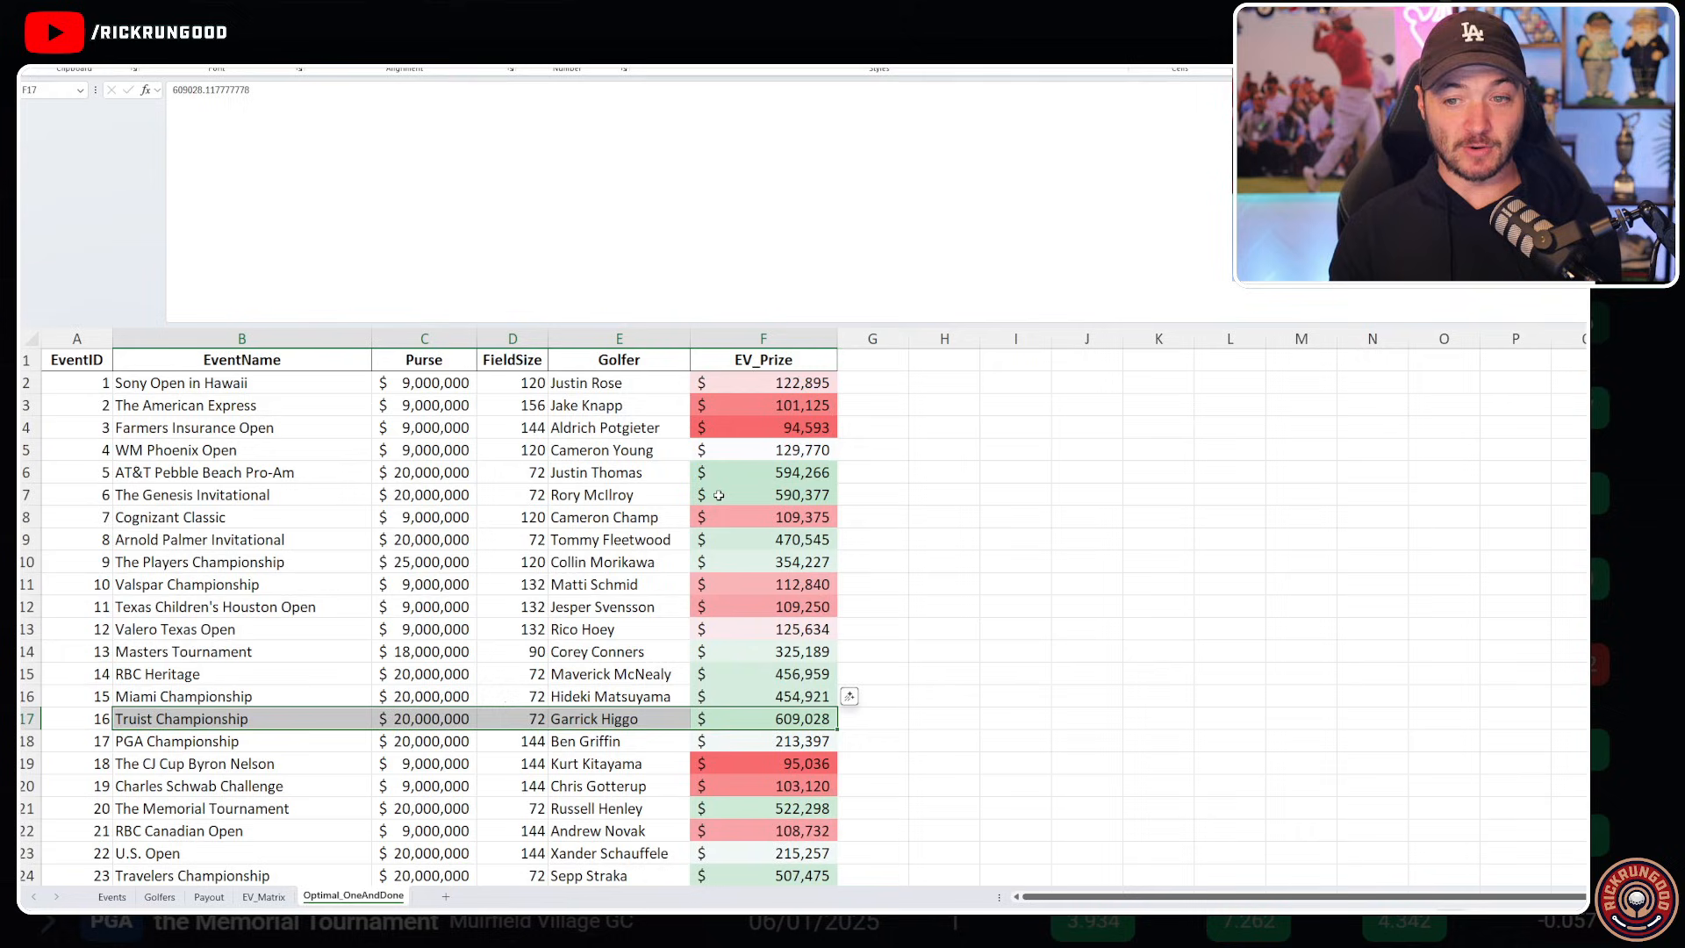
- Select the $18M–$25M event rows, adding the U.S. Open, Travelers and Open Championship rows
left_click_drag(425, 472, 512, 472)
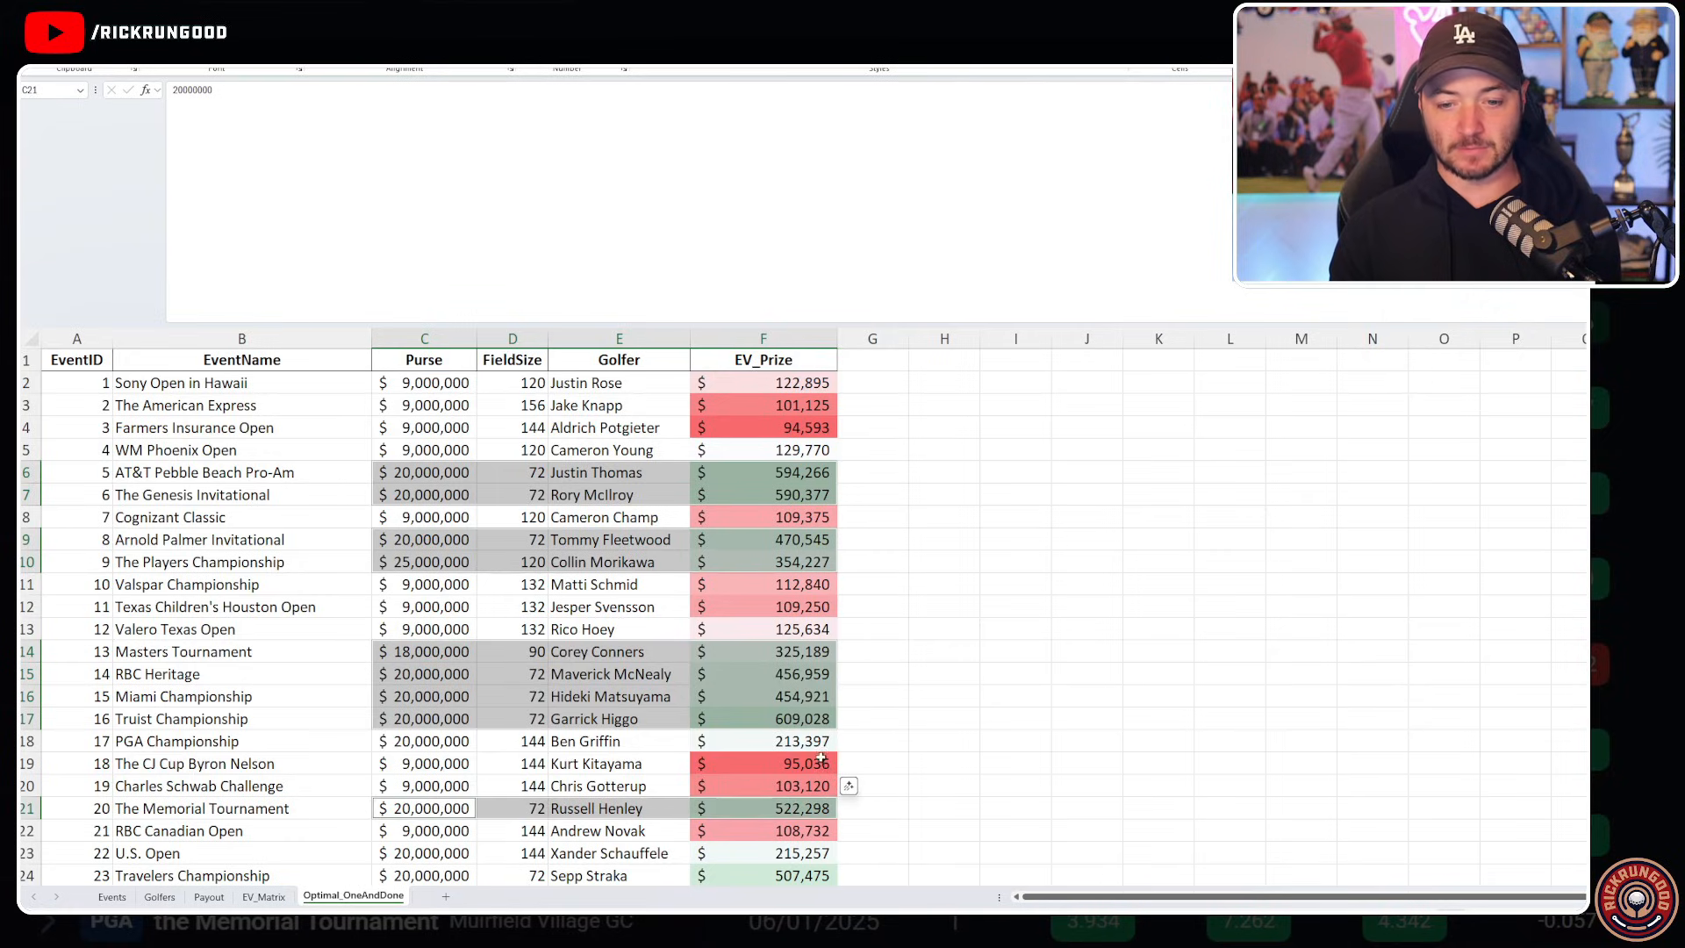
mouse_move(947, 746)
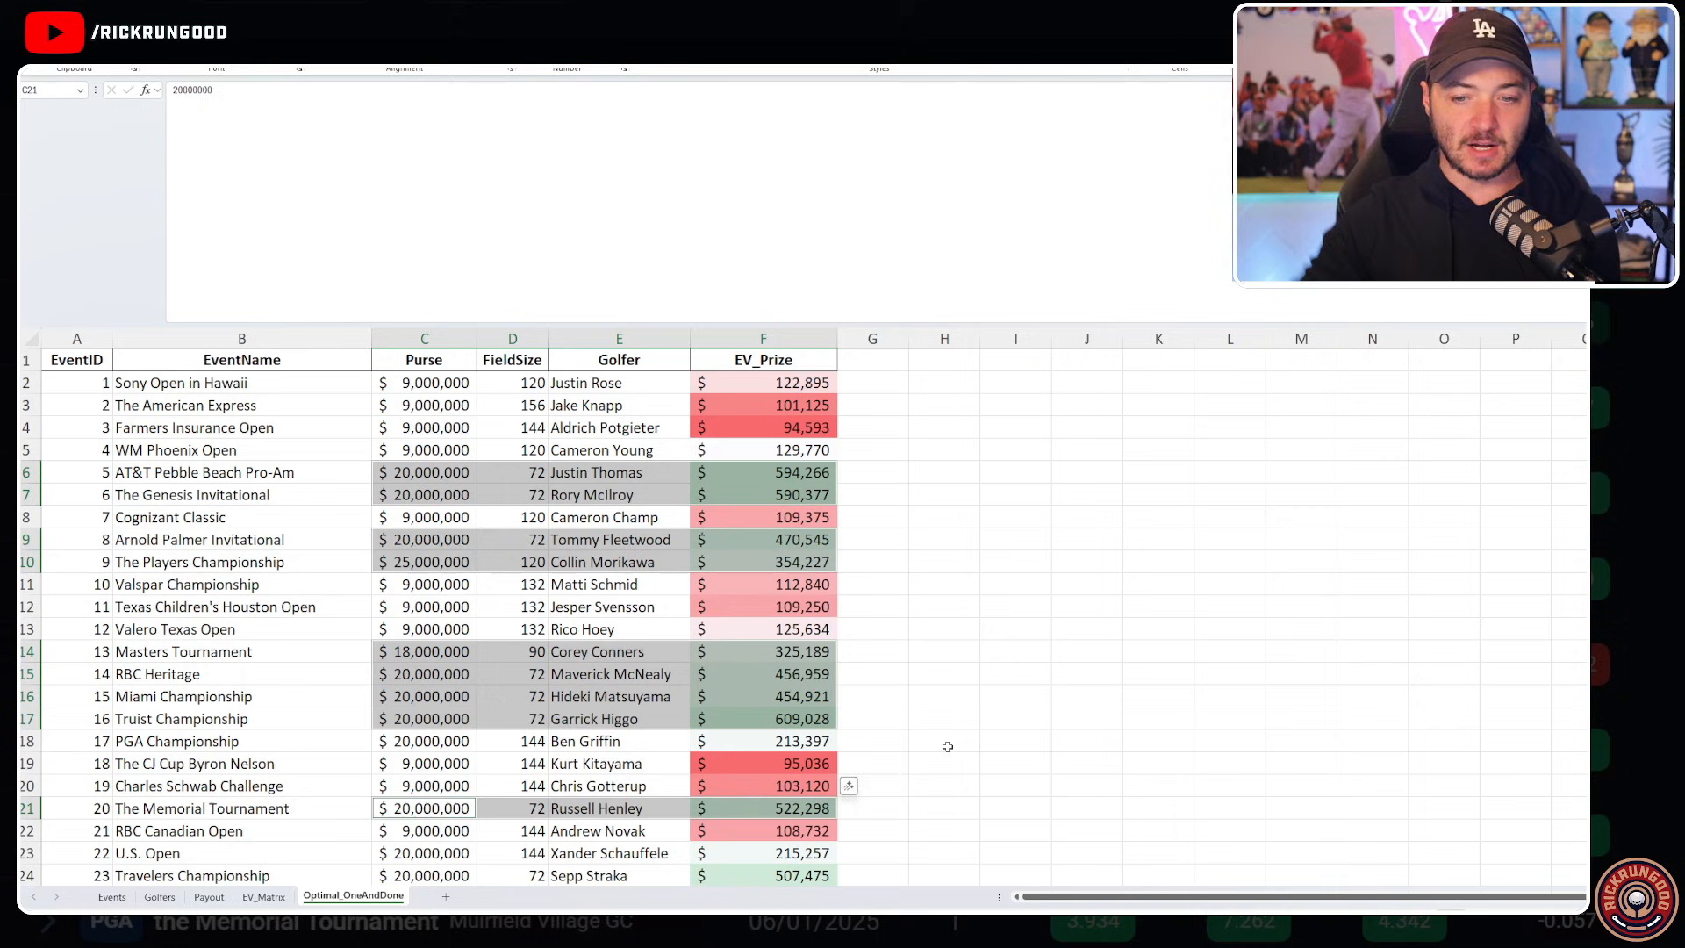
scroll("down", 3)
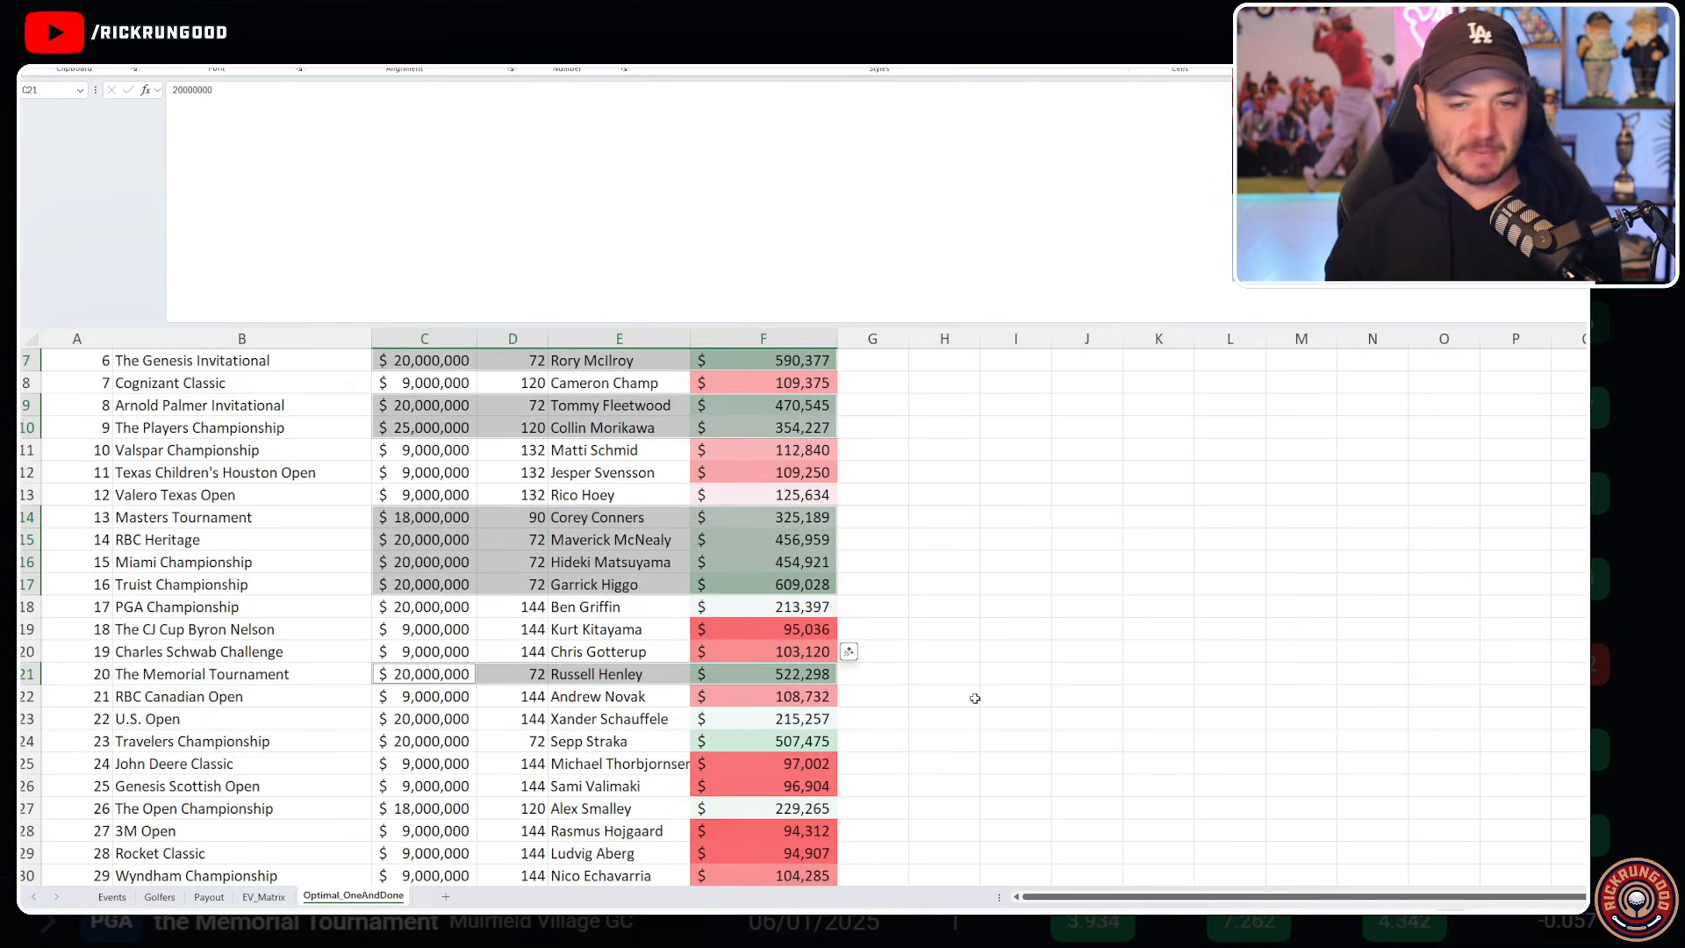
scroll("down", 3)
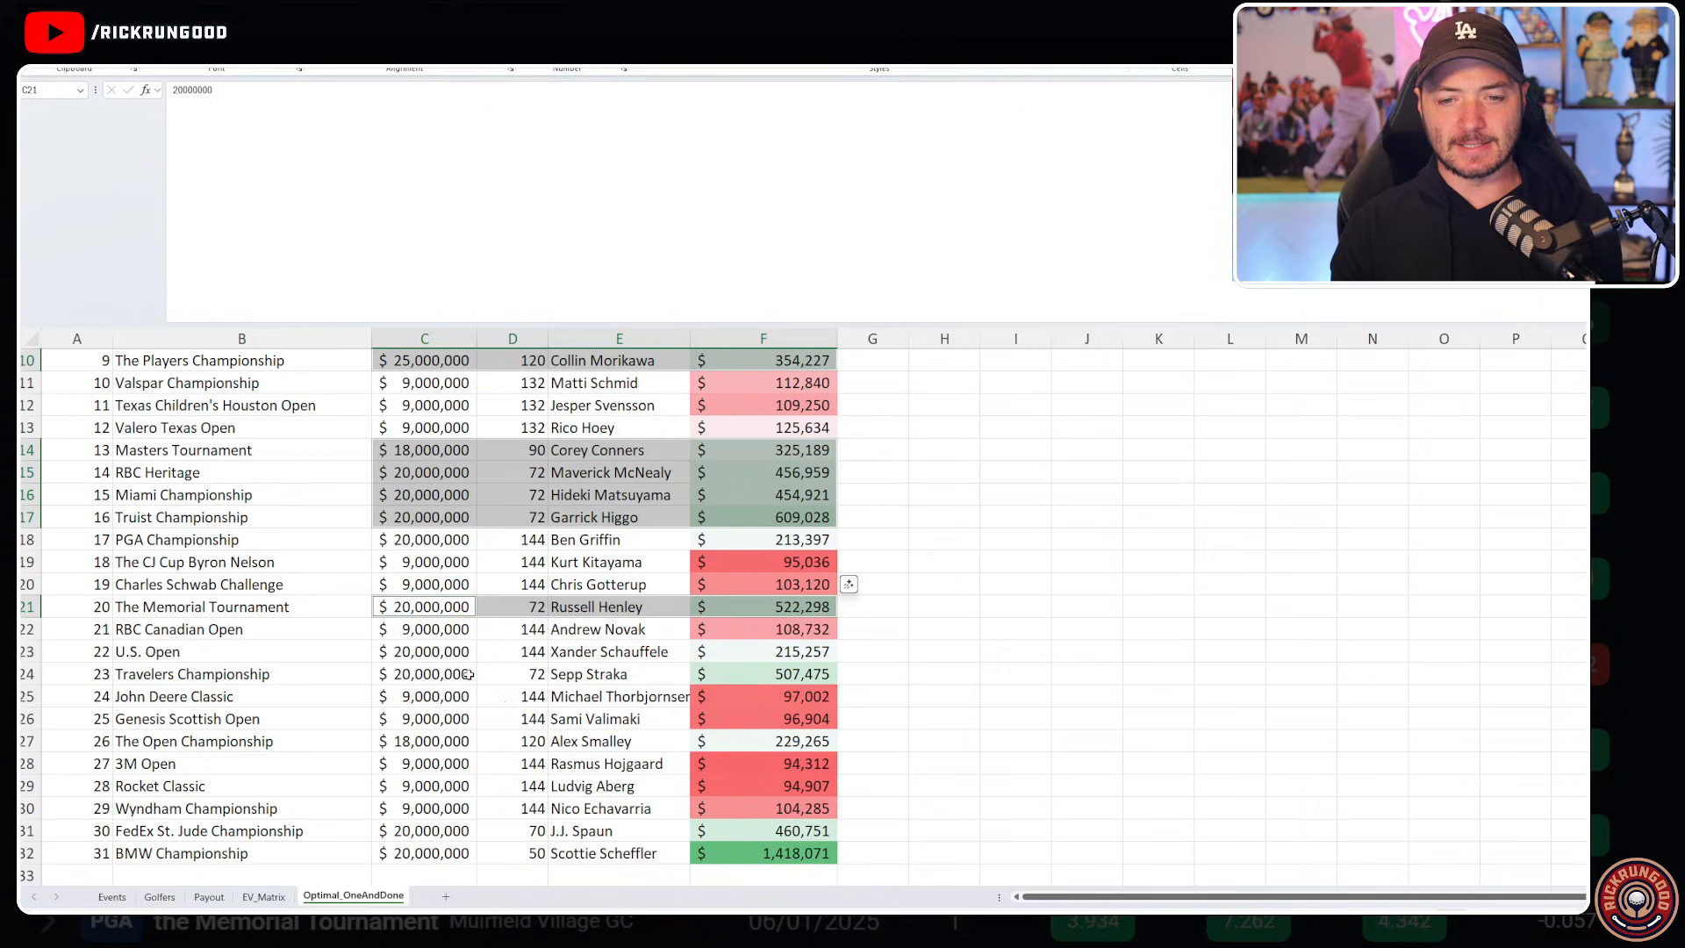
left_click(423, 652)
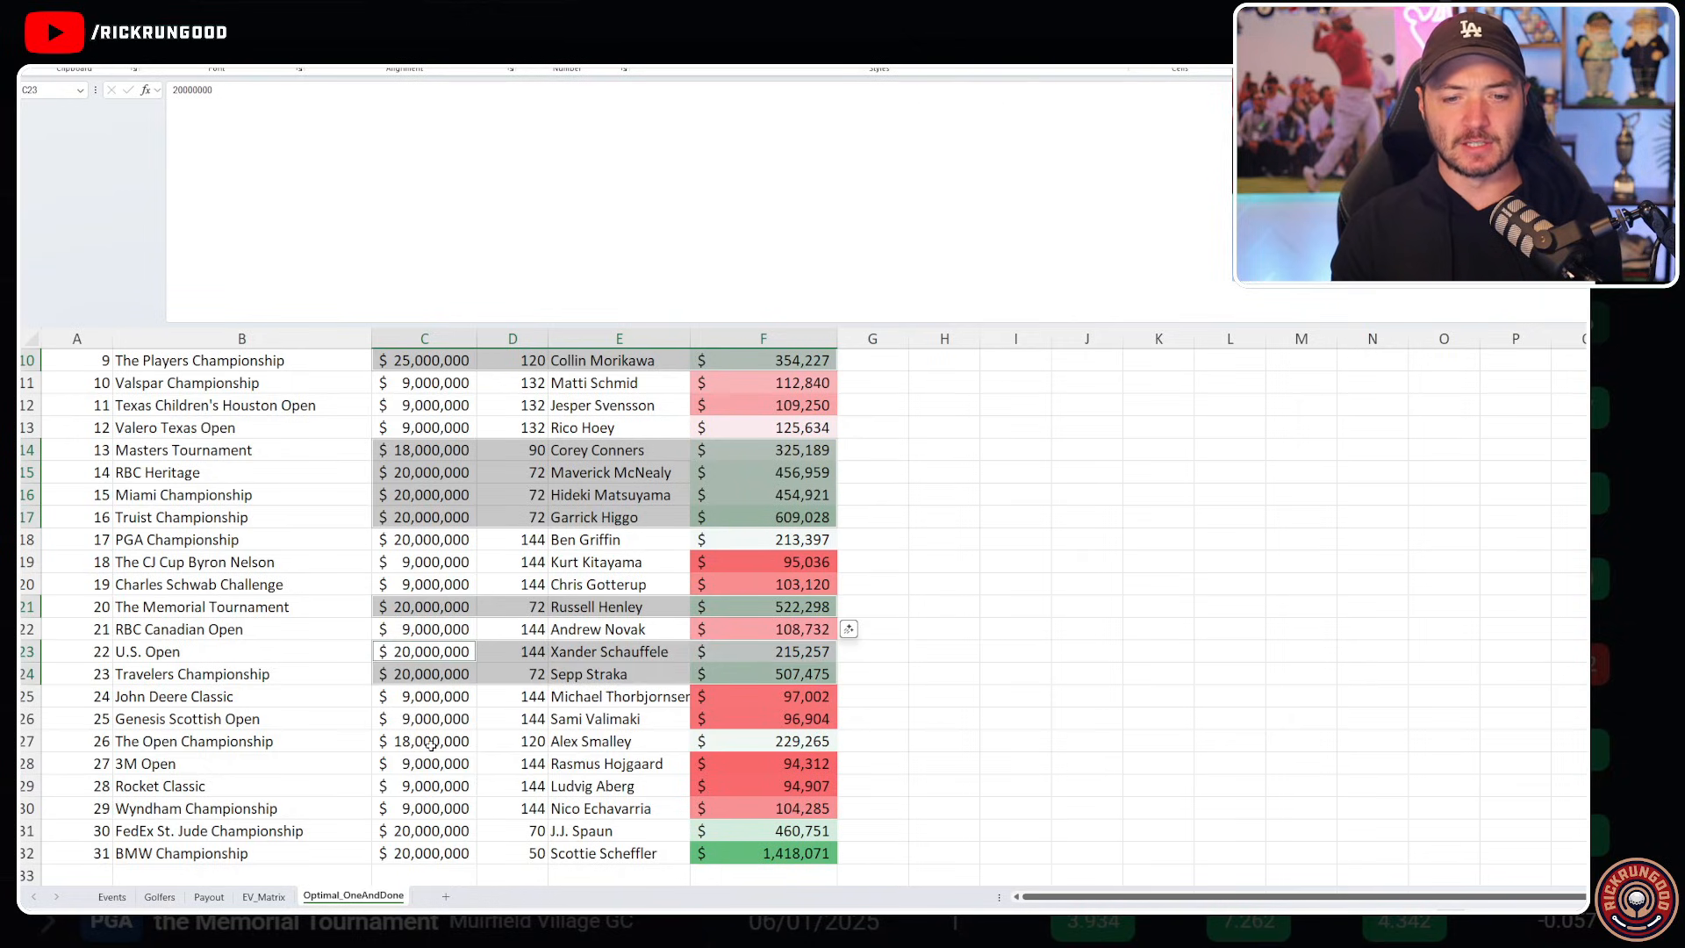
left_click(423, 741)
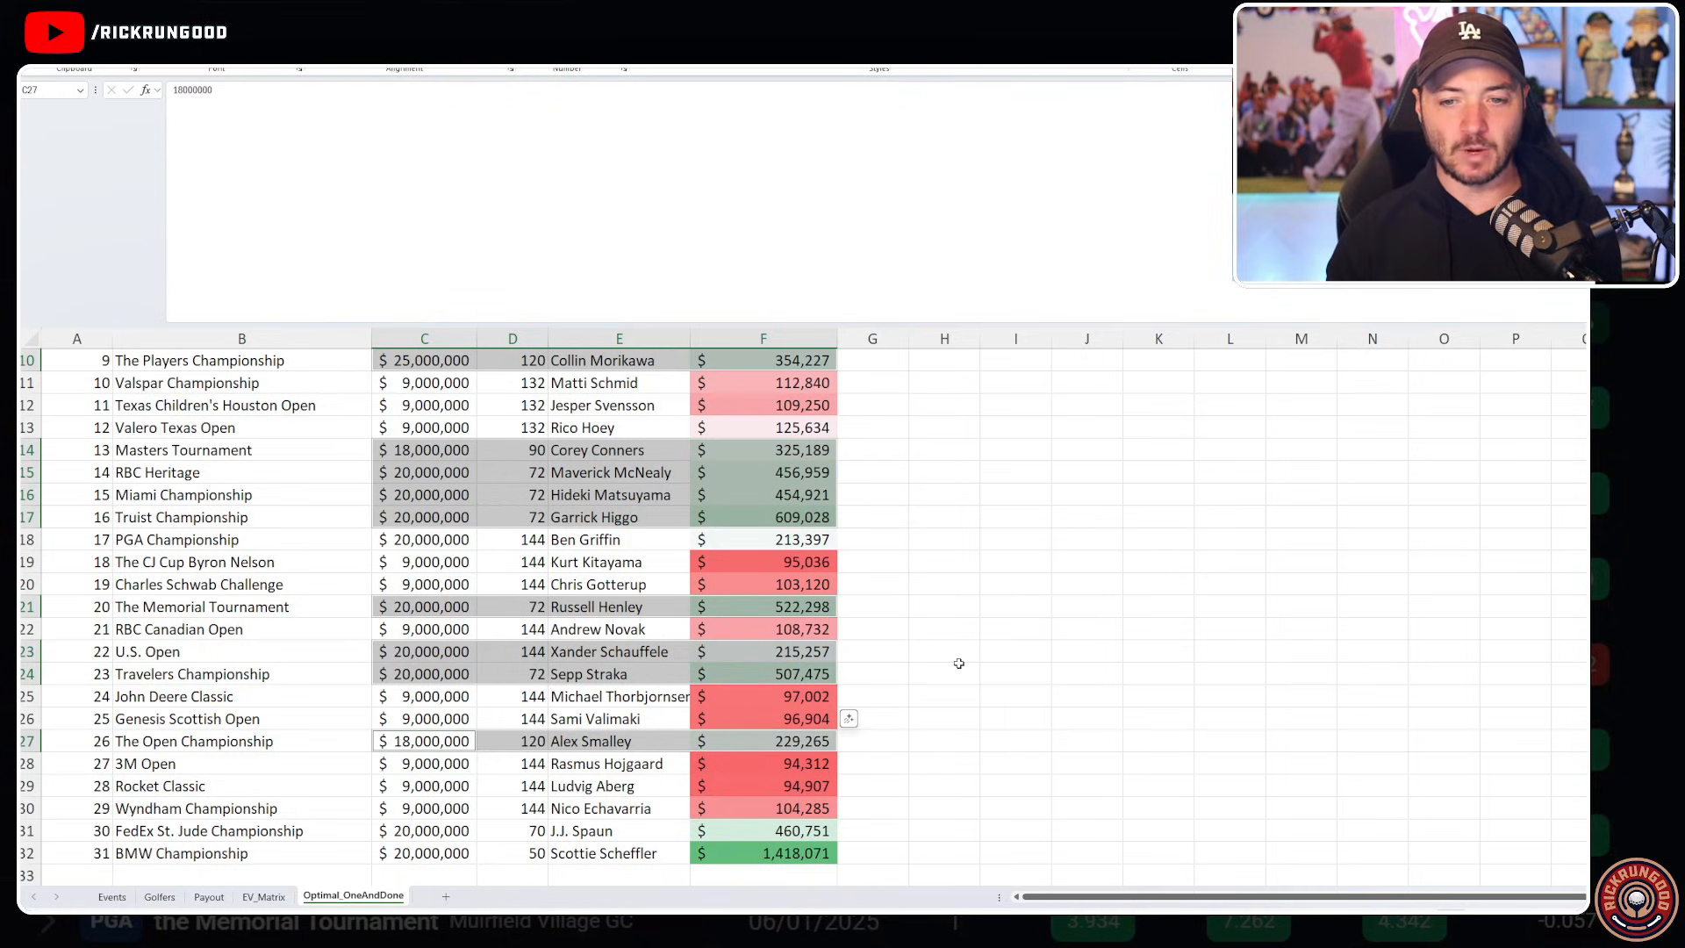
left_click(943, 674)
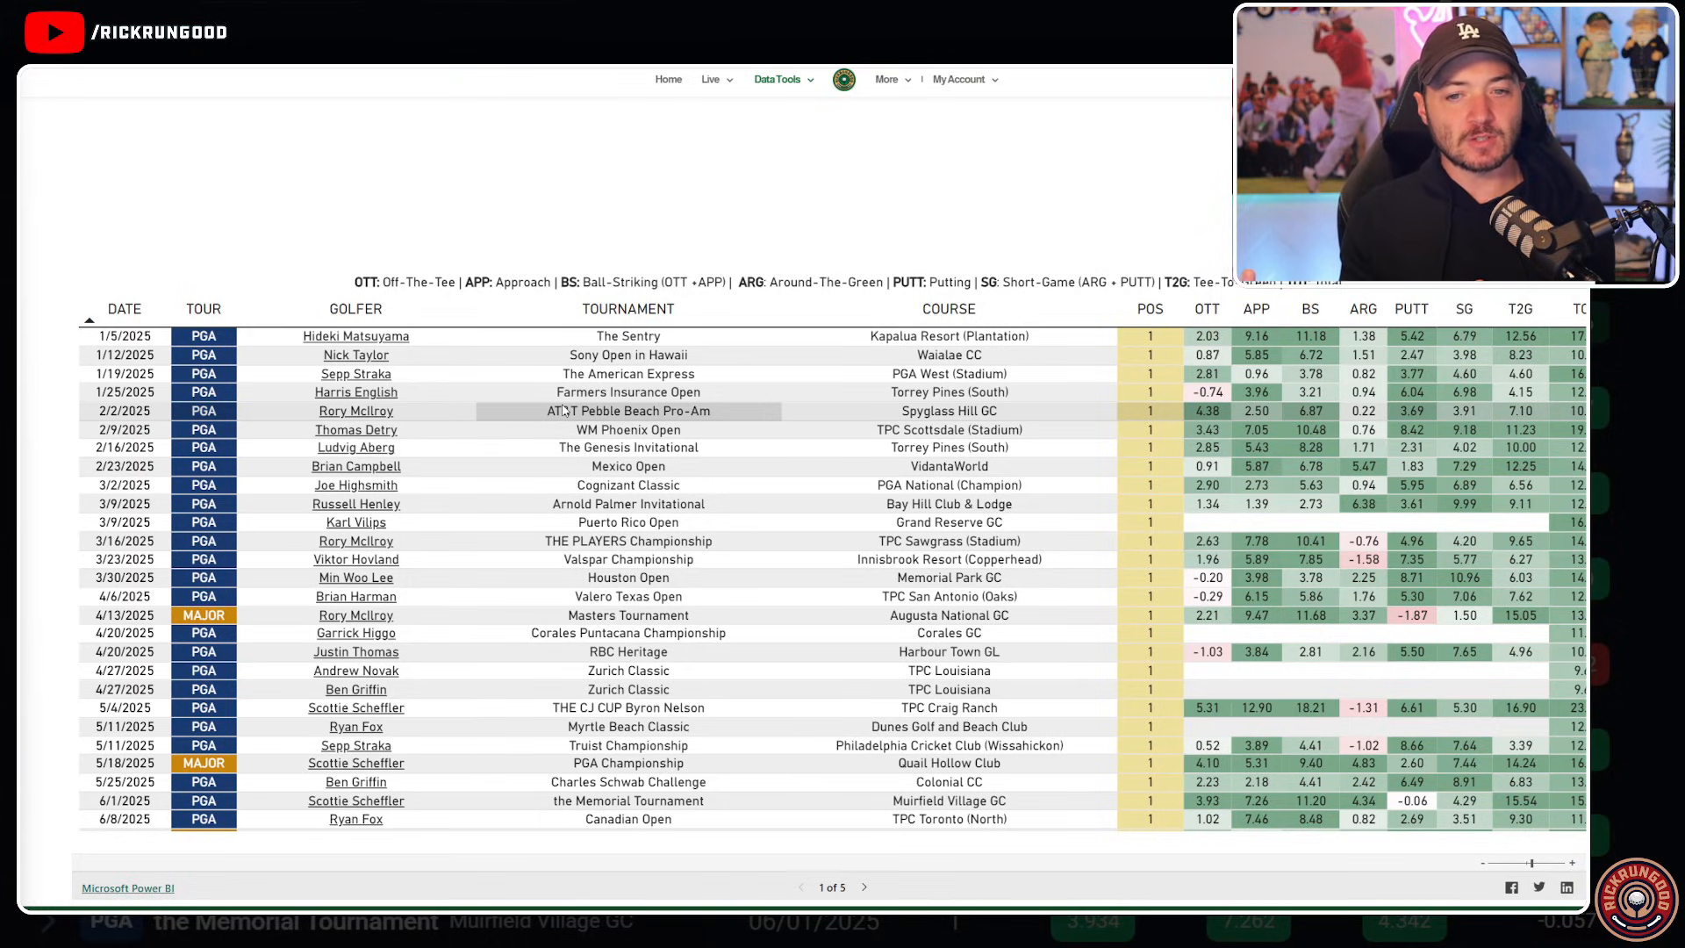
mouse_move(590, 494)
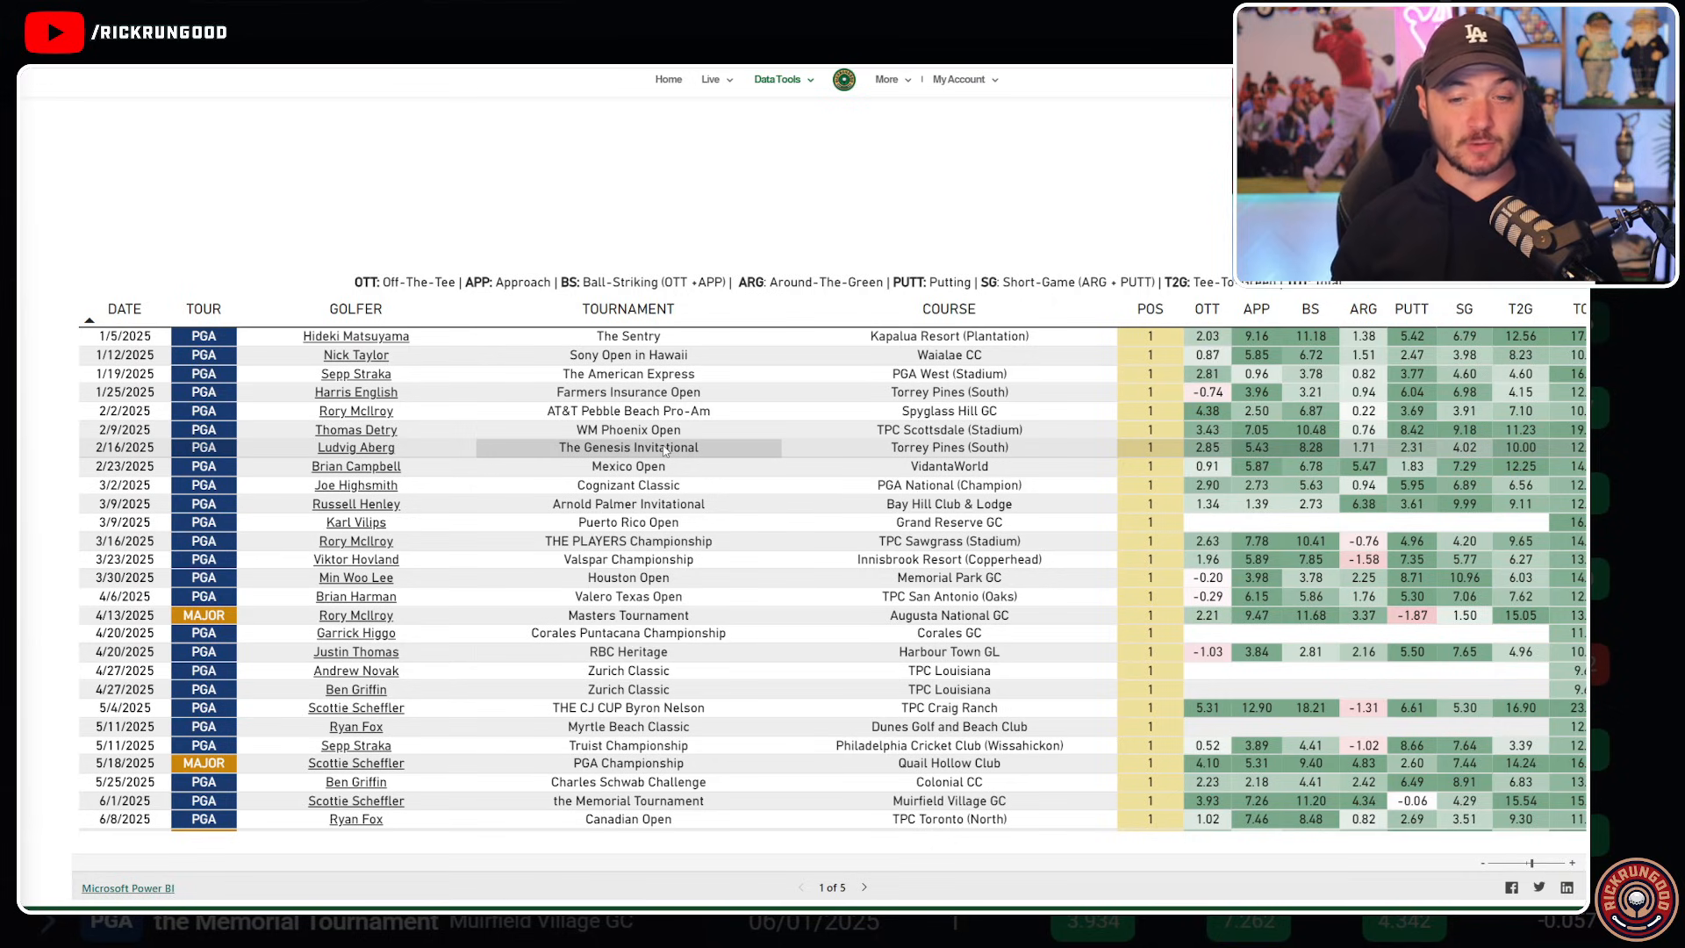
scroll("down", 3)
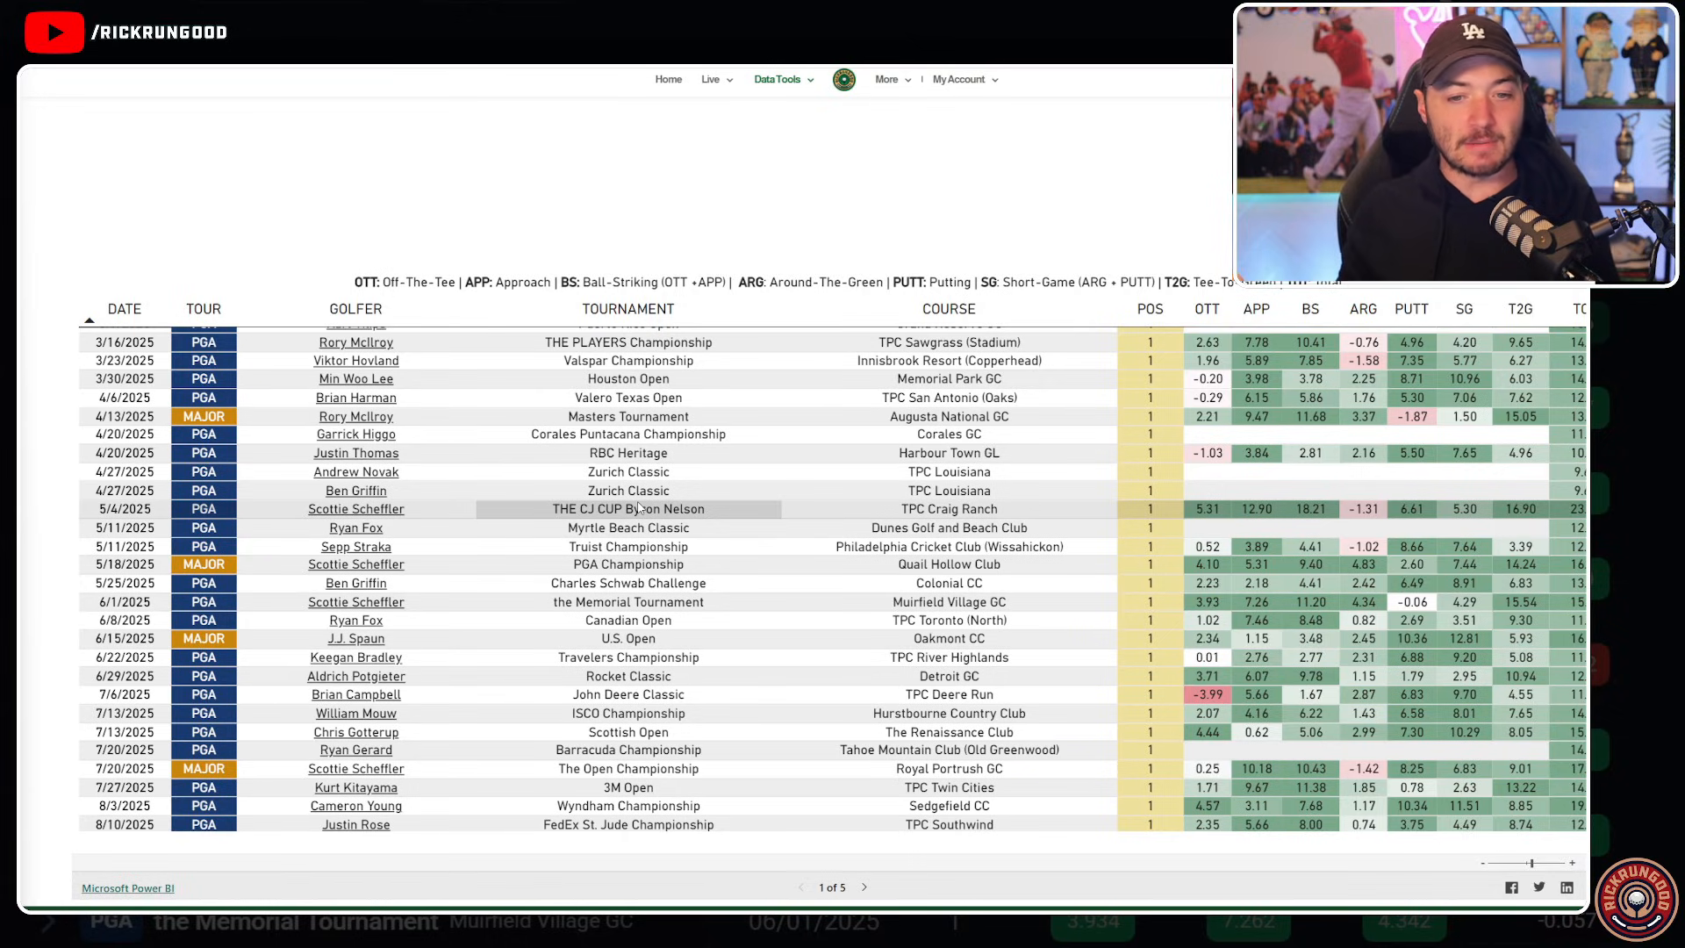
mouse_move(627, 546)
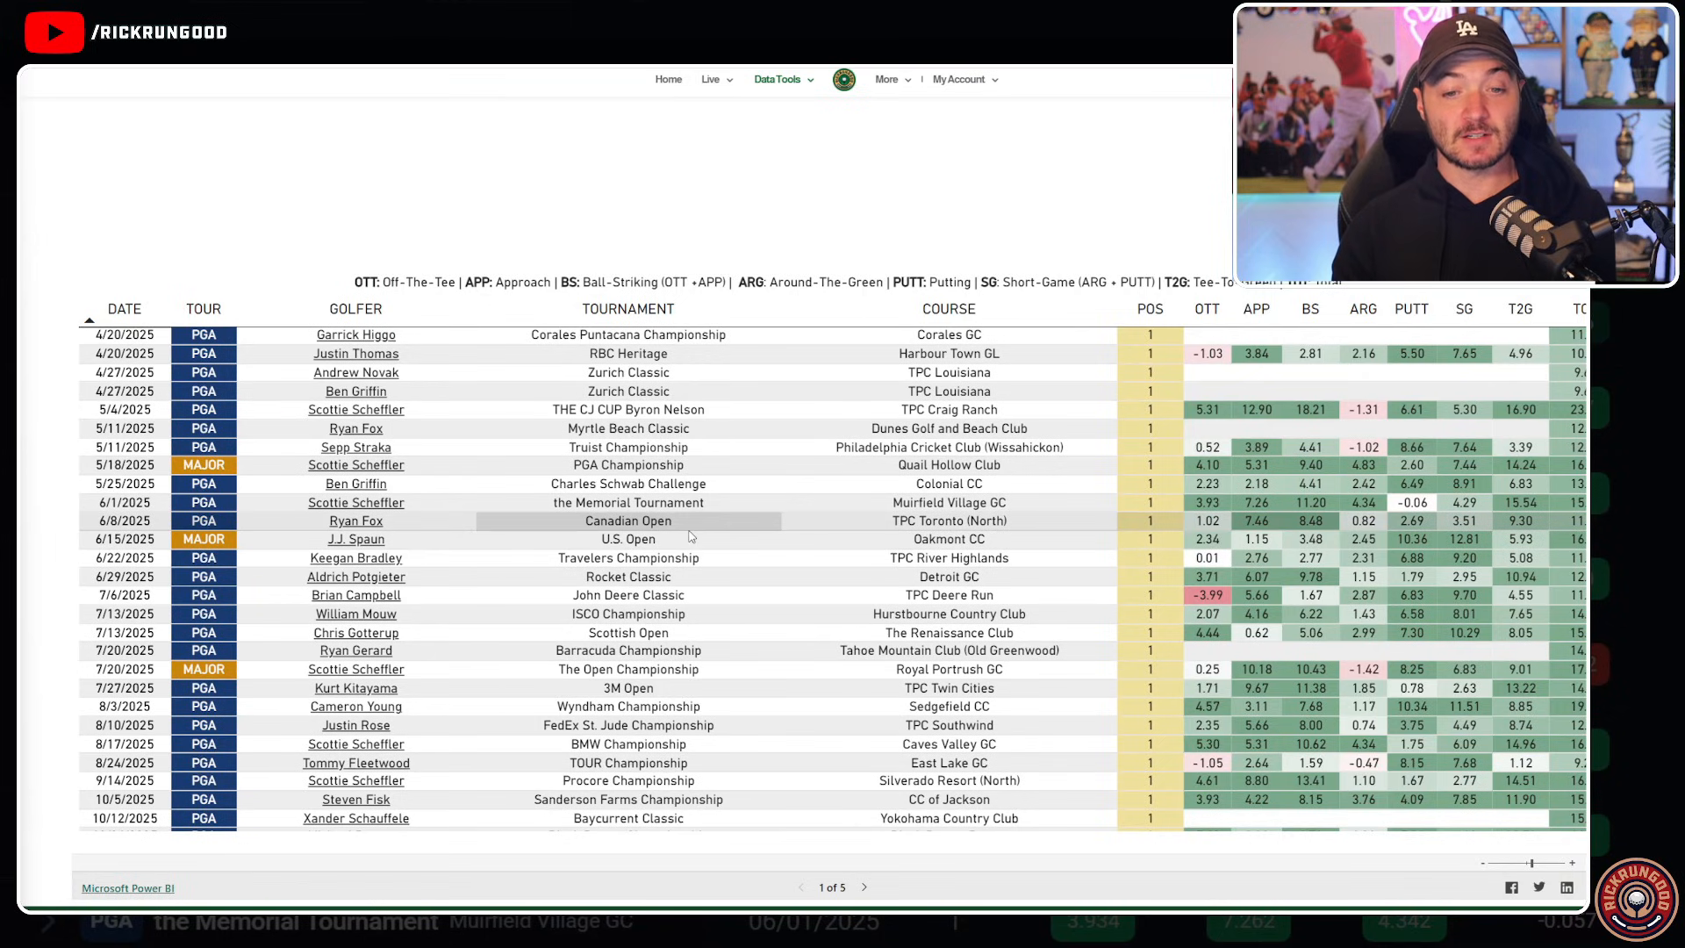
scroll("down", 3)
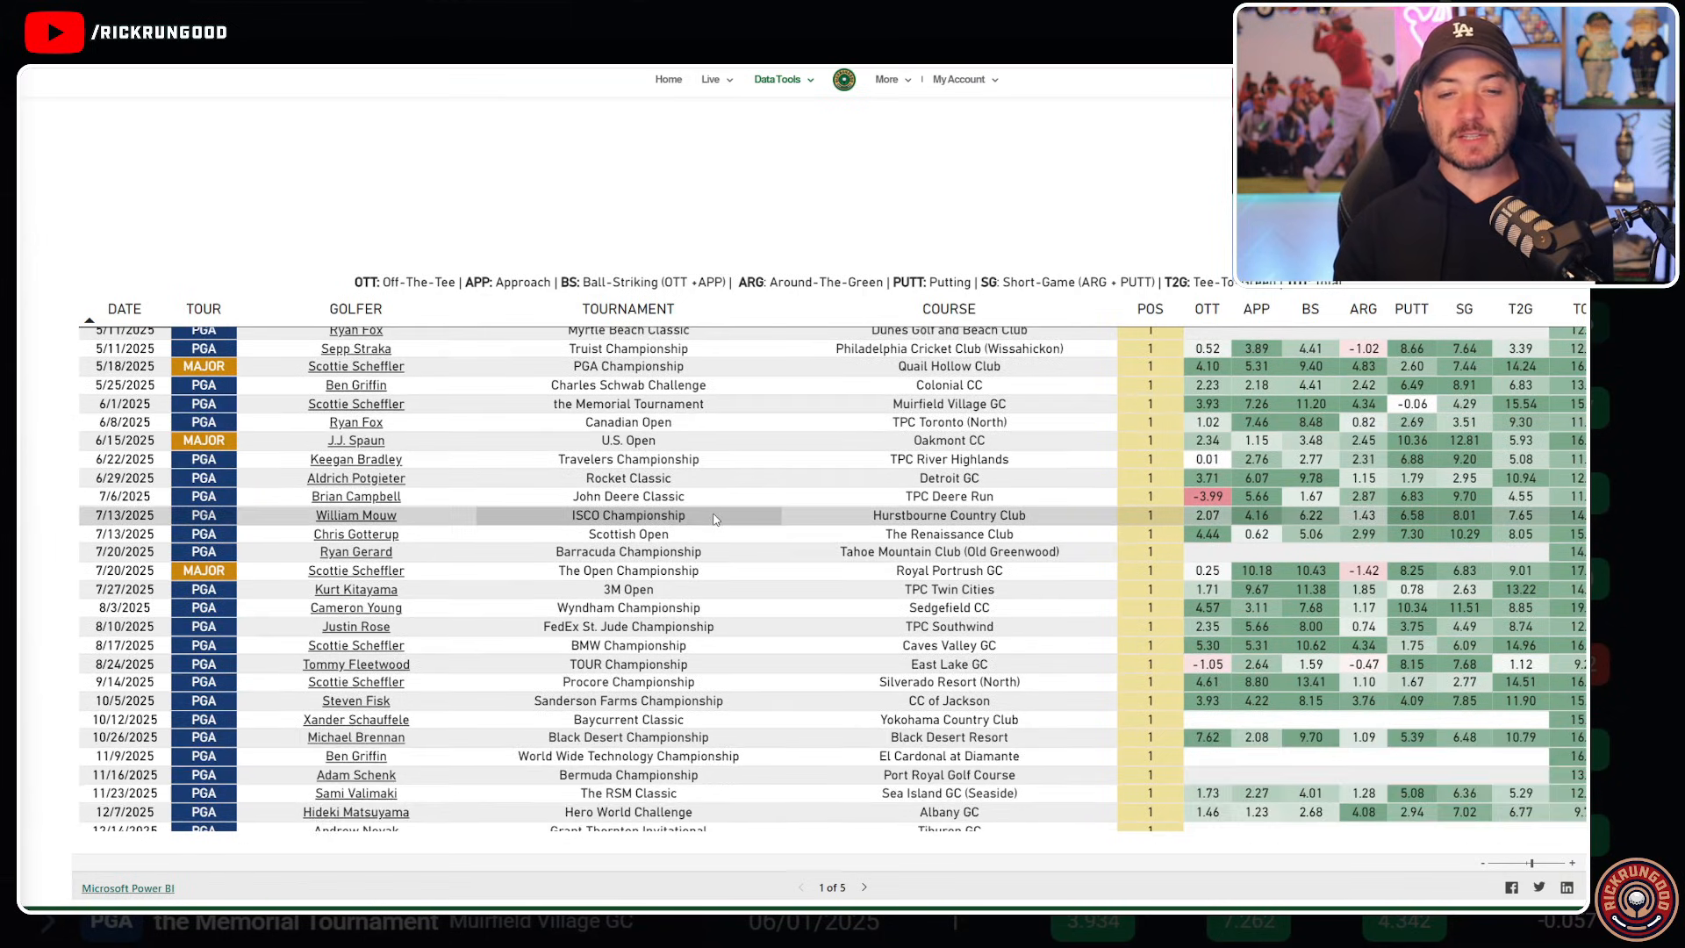
mouse_move(713, 535)
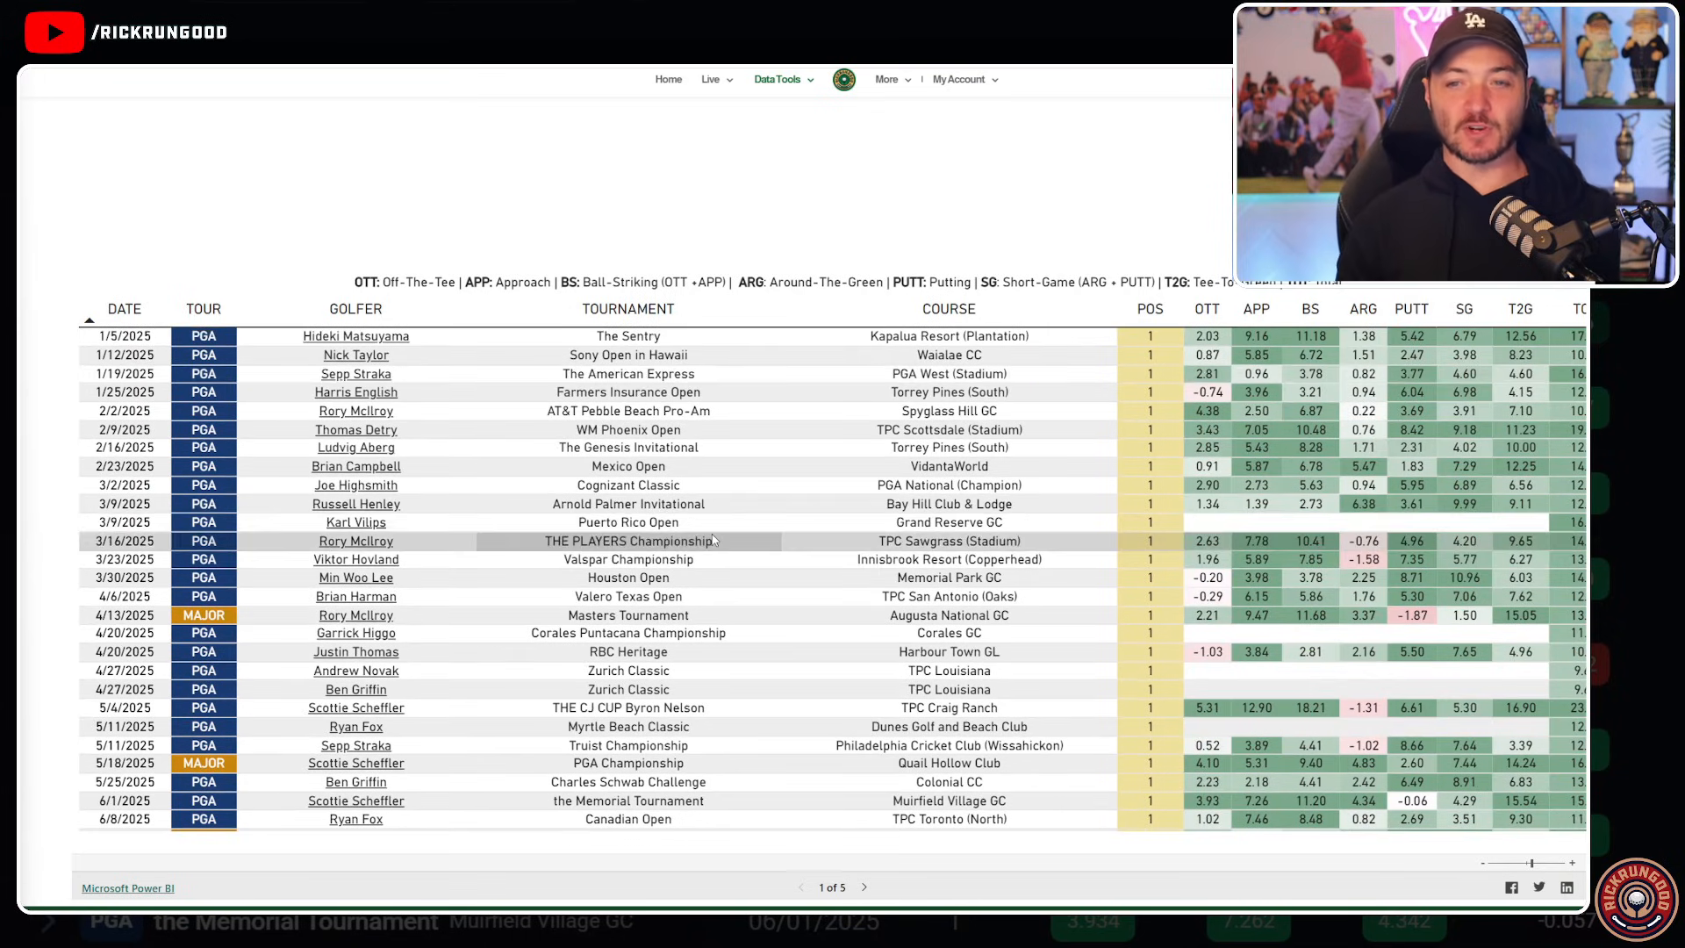
mouse_move(785, 183)
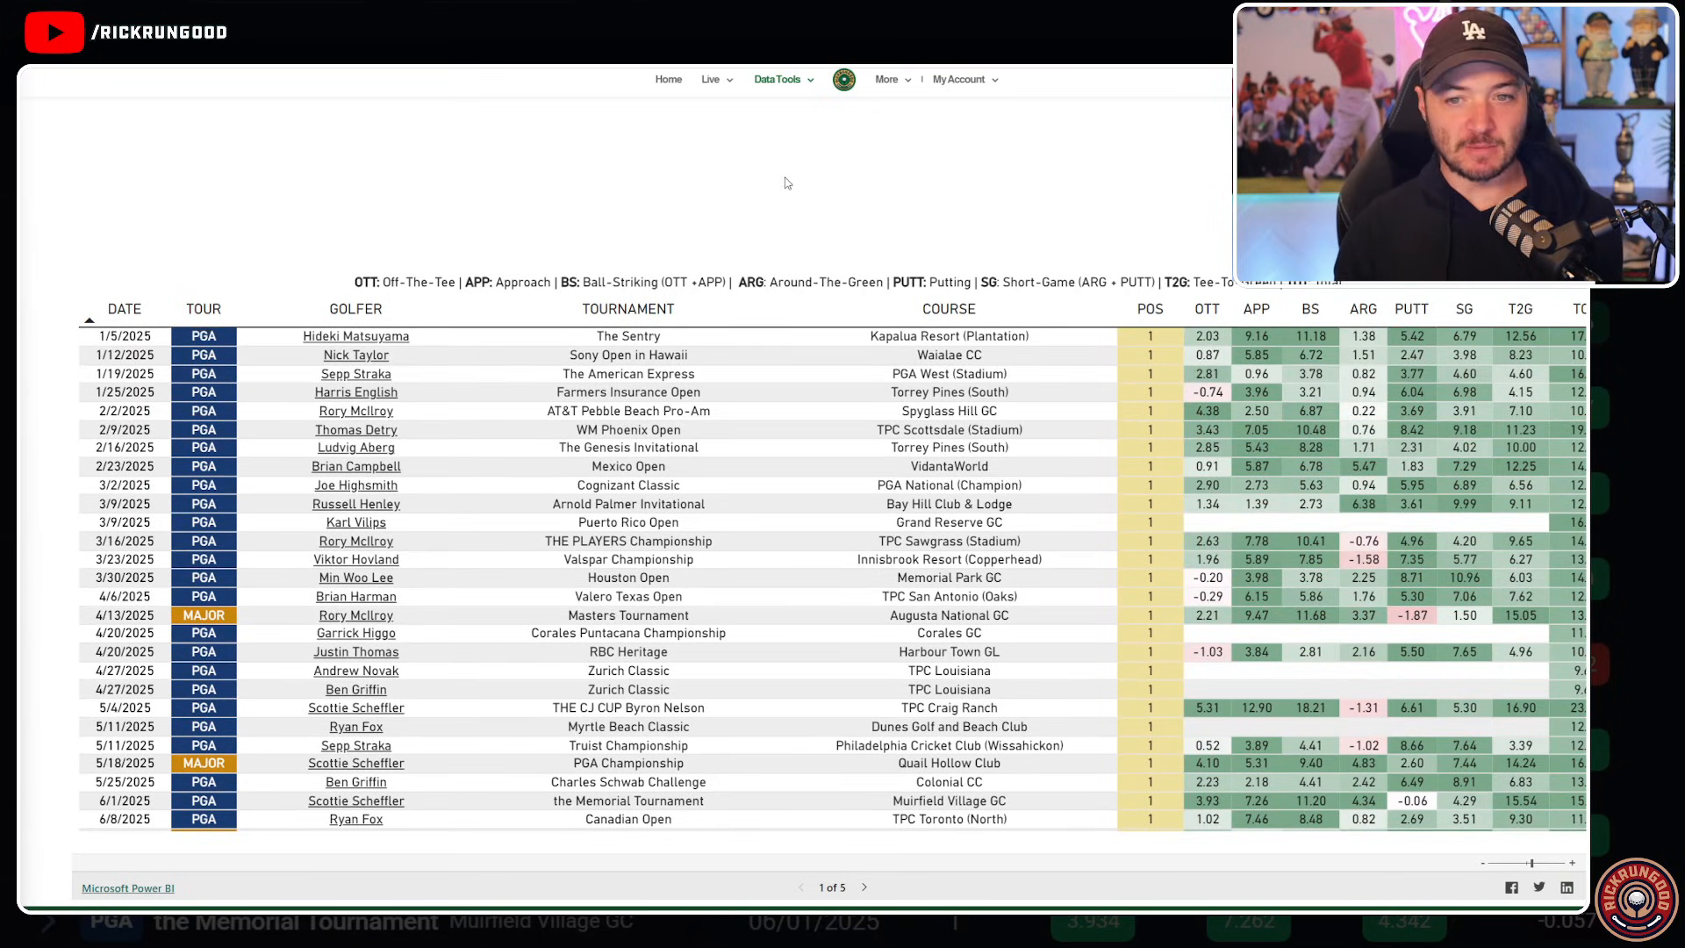